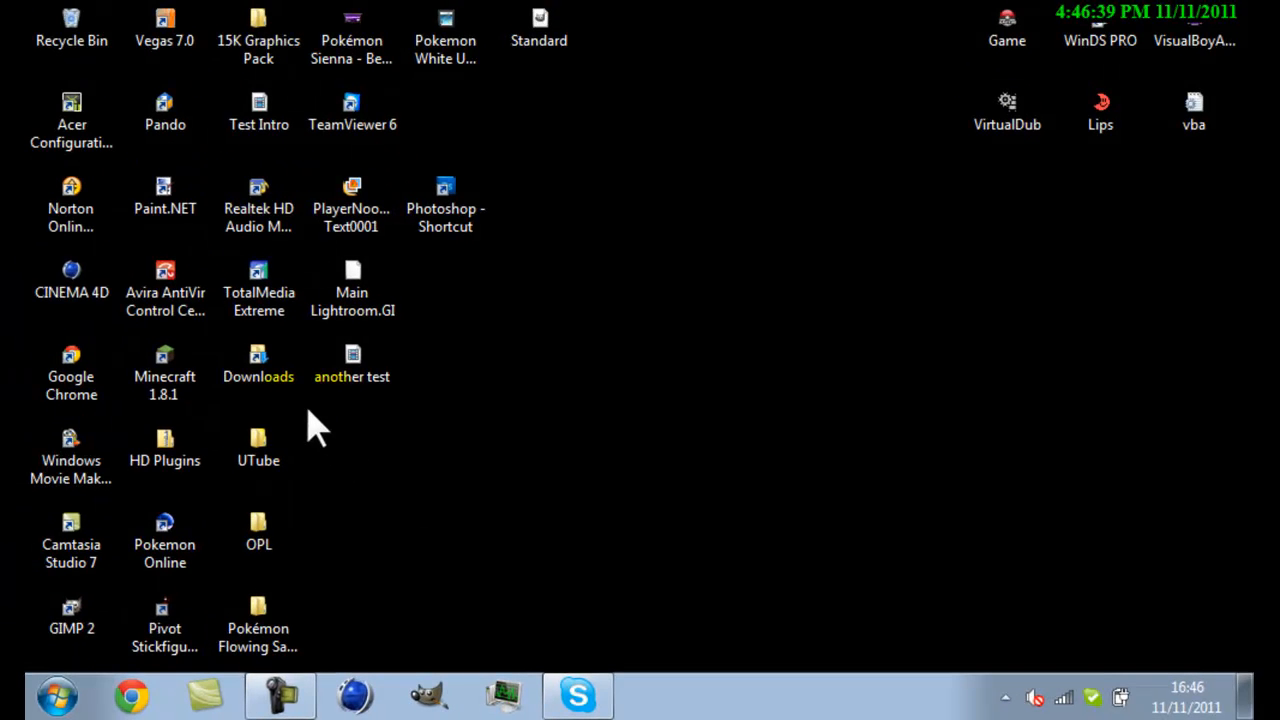
- Launch Vegas 7.0 from its desktop shortcut and wait for it to load
{"action": "left_click", "coordinate": [680, 481]}
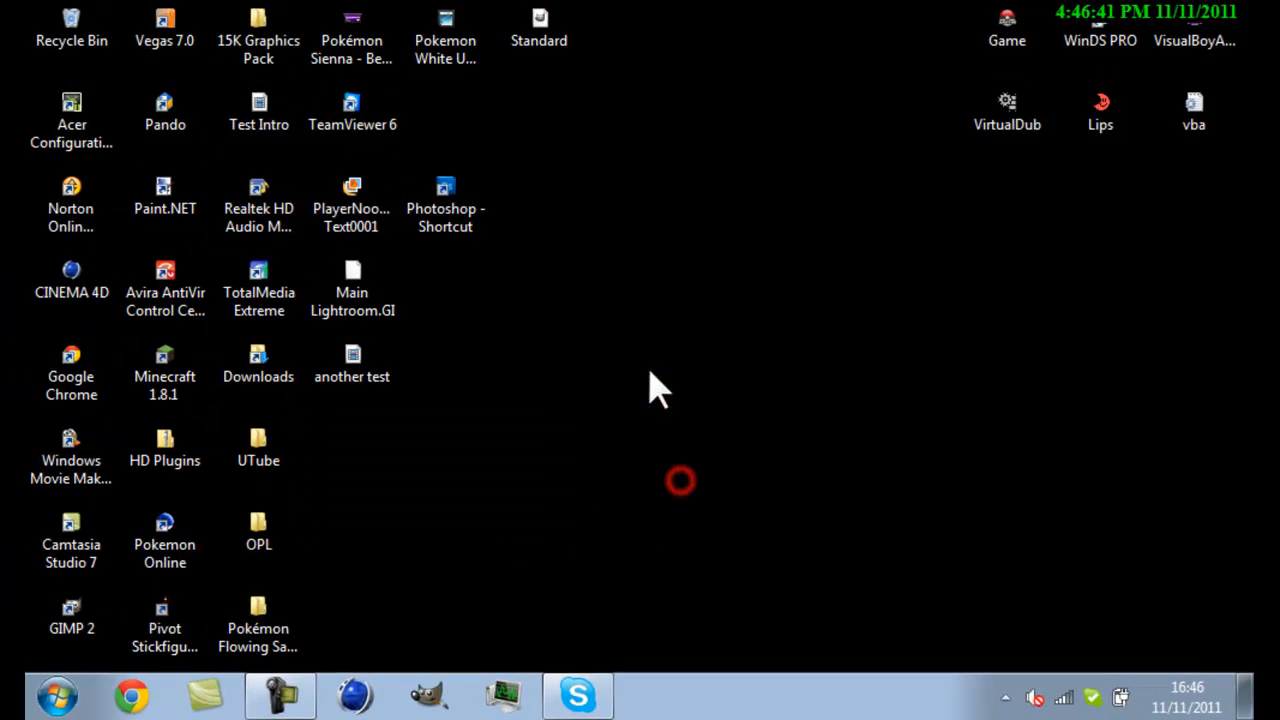
{"action": "left_click", "coordinate": [165, 30]}
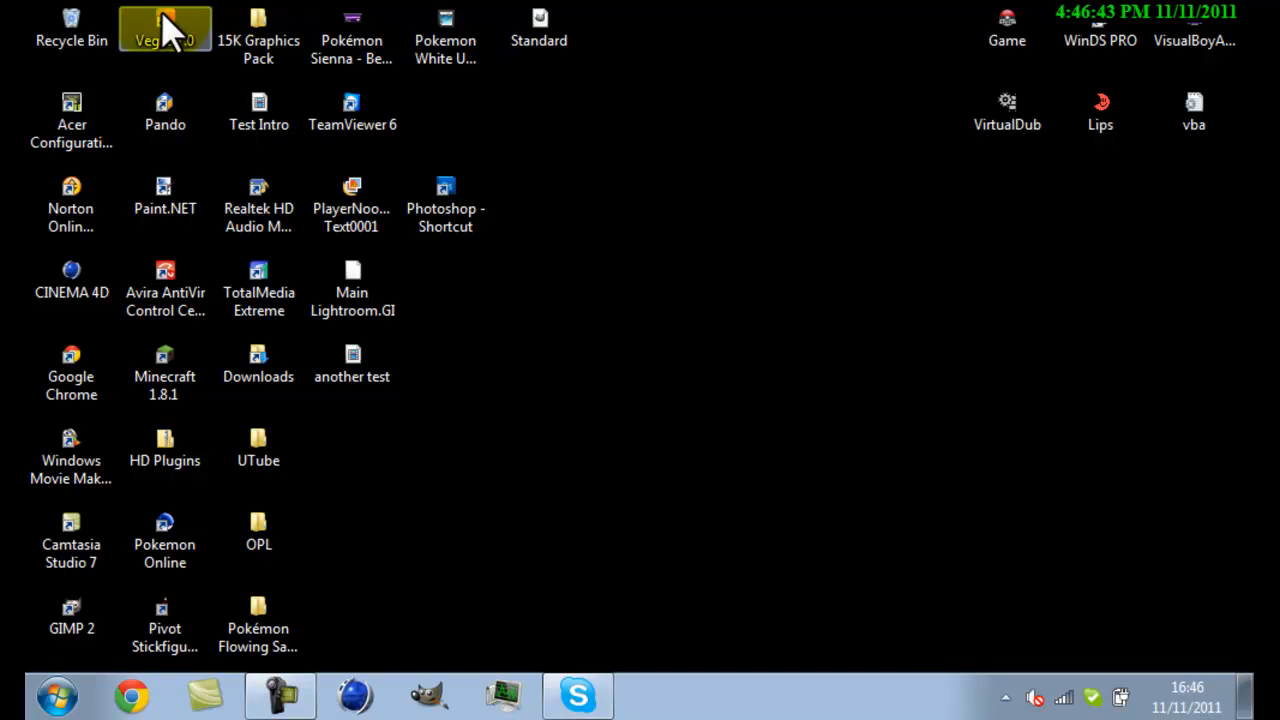
{"action": "mouse_move", "coordinate": [168, 30]}
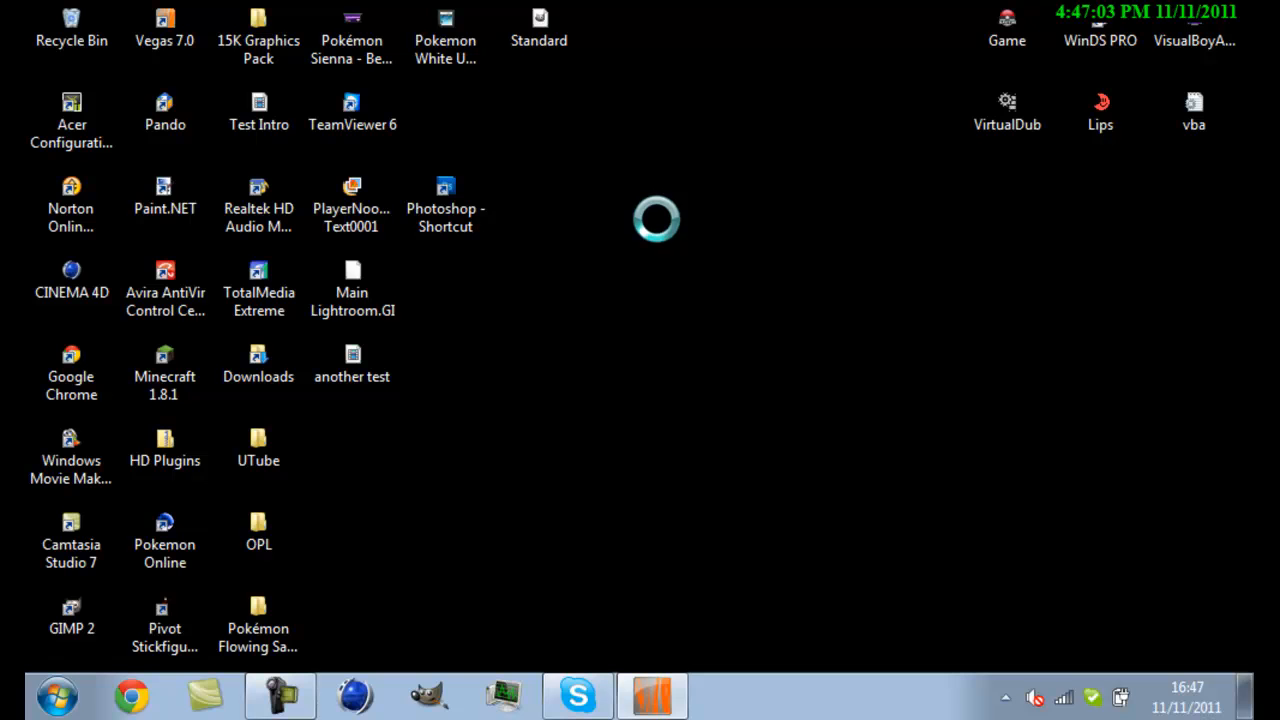
{"action": "mouse_move", "coordinate": [854, 196]}
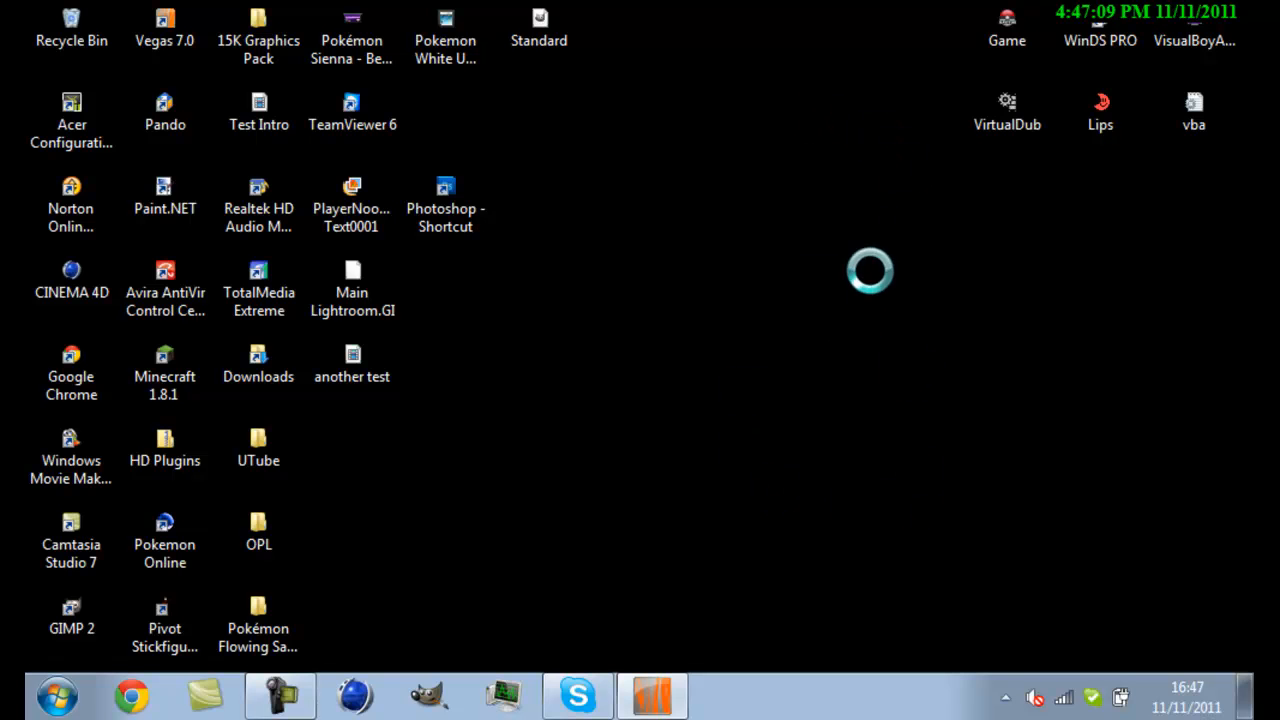
{"action": "mouse_move", "coordinate": [765, 525]}
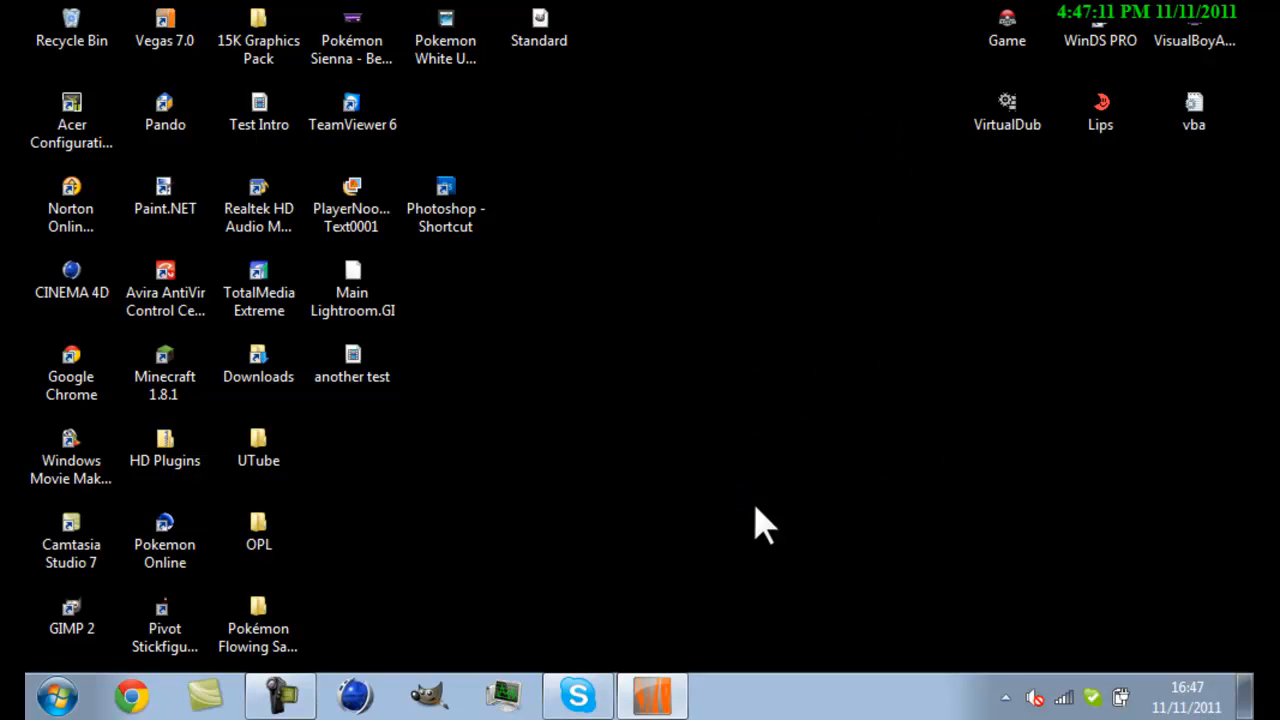
{"action": "mouse_move", "coordinate": [890, 445]}
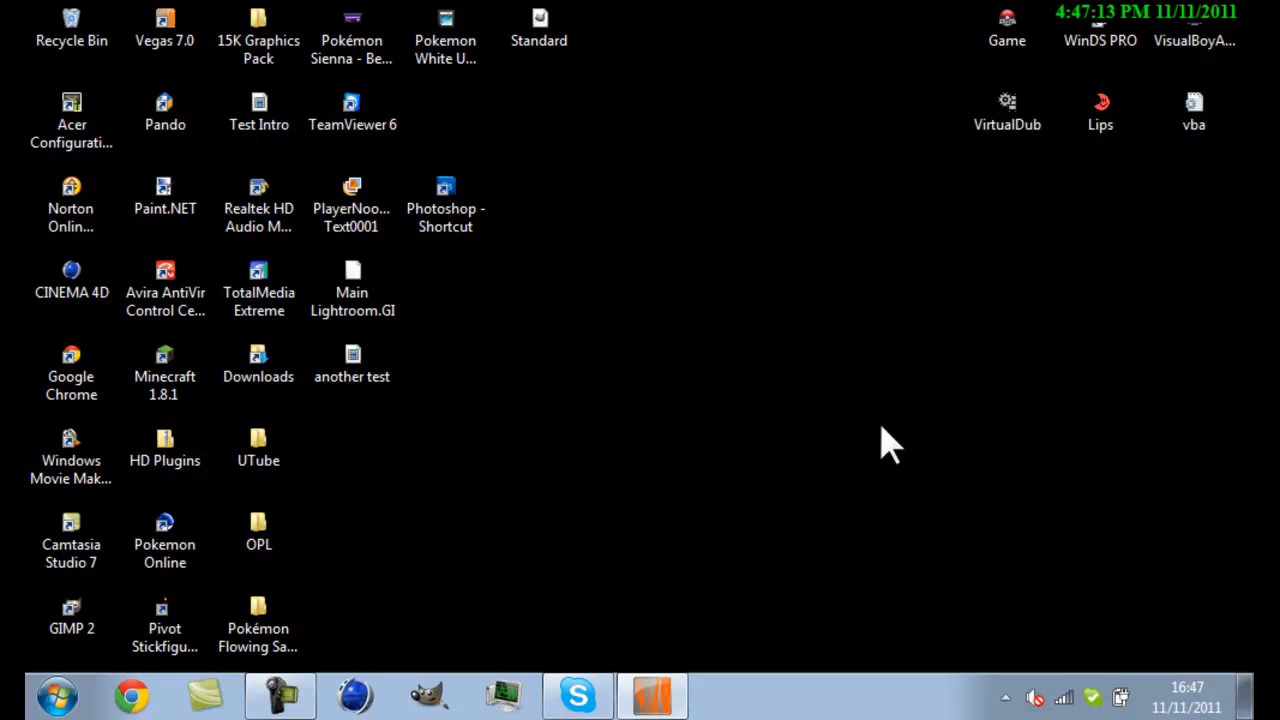
{"action": "mouse_move", "coordinate": [785, 360]}
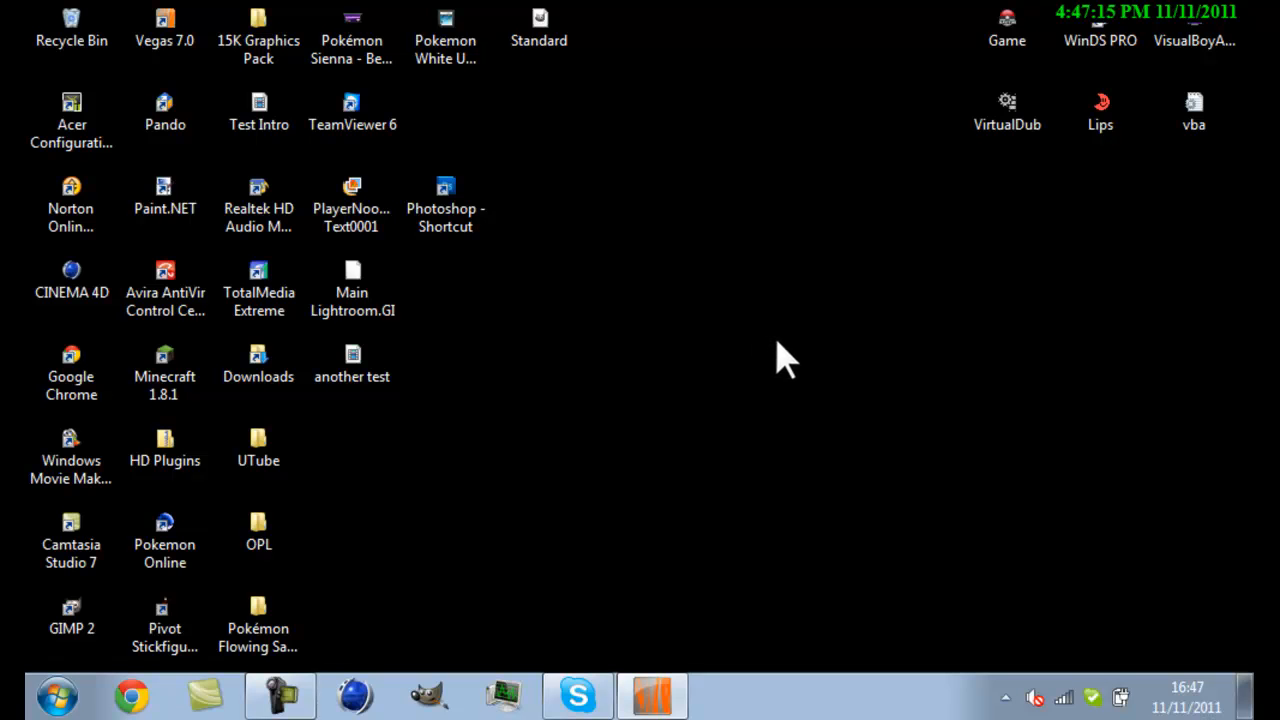
{"action": "mouse_move", "coordinate": [795, 385]}
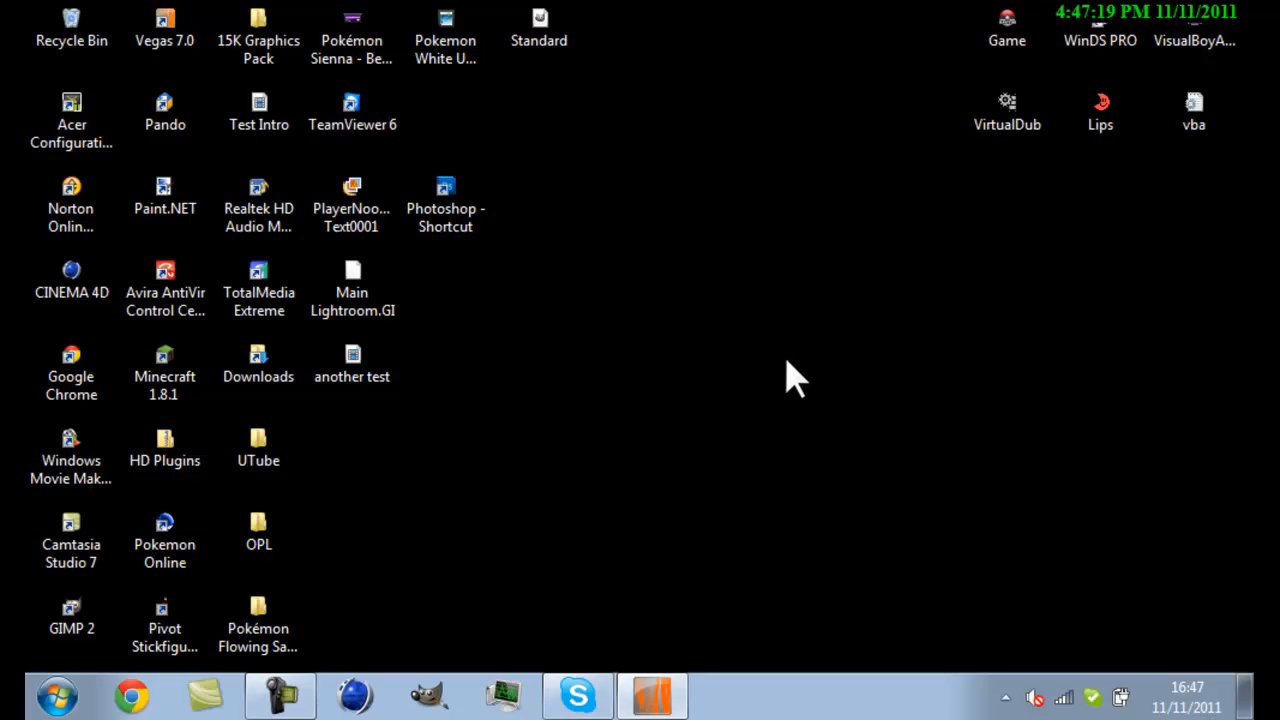
{"action": "mouse_move", "coordinate": [778, 370]}
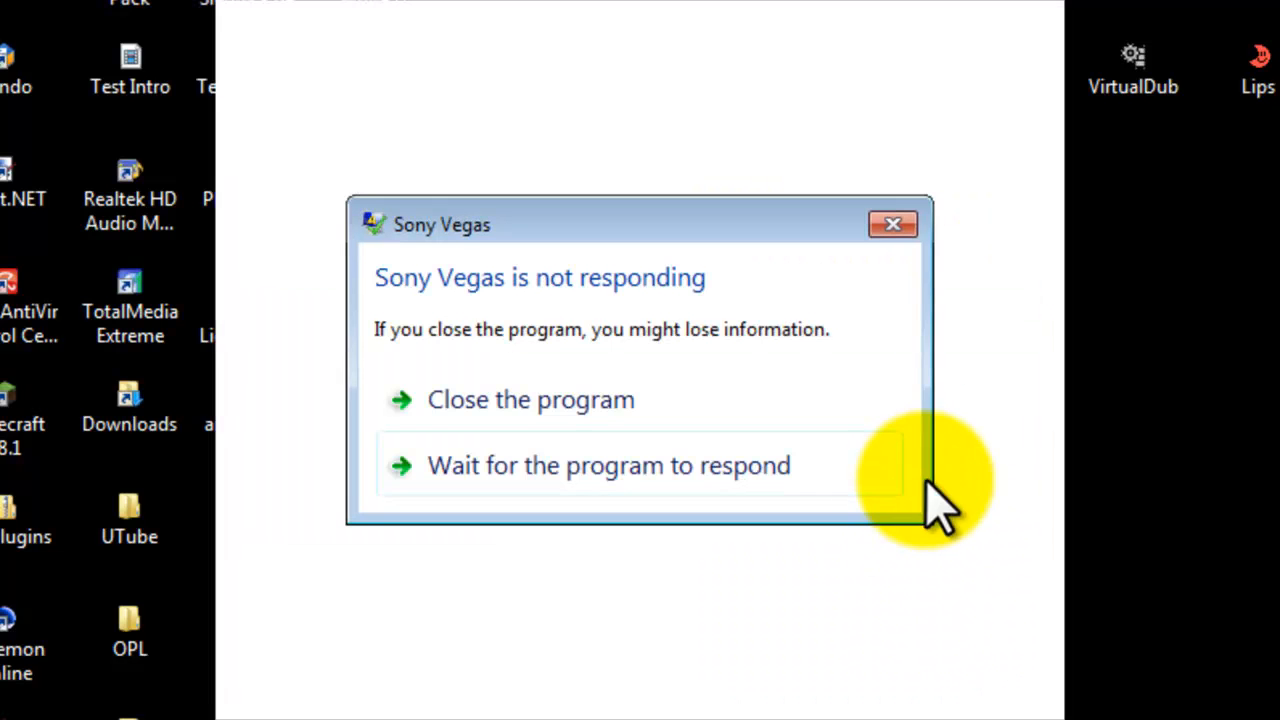
{"action": "mouse_move", "coordinate": [800, 400]}
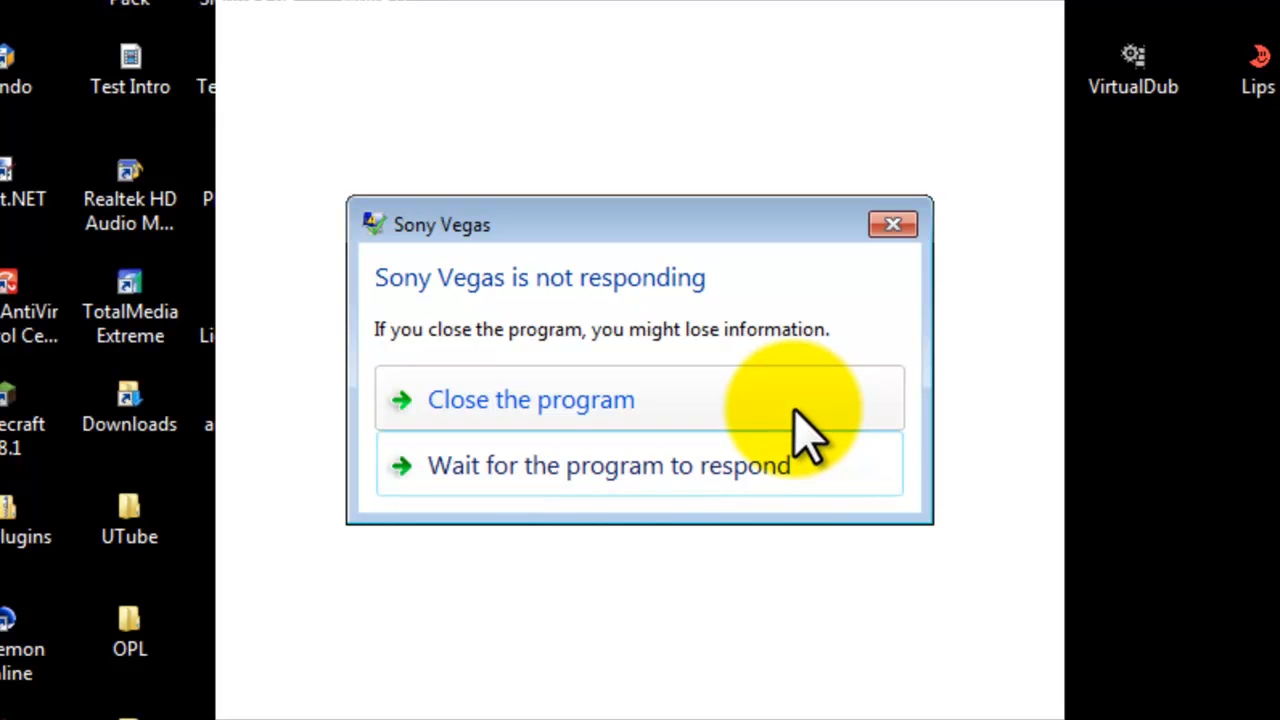
- Close the frozen Vegas instance from the 'not responding' prompt
{"action": "left_click", "coordinate": [530, 399]}
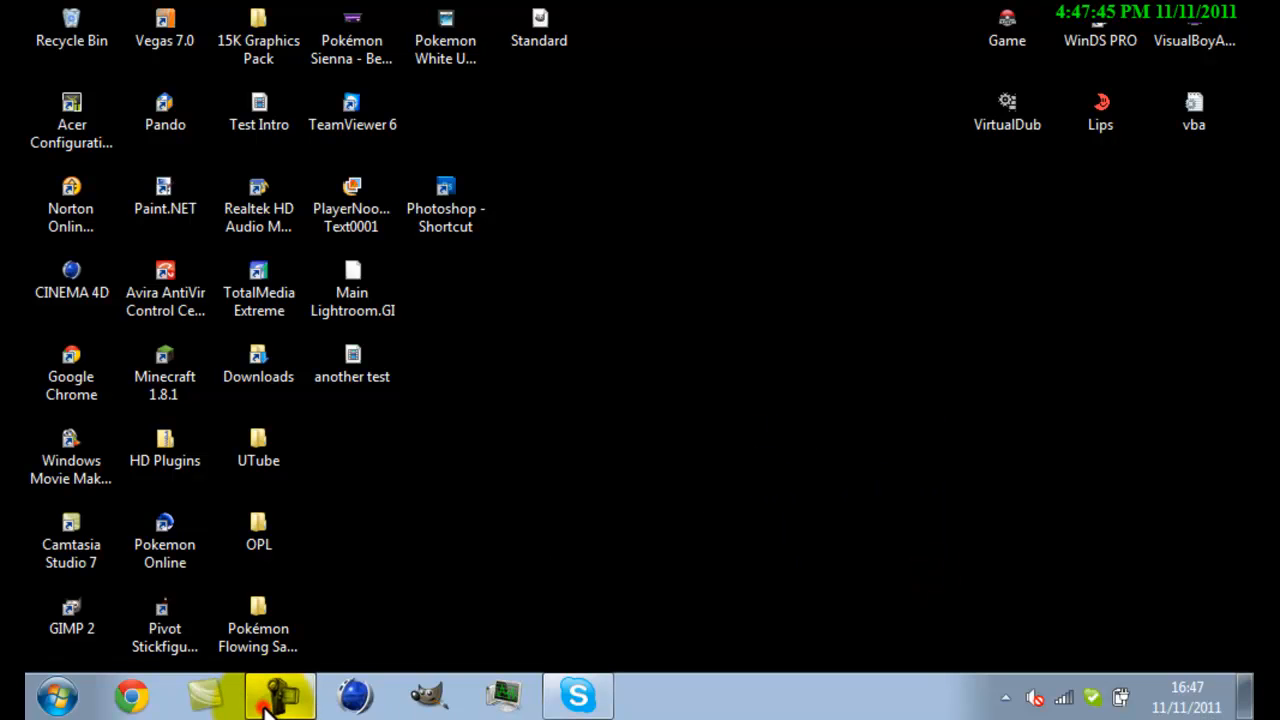
{"action": "mouse_move", "coordinate": [1173, 607]}
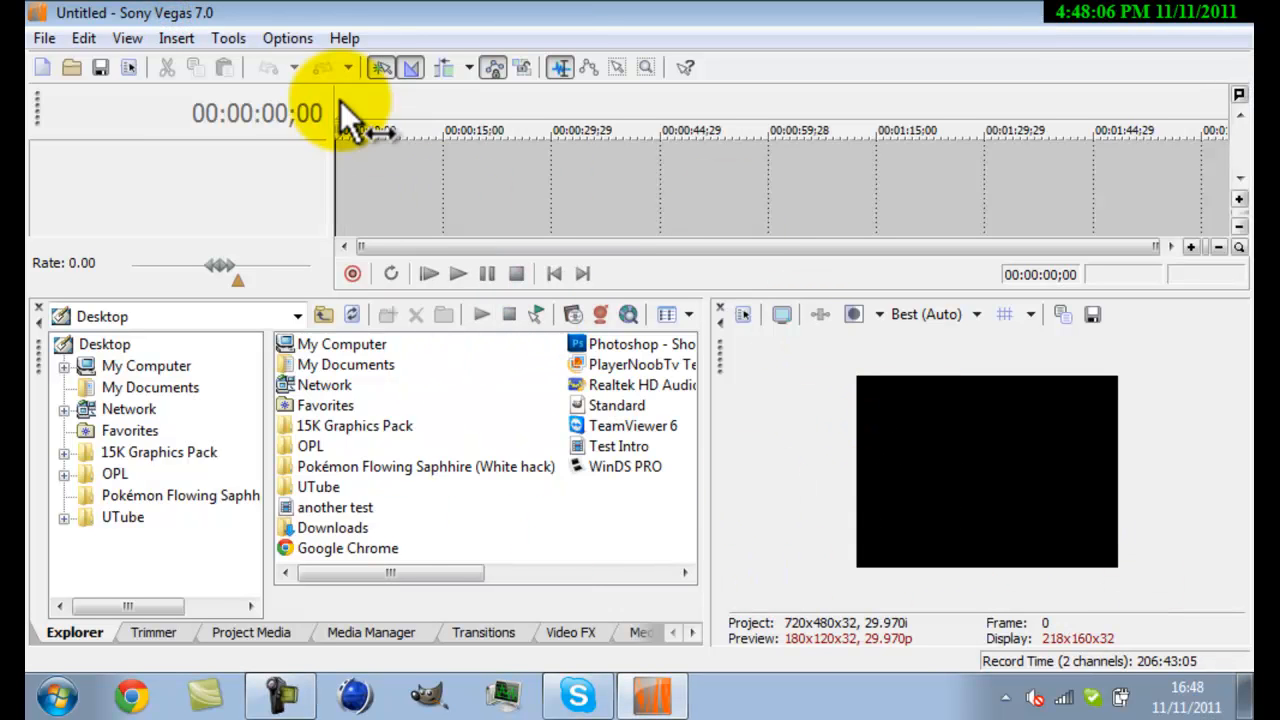
- Relaunch Vegas and browse the Open dialog from 'good songs' to My Videos
{"action": "left_click", "coordinate": [44, 38]}
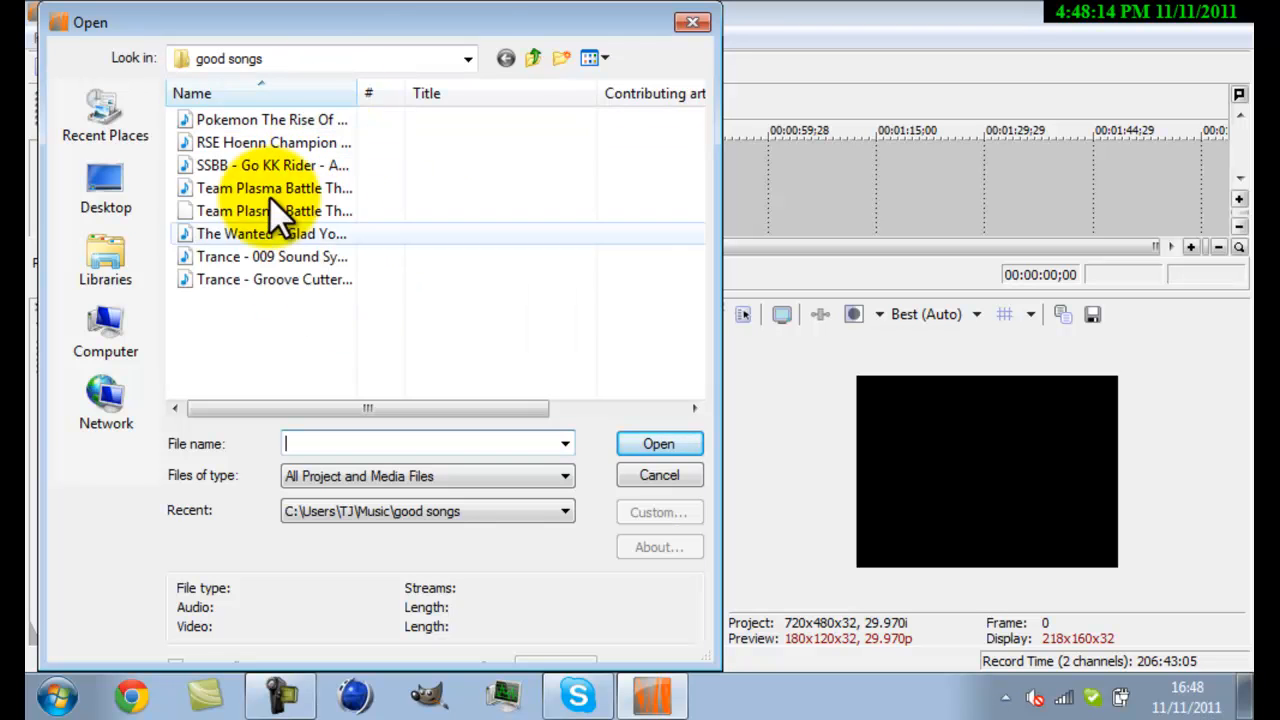
{"action": "left_click", "coordinate": [467, 58]}
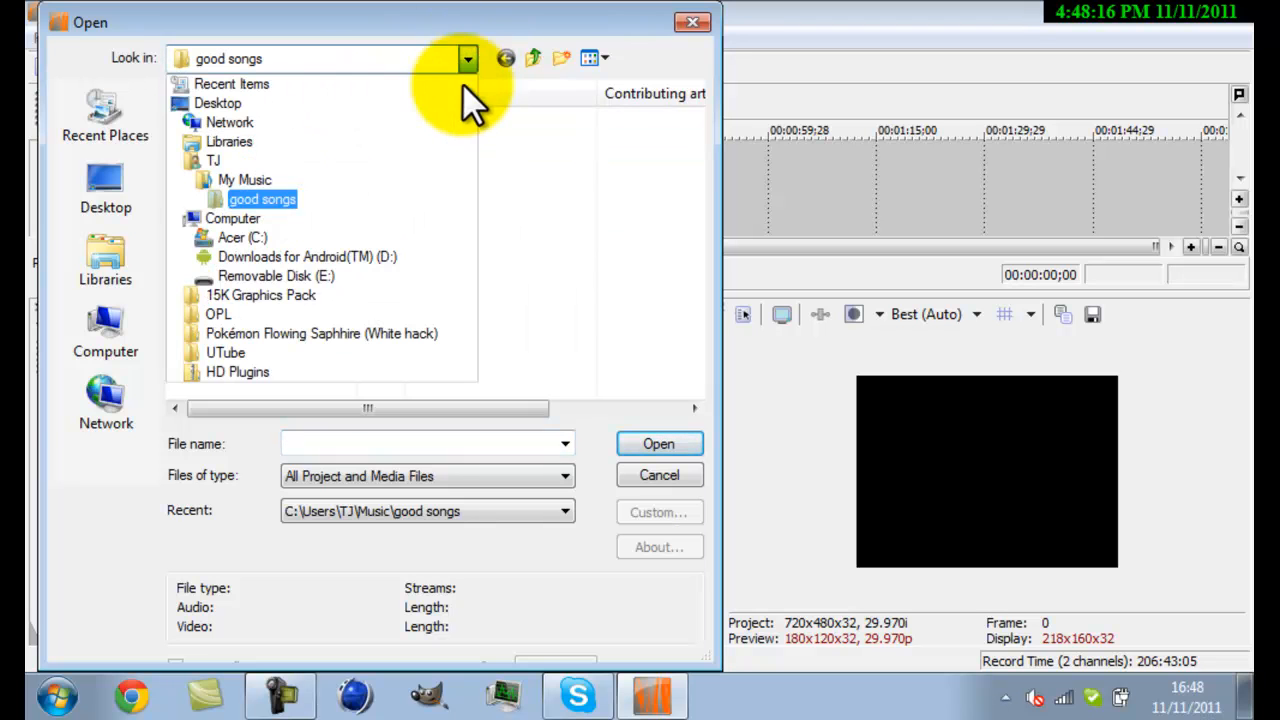
{"action": "left_click", "coordinate": [213, 160]}
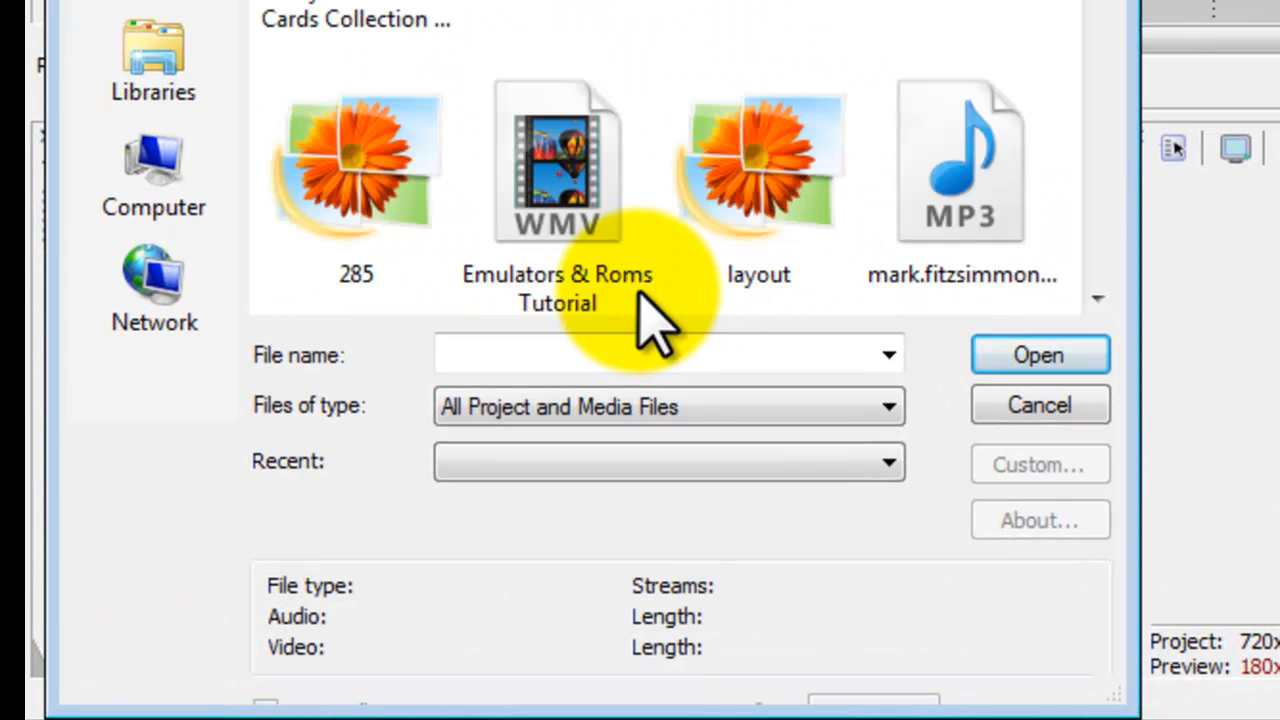
{"action": "mouse_move", "coordinate": [650, 320]}
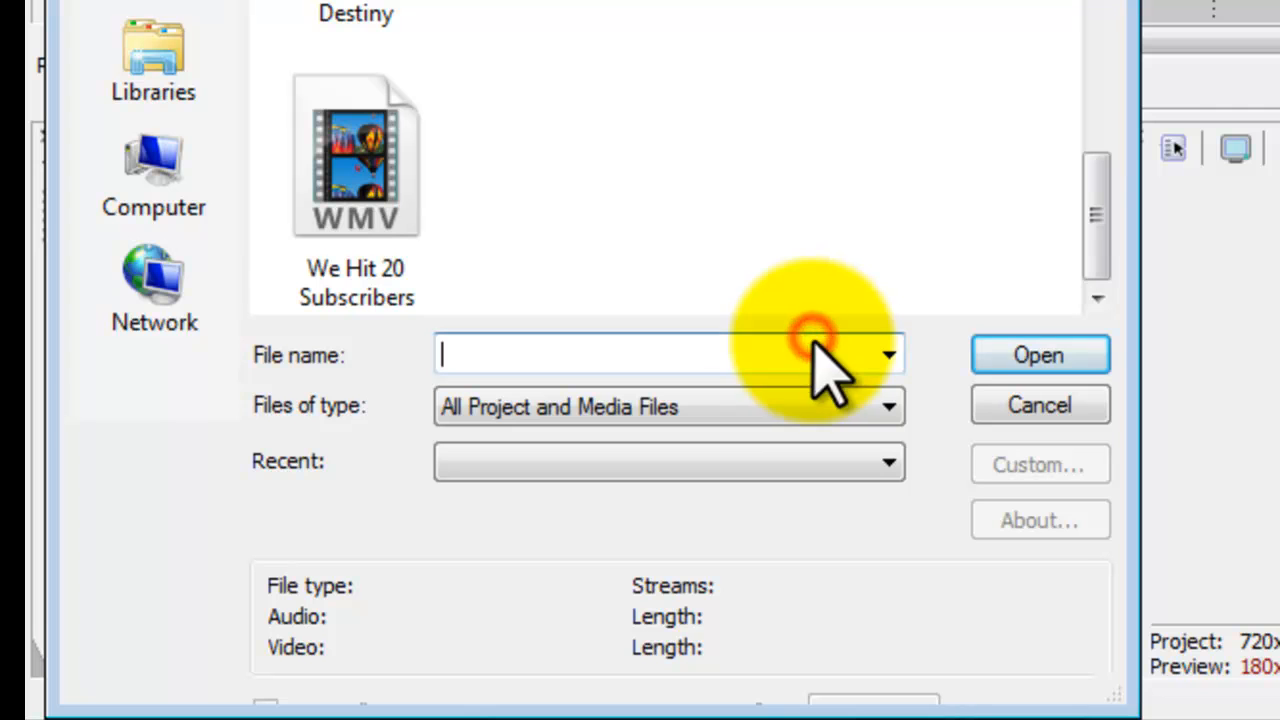
{"action": "type", "text": "d"}
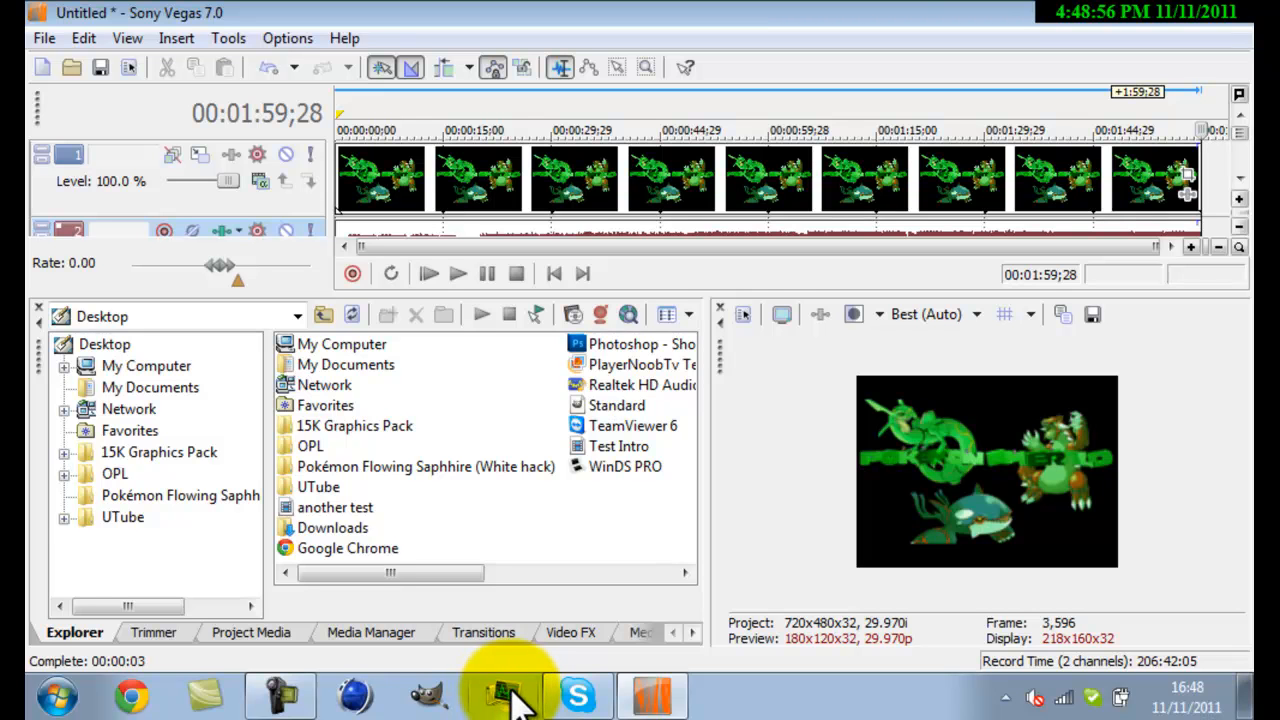
{"action": "mouse_move", "coordinate": [505, 690]}
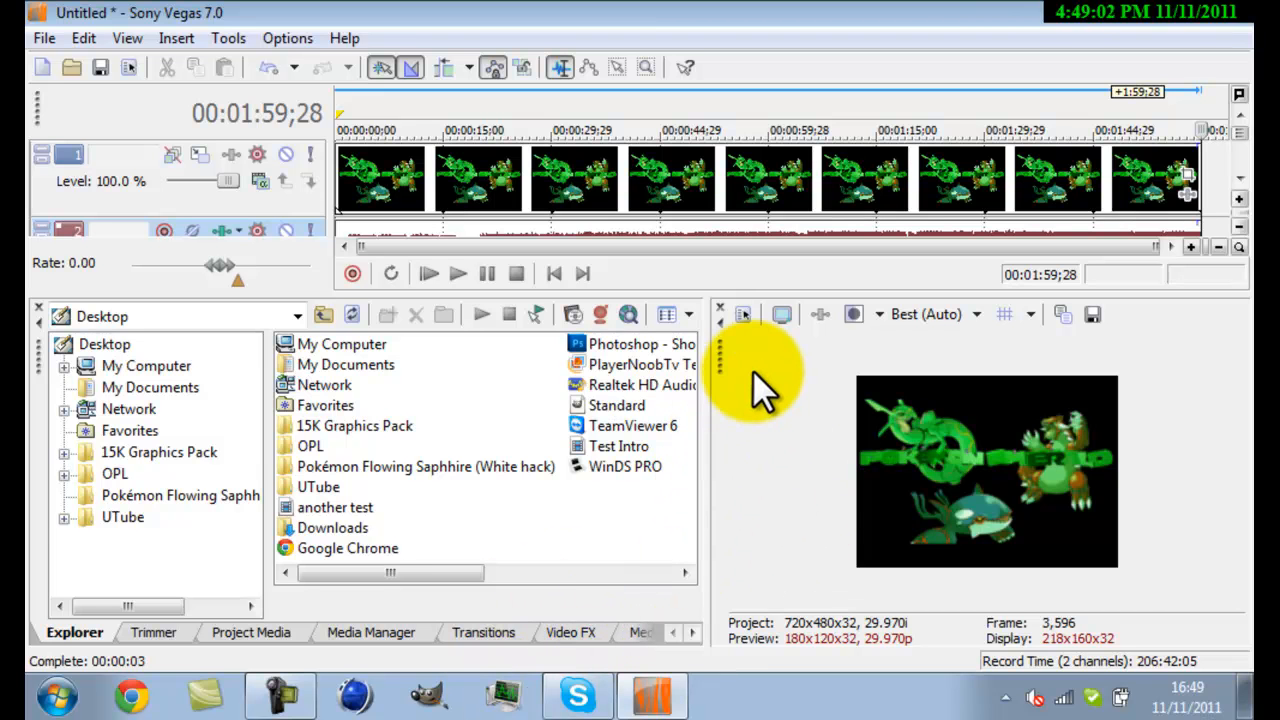
{"action": "mouse_move", "coordinate": [720, 260]}
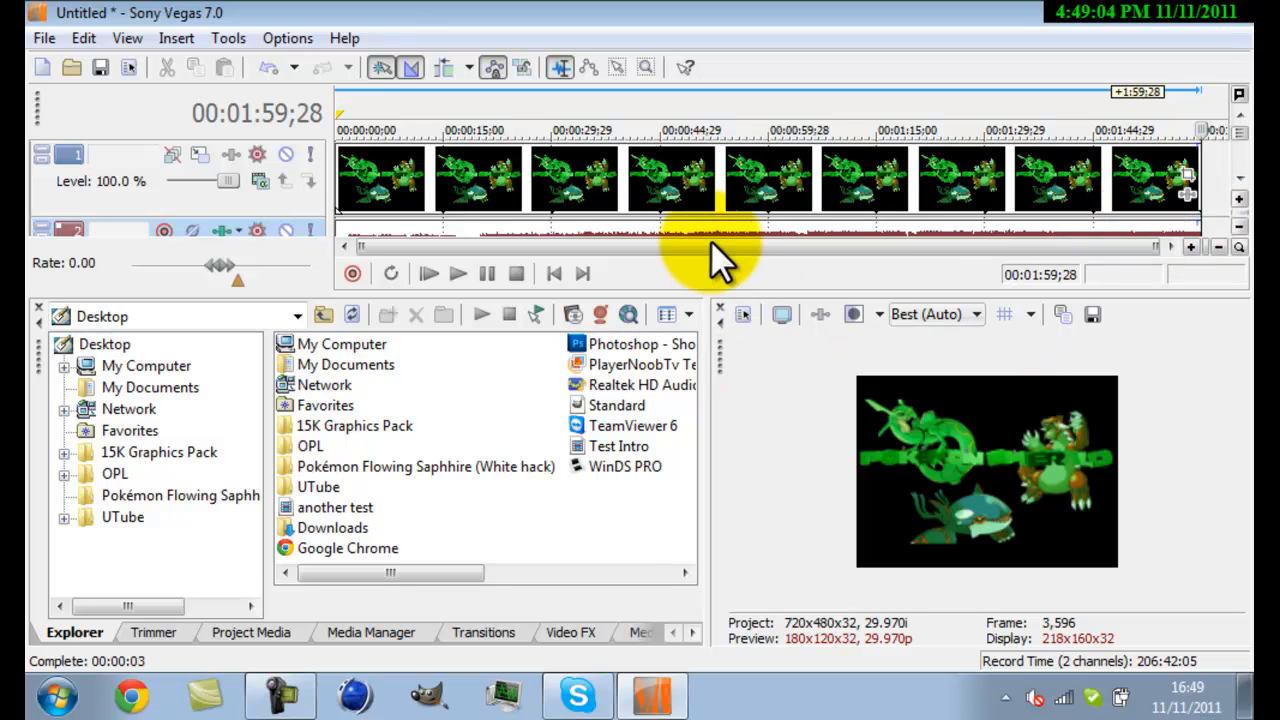
{"action": "left_click", "coordinate": [287, 38]}
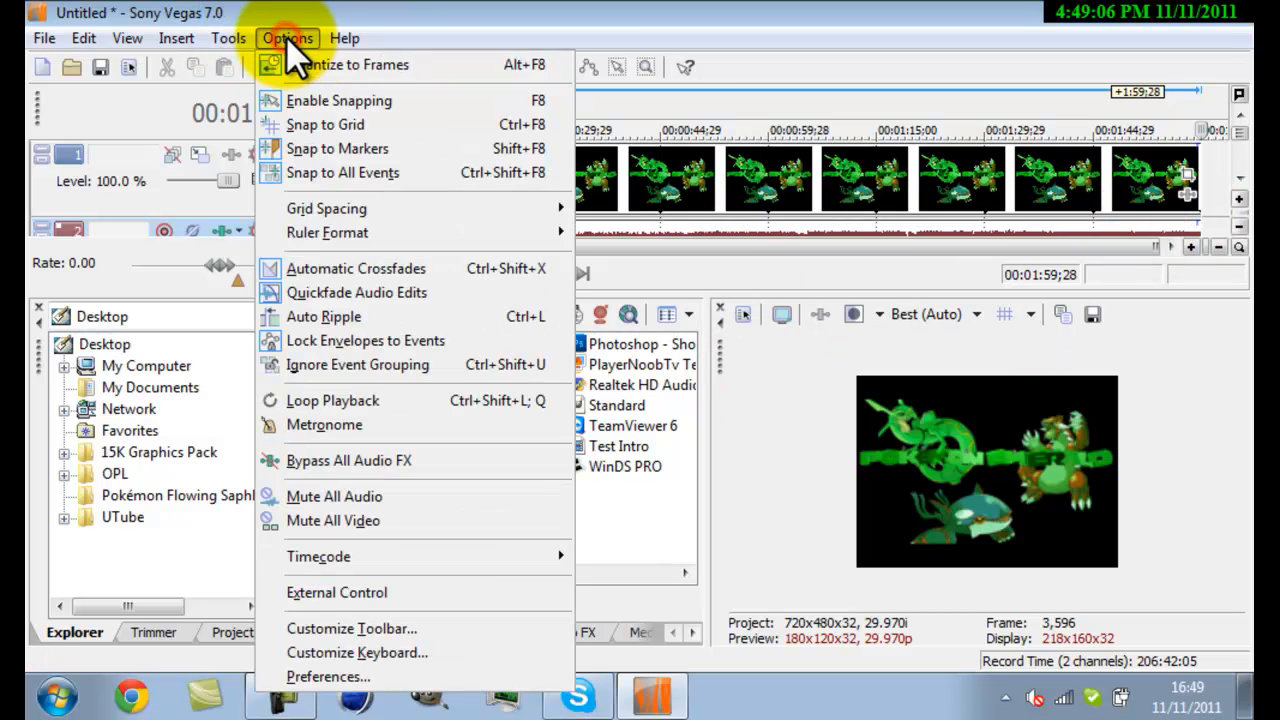
{"action": "left_click", "coordinate": [228, 38]}
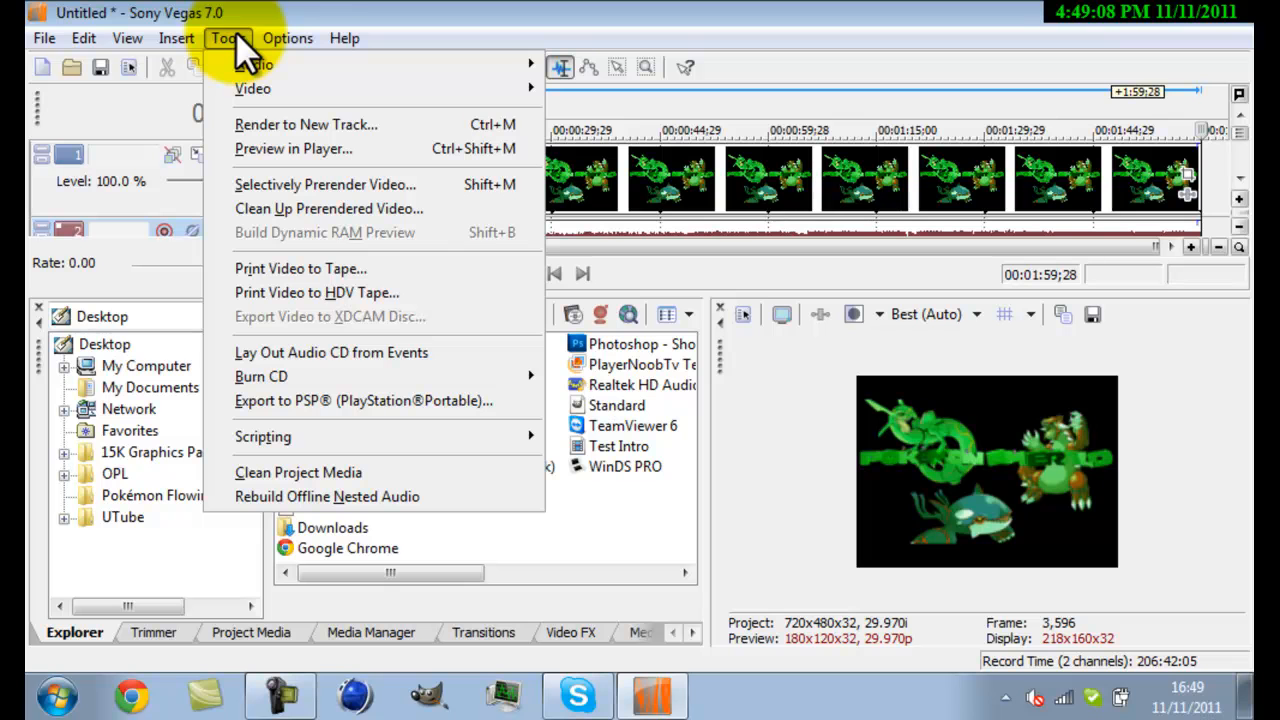
{"action": "left_click", "coordinate": [176, 38]}
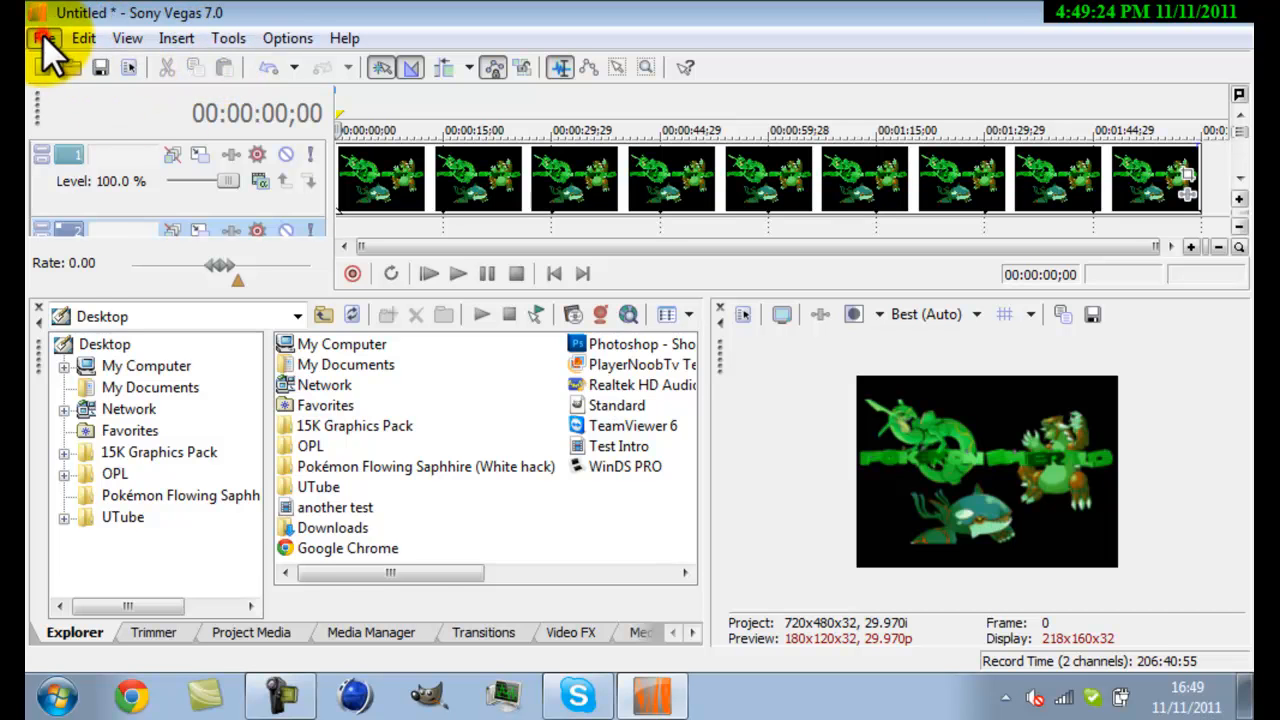
- Open the file dialog again, browsing My Videos for the layout image
{"action": "left_click", "coordinate": [44, 38]}
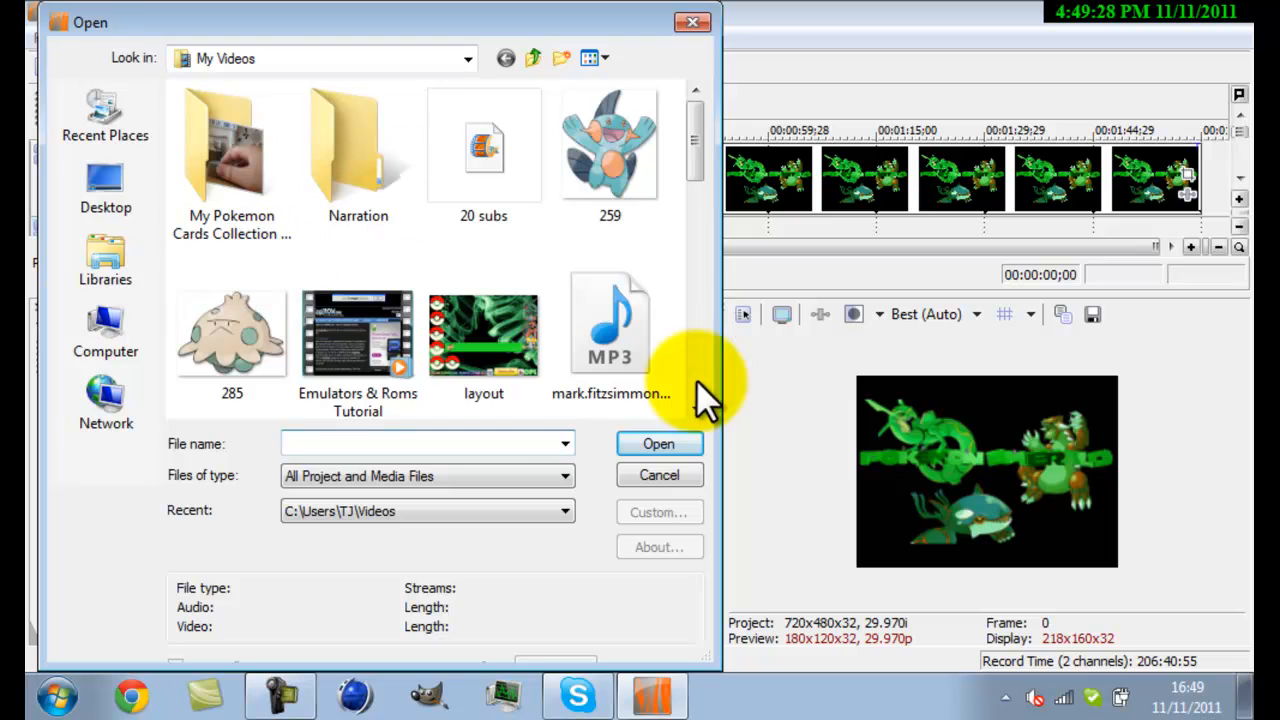
{"action": "mouse_move", "coordinate": [625, 275]}
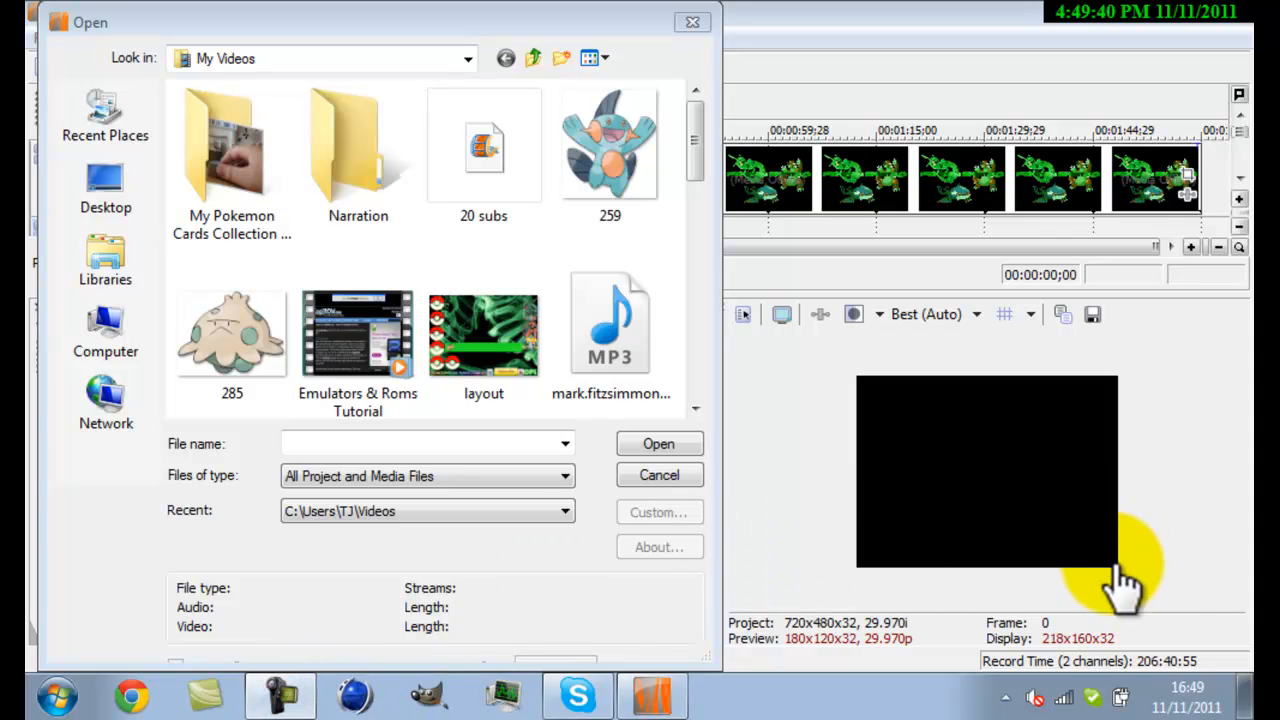
{"action": "mouse_move", "coordinate": [1145, 590]}
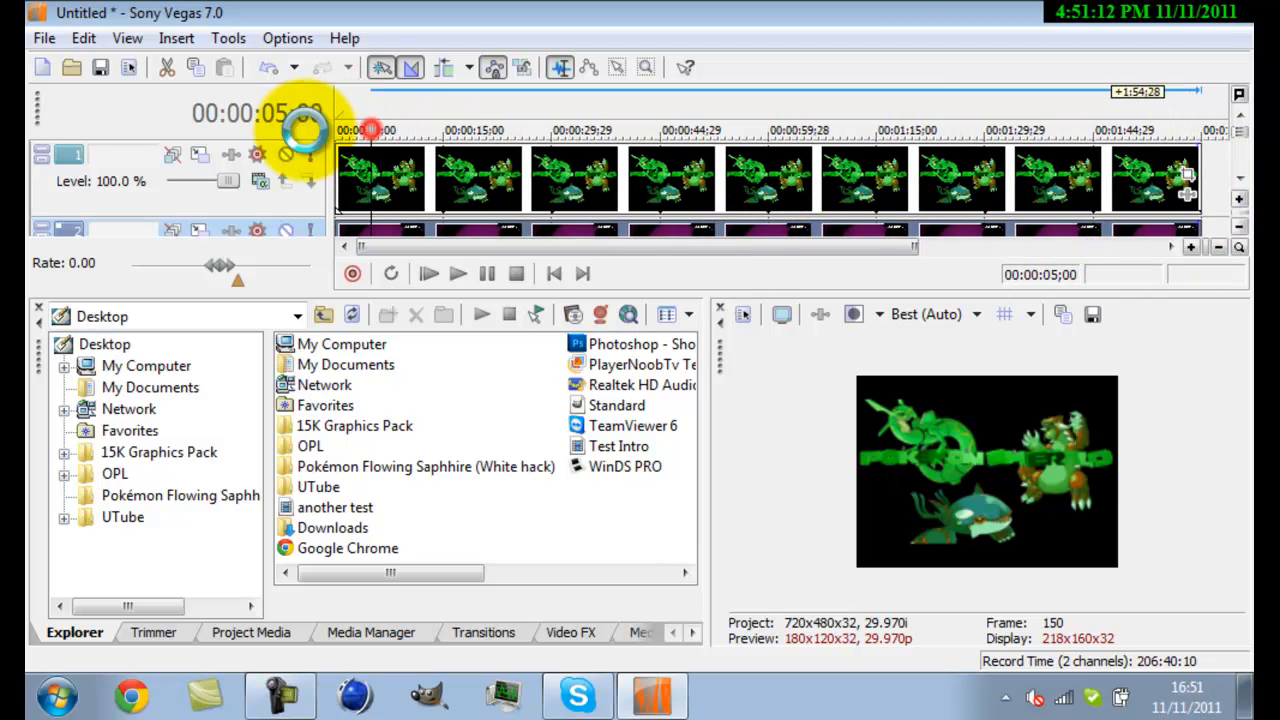
- Try playback, dismiss the 'device in use' error, and open the artwork's Pan/Crop
{"action": "left_click", "coordinate": [457, 273]}
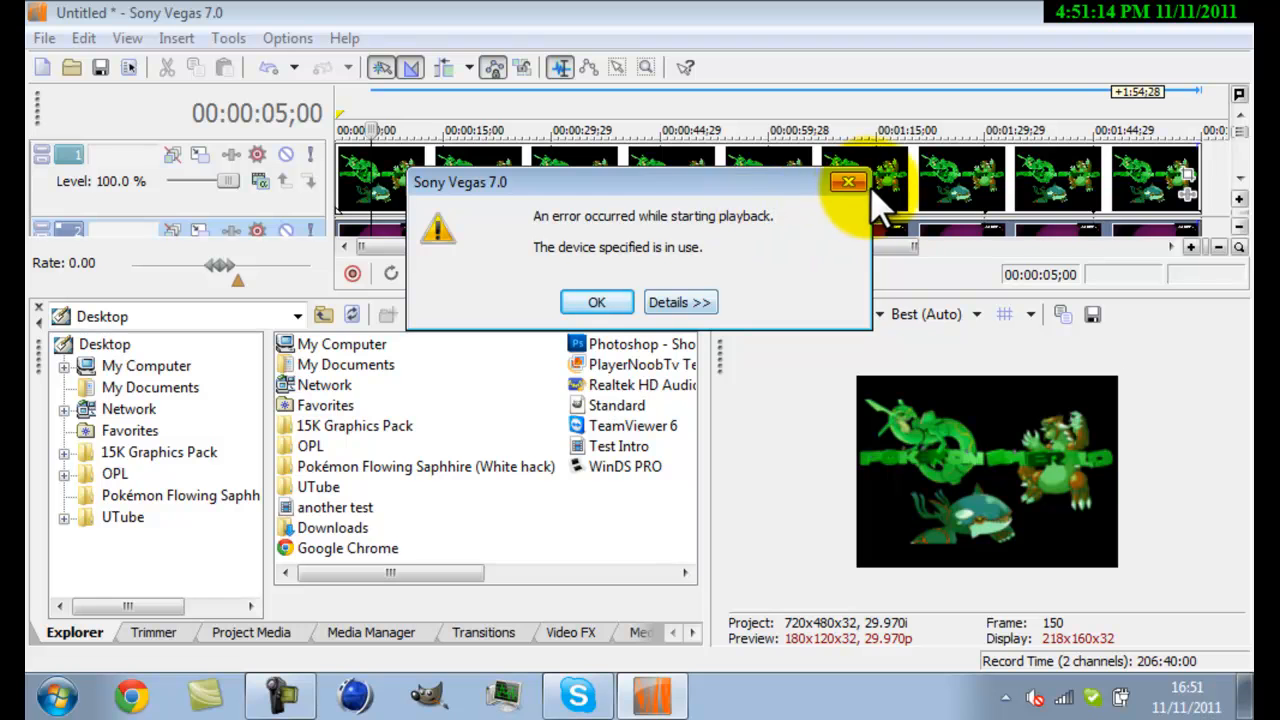
{"action": "left_click", "coordinate": [596, 302]}
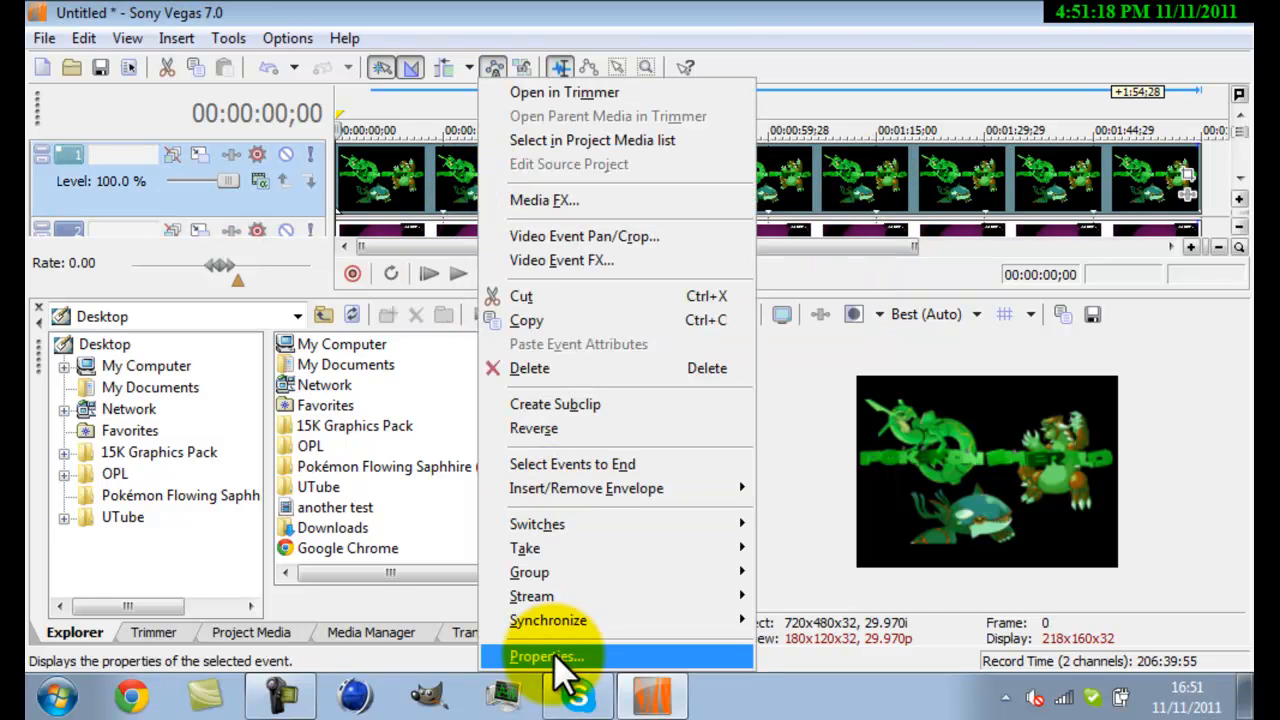
{"action": "left_click", "coordinate": [546, 656]}
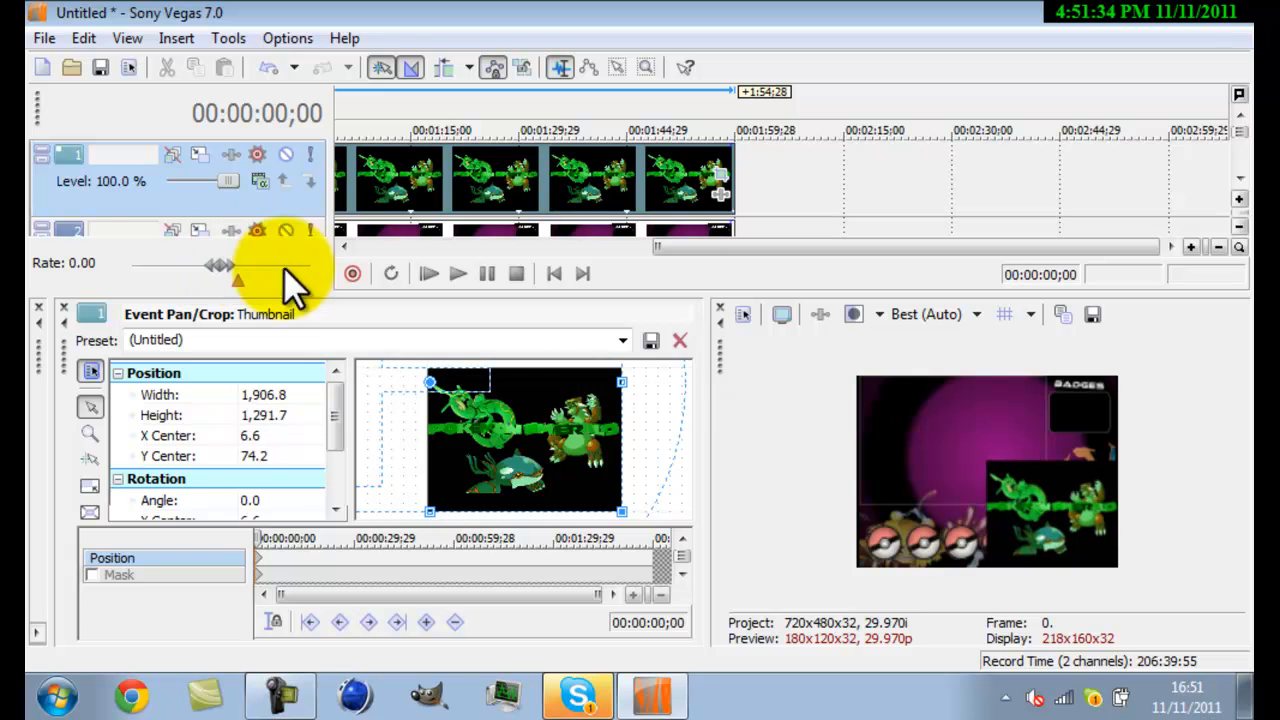
- Reset the Emerald image's pan/crop to the default 960×720 framing at 480, 360
{"action": "left_click_drag", "start_coordinate": [490, 420], "coordinate": [525, 450]}
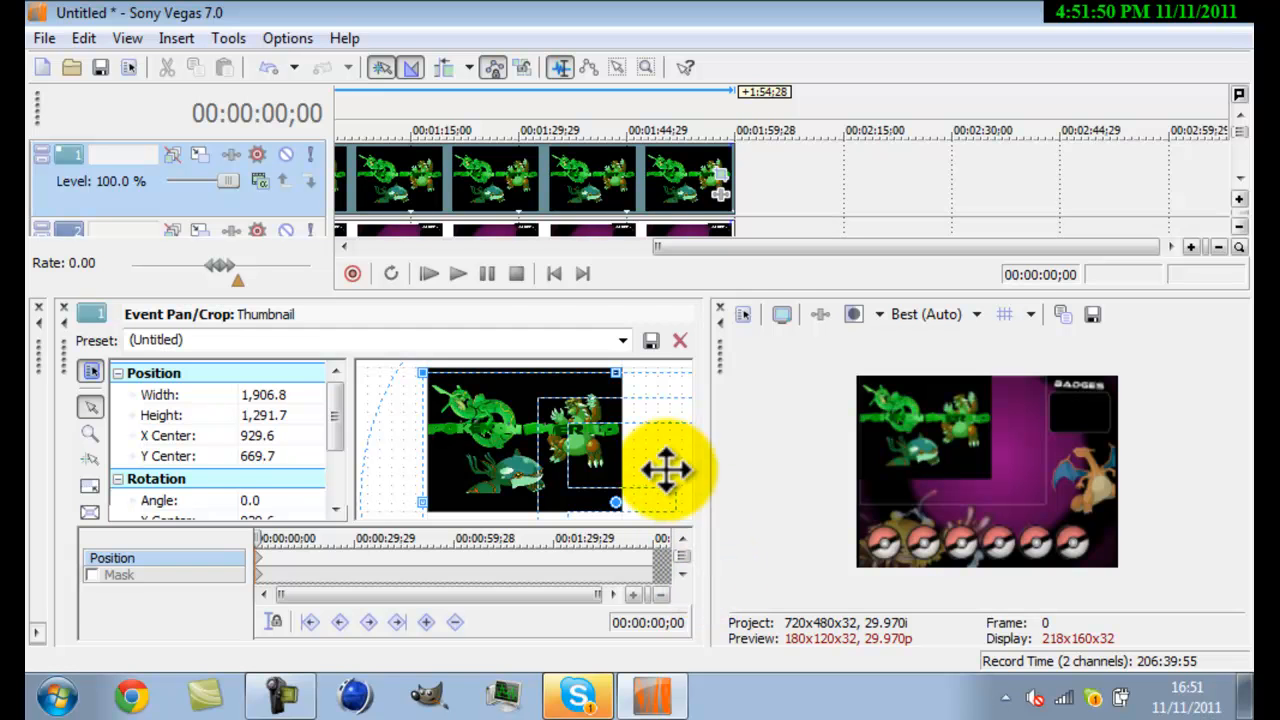
{"action": "left_click", "coordinate": [679, 340]}
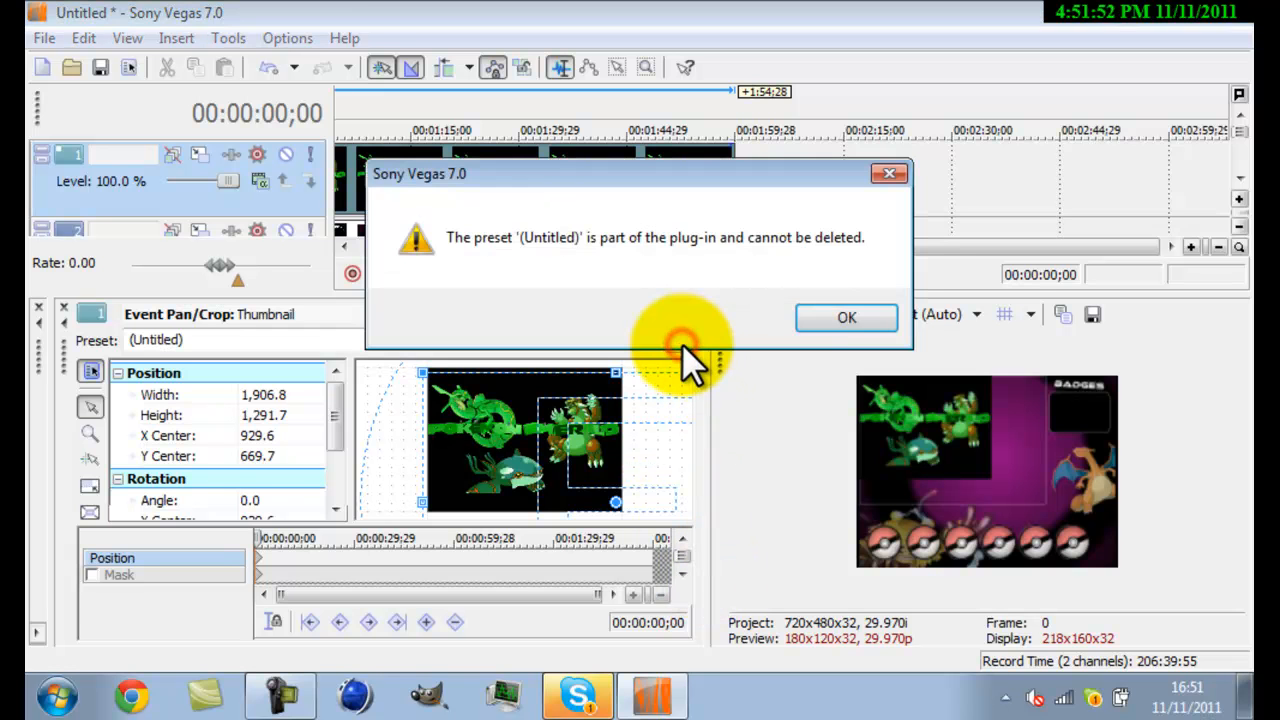
{"action": "left_click", "coordinate": [846, 317]}
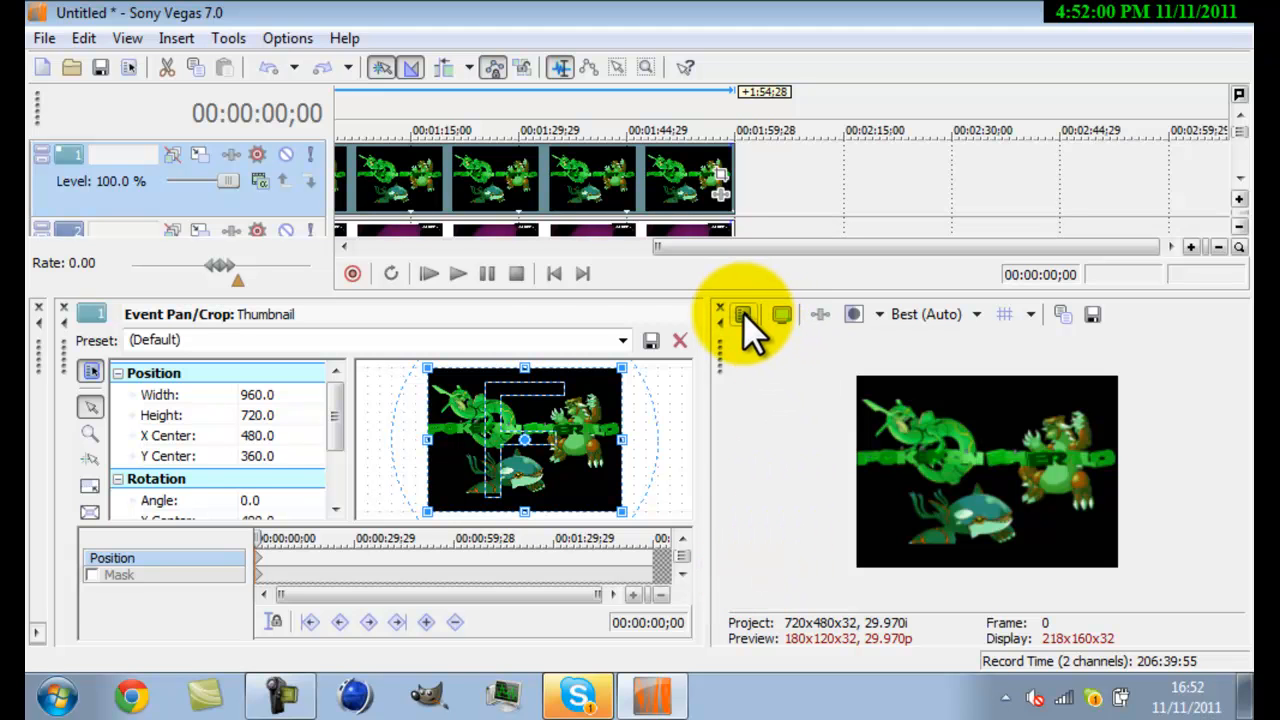
- Set project video to 1280×720, 30 fps, with square 1.0000 pixel aspect ratio
{"action": "left_click", "coordinate": [744, 314]}
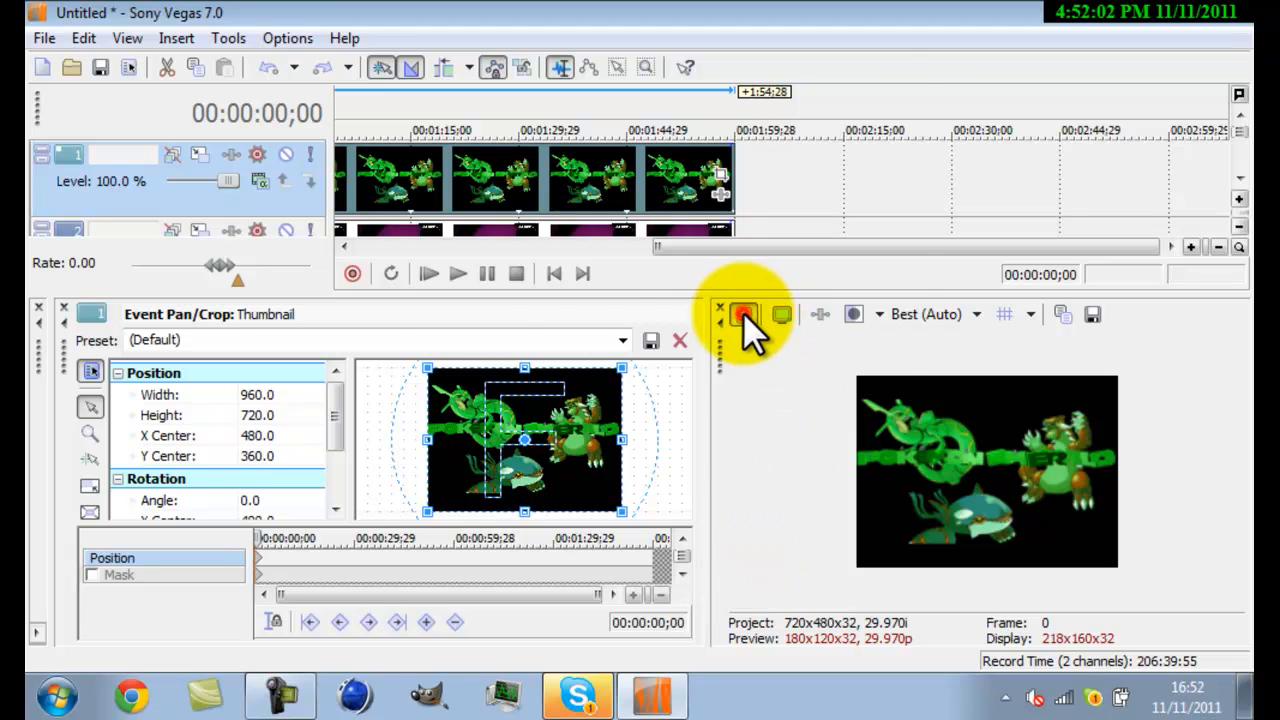
{"action": "left_click", "coordinate": [744, 314]}
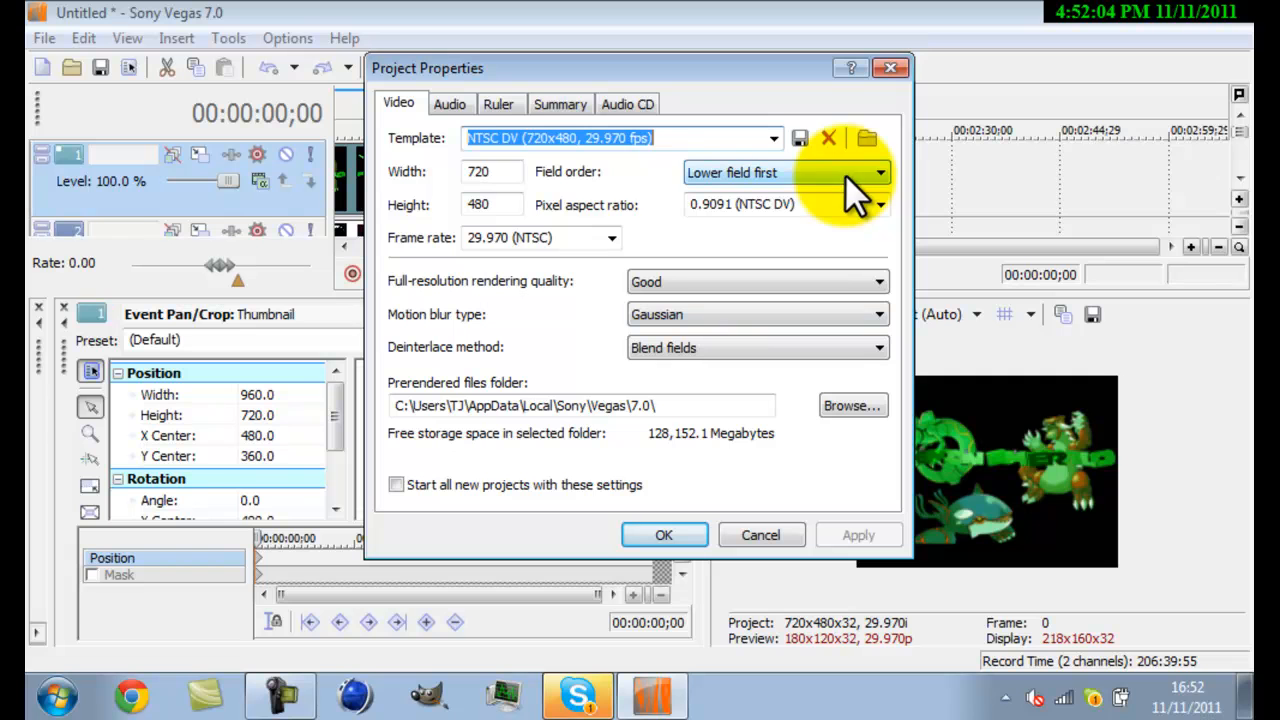
{"action": "left_click", "coordinate": [490, 171]}
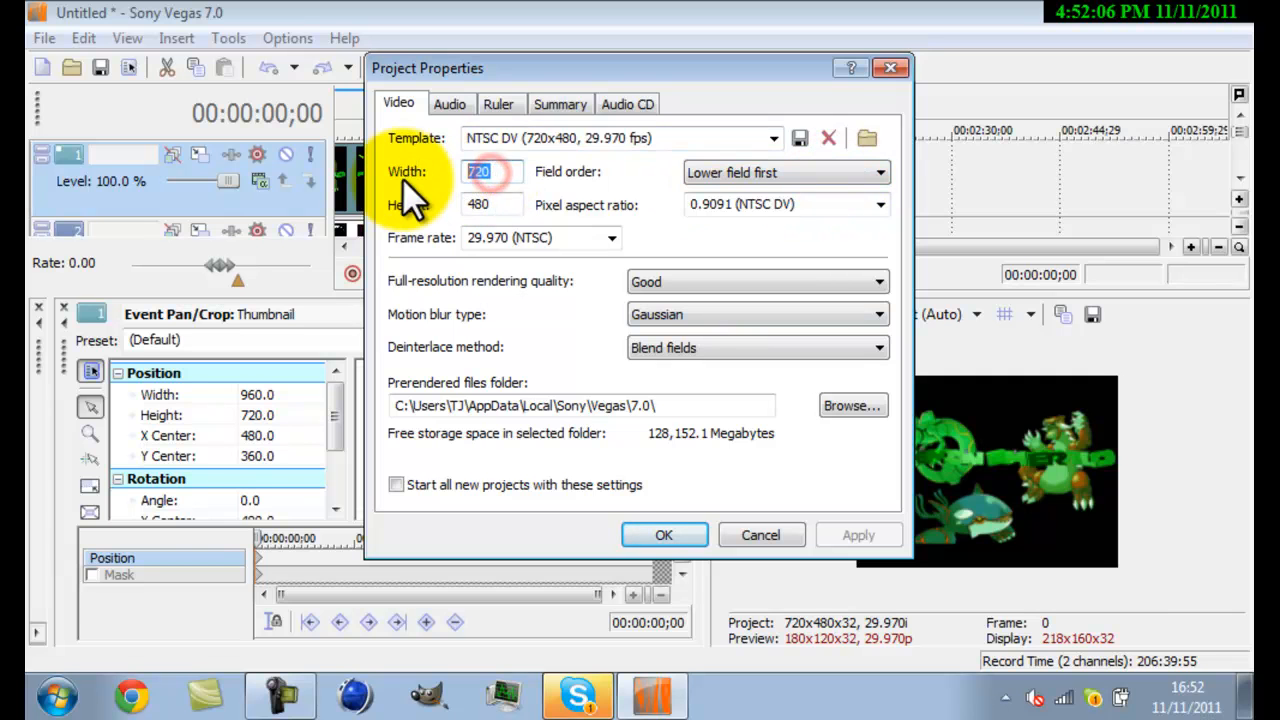
{"action": "type", "text": "1280"}
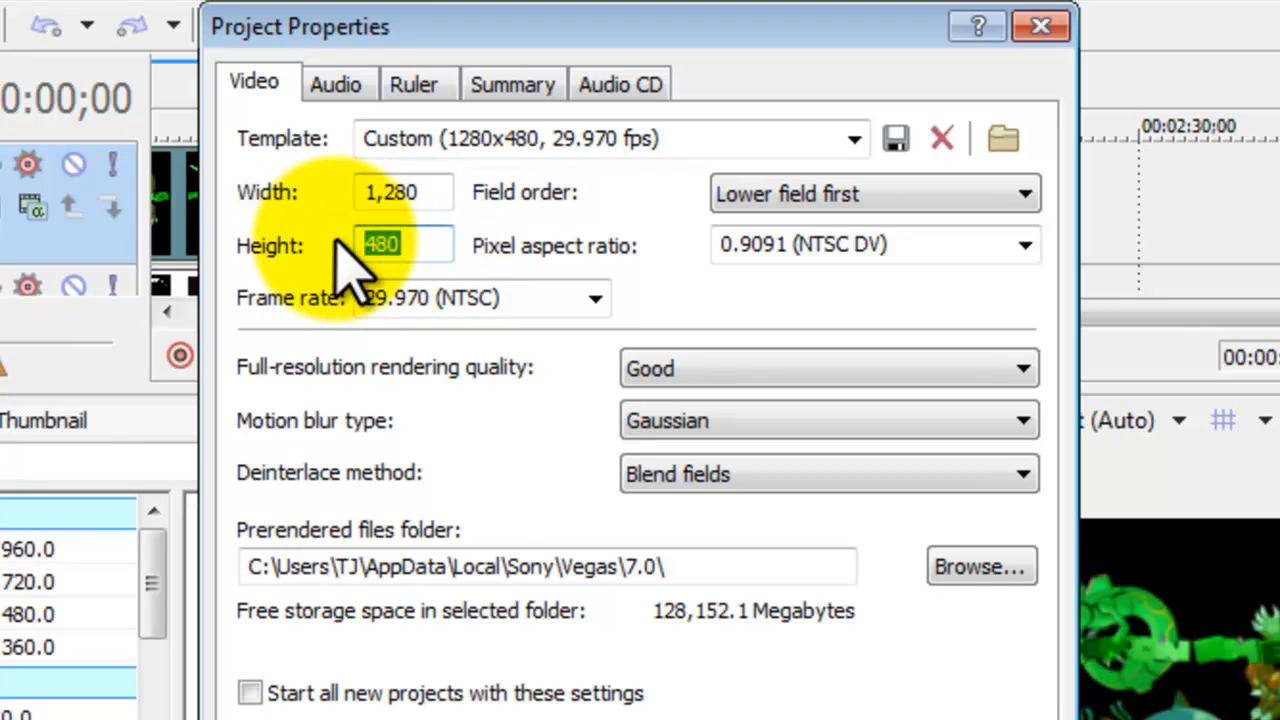
{"action": "type", "text": "720"}
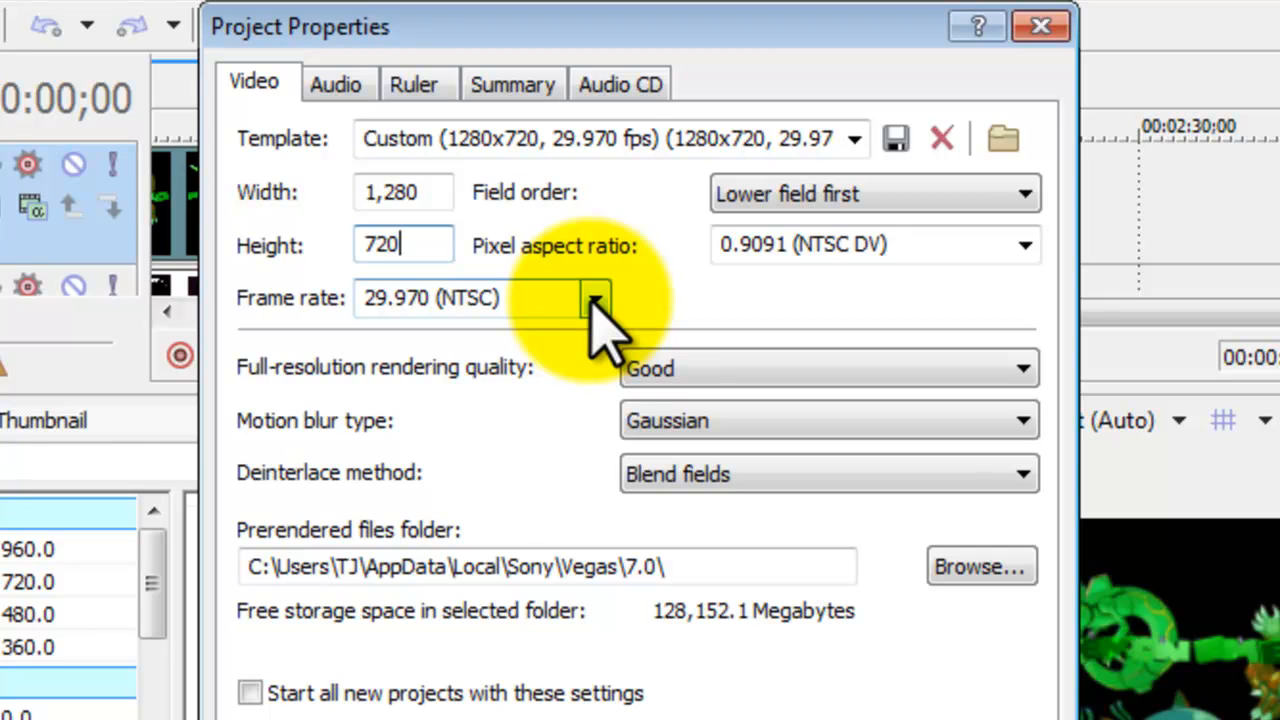
{"action": "left_click", "coordinate": [596, 298]}
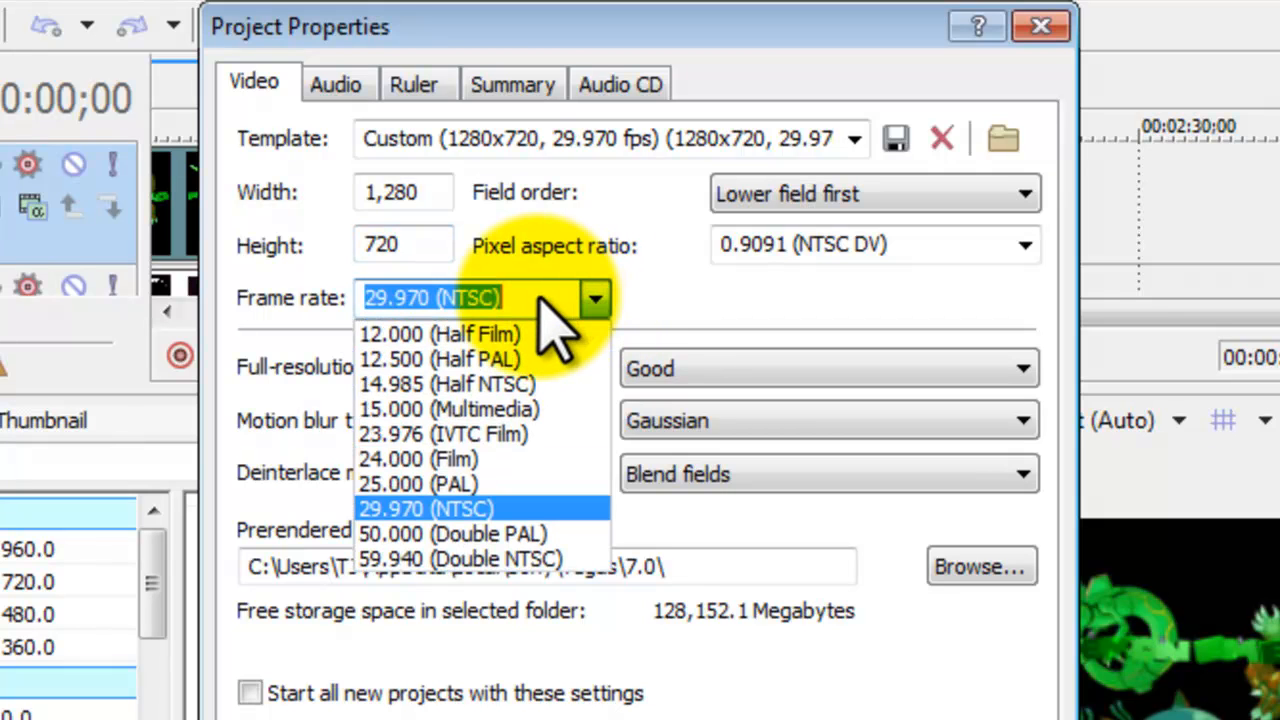
{"action": "type", "text": "30.000000"}
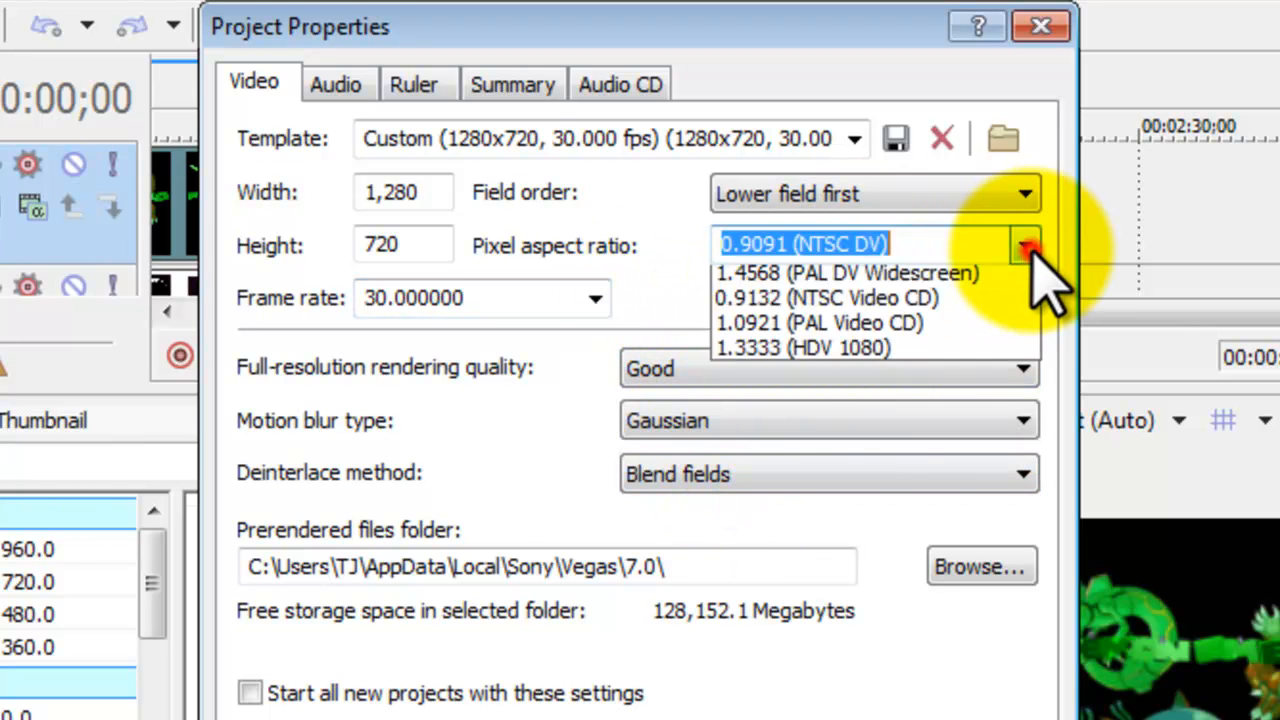
{"action": "left_click", "coordinate": [800, 244]}
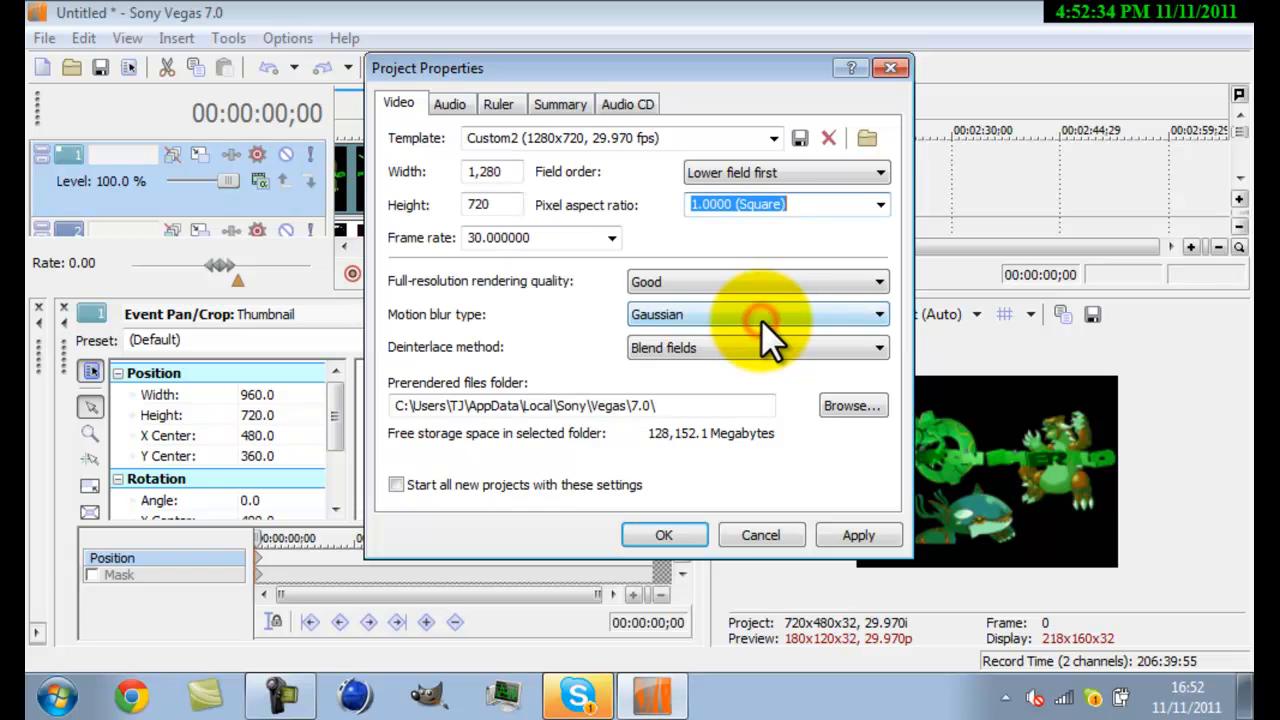
{"action": "mouse_move", "coordinate": [857, 535]}
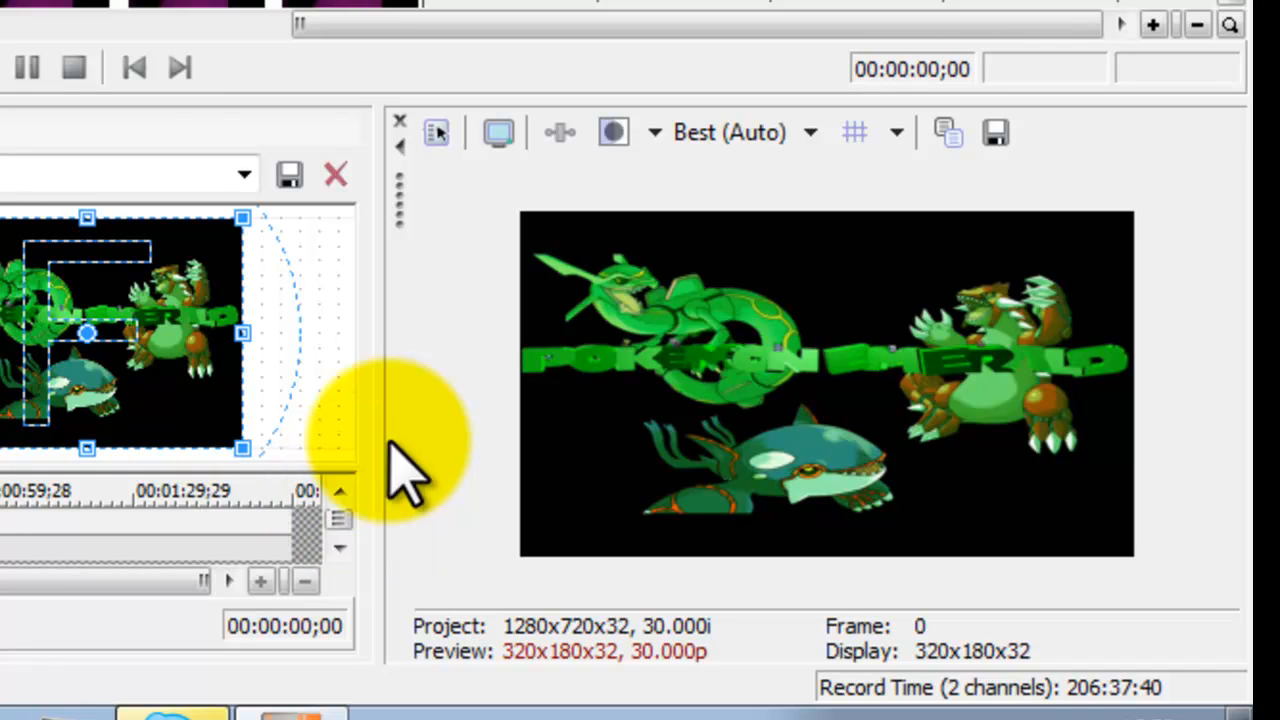
{"action": "mouse_move", "coordinate": [250, 340]}
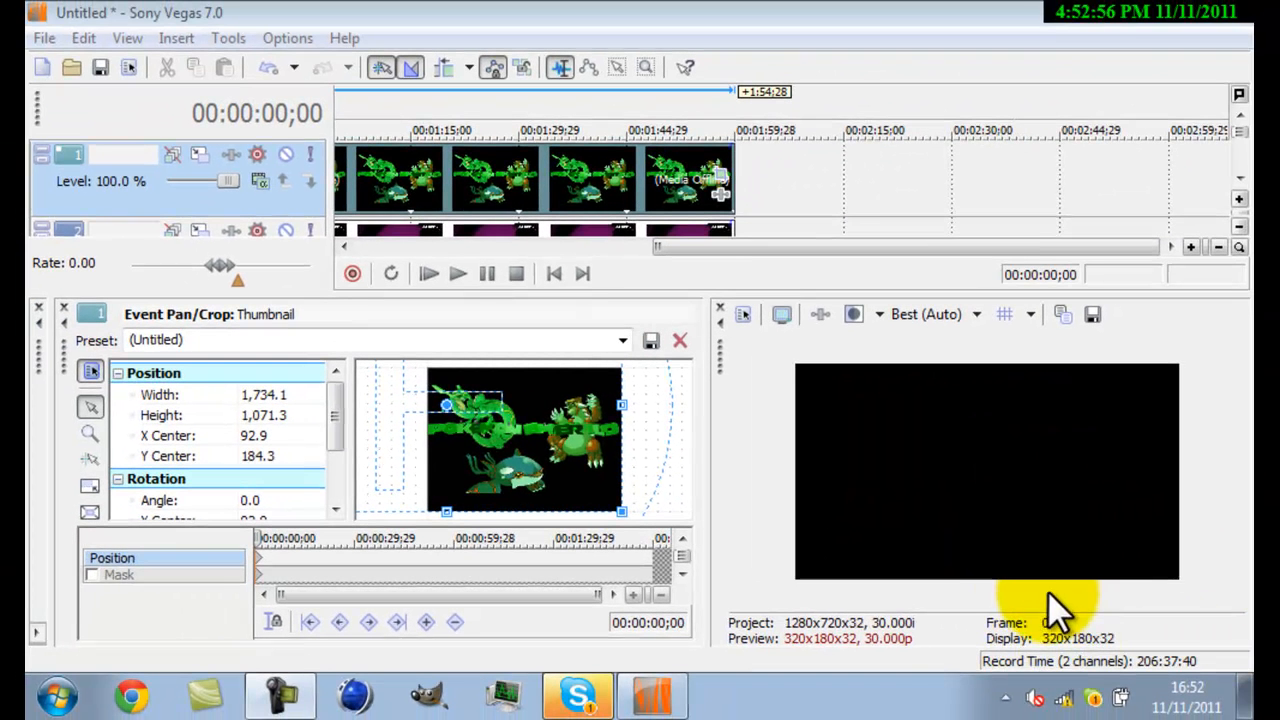
{"action": "mouse_move", "coordinate": [1210, 530]}
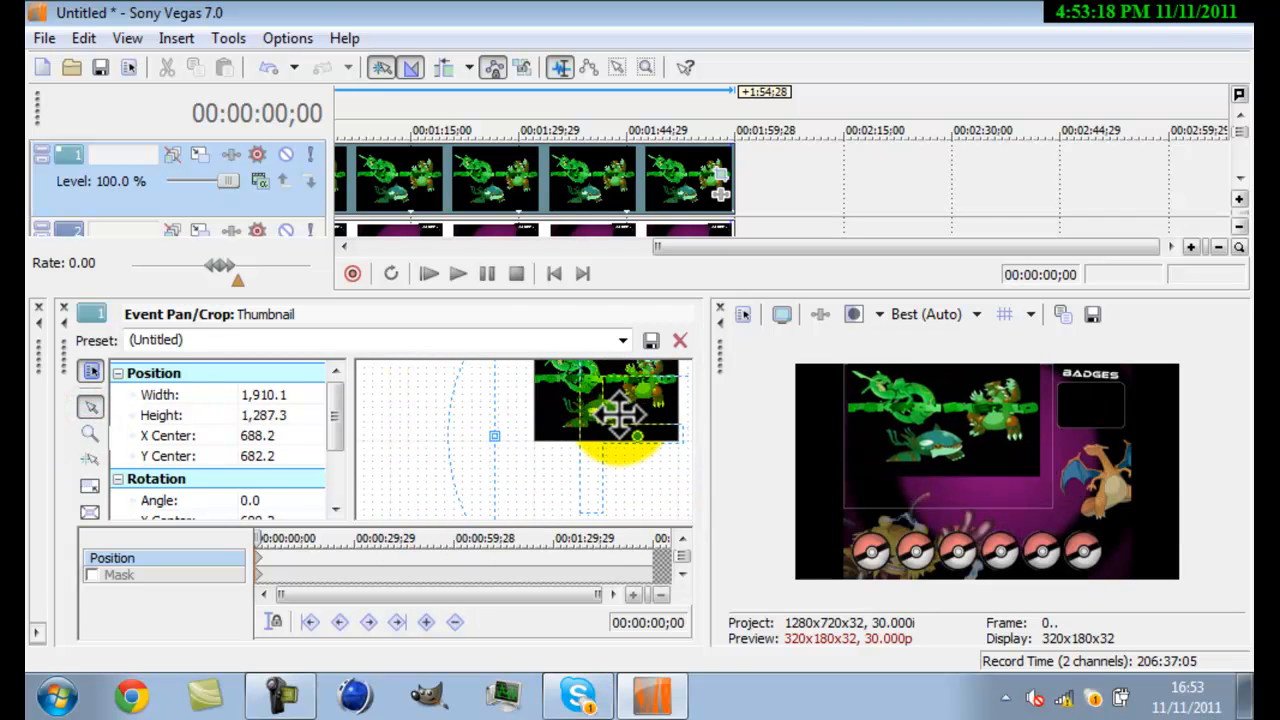
- Drag the crop frame so the Emerald image sits in the layout's top-left window
{"action": "left_click_drag", "start_coordinate": [625, 415], "coordinate": [410, 445]}
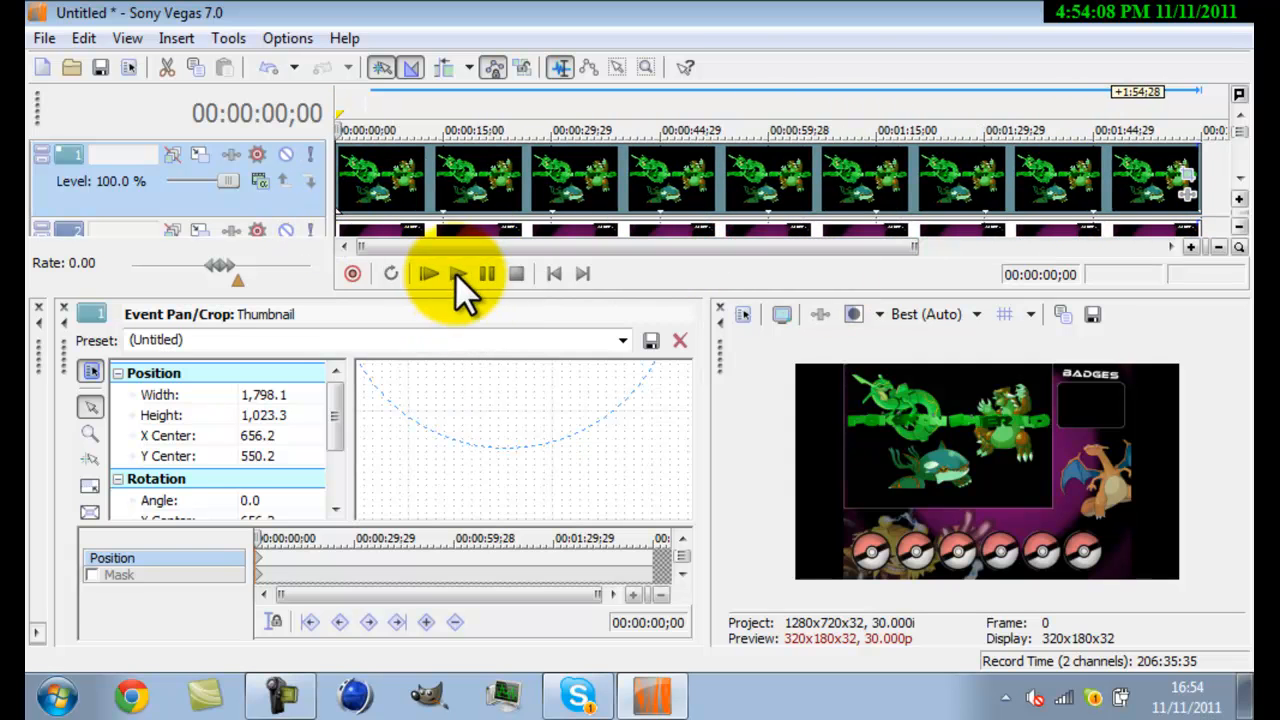
{"action": "left_click", "coordinate": [428, 273]}
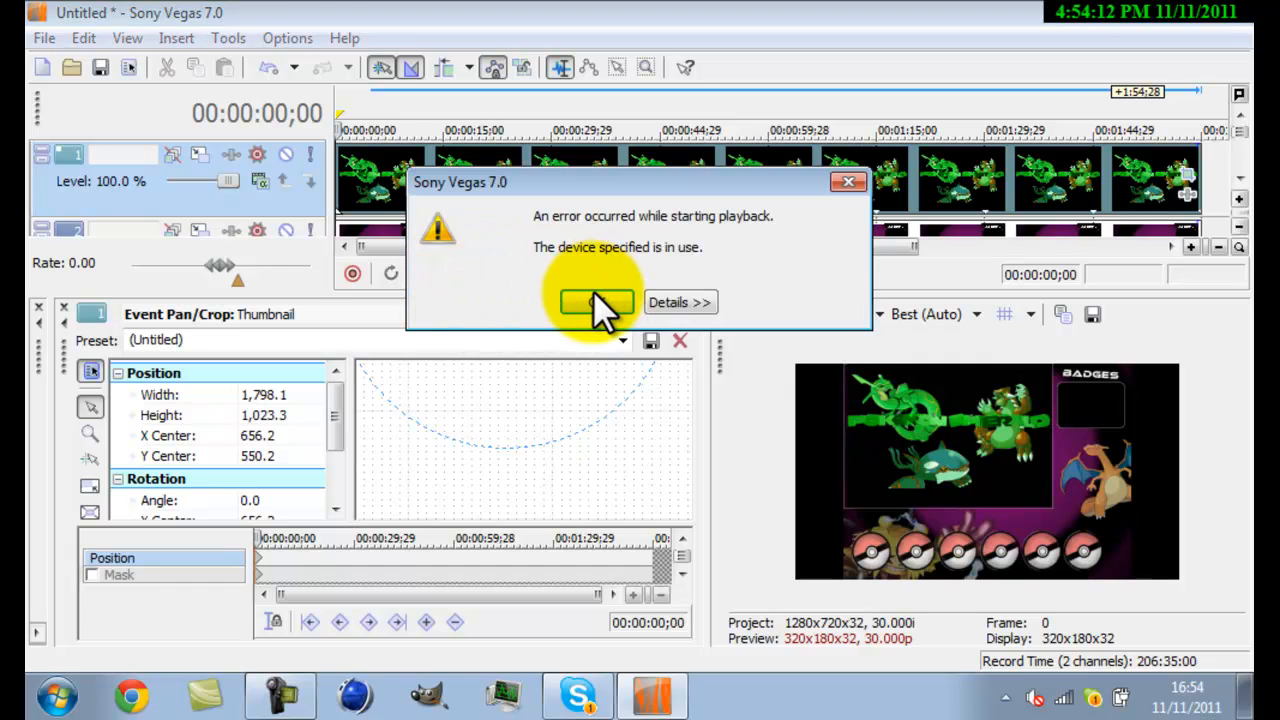
{"action": "left_click", "coordinate": [596, 302]}
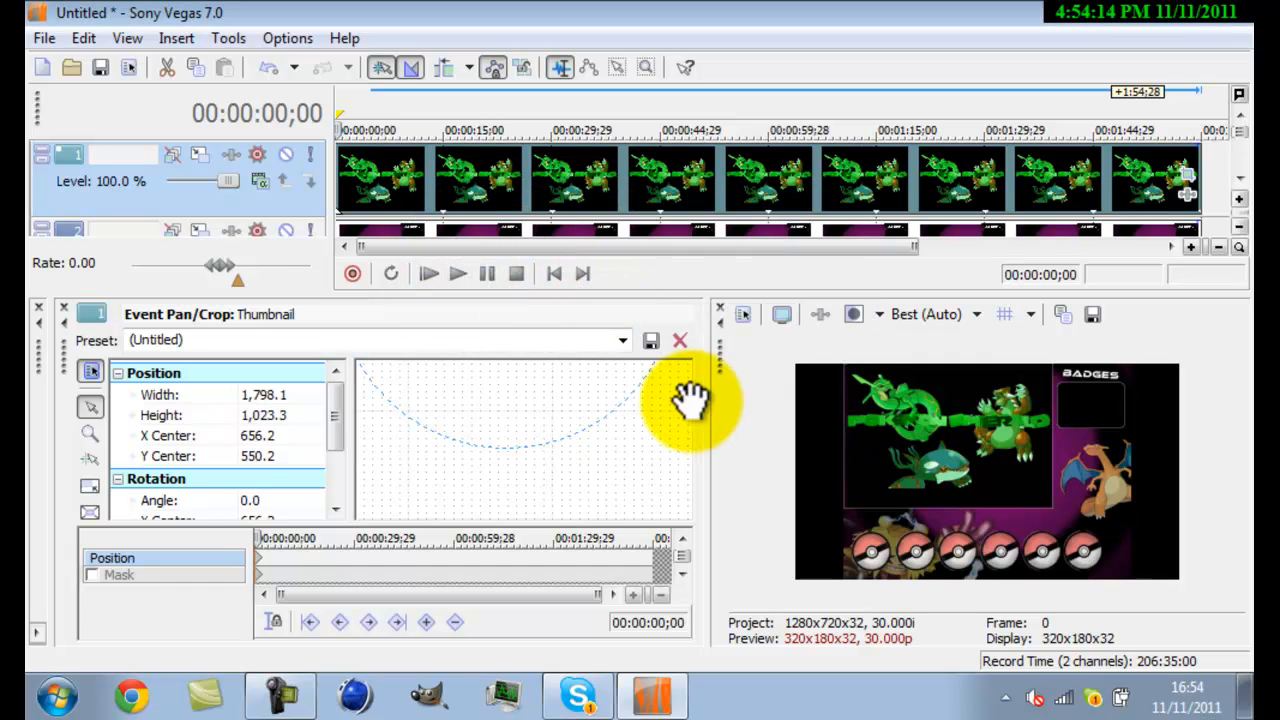
{"action": "mouse_move", "coordinate": [520, 365]}
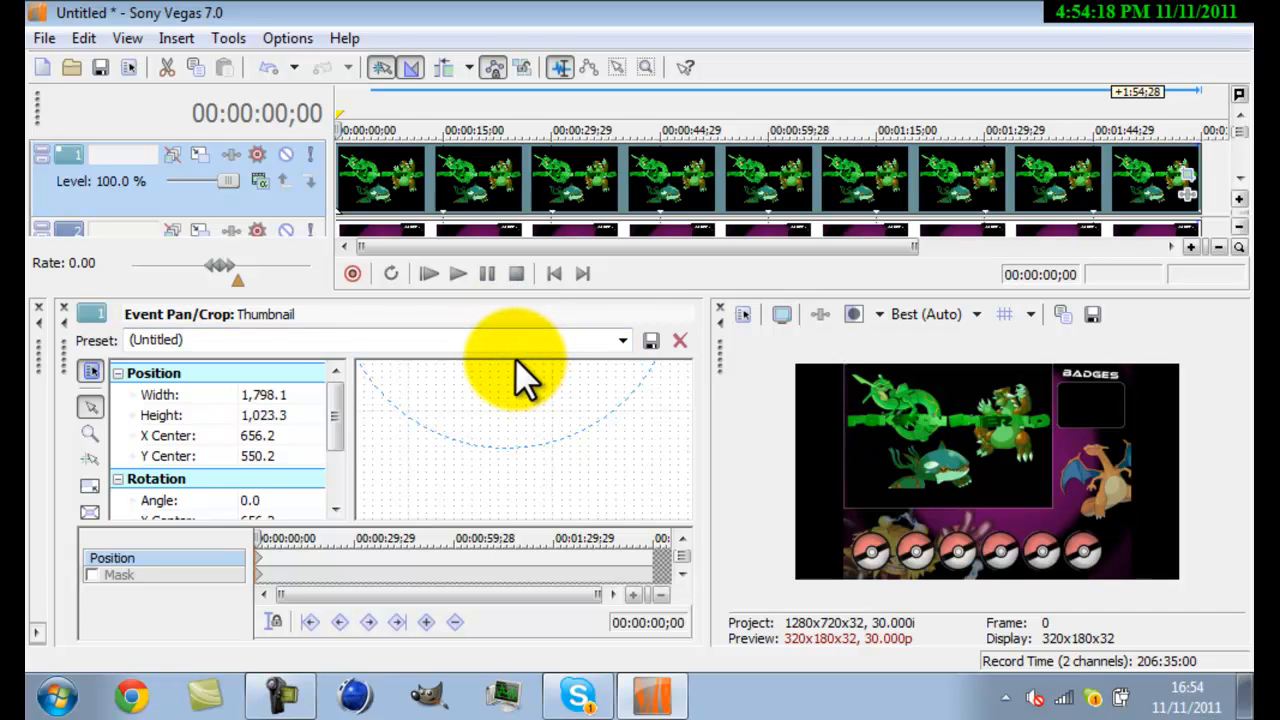
{"action": "left_click", "coordinate": [457, 273]}
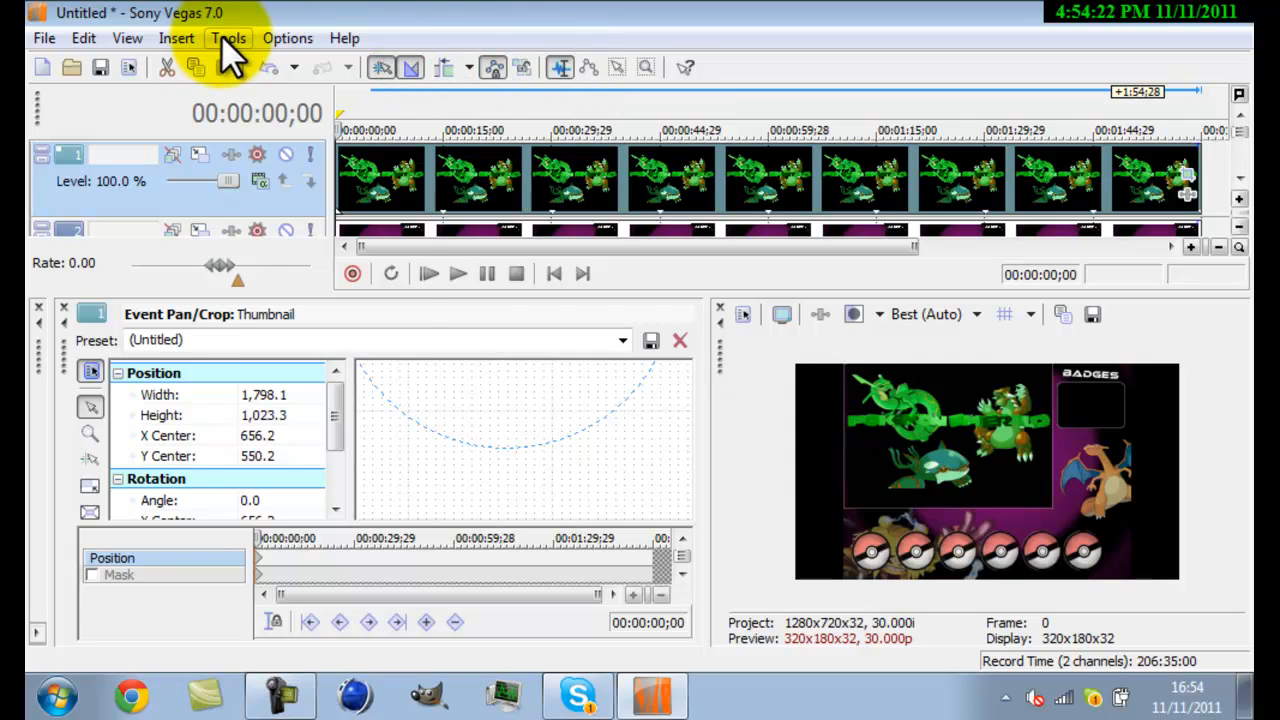
{"action": "left_click", "coordinate": [176, 38]}
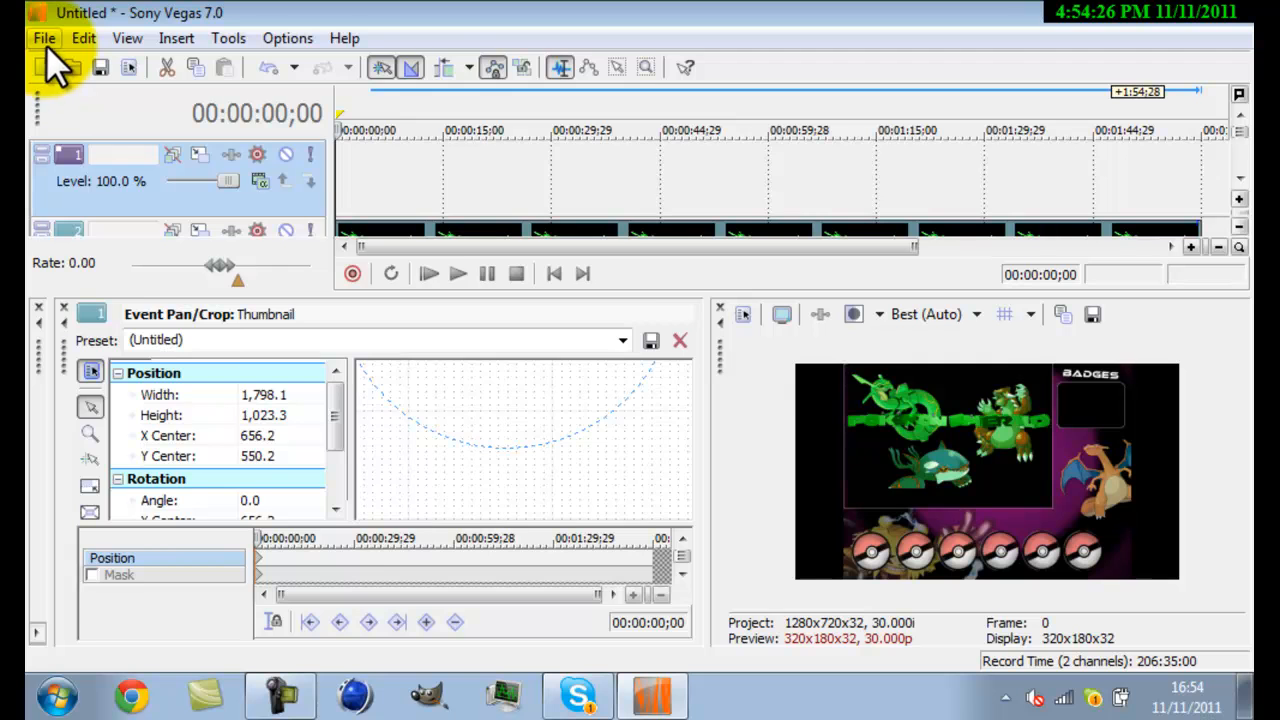
- Import Metapod image 011 from Pictures\ArtWork onto the top track
{"action": "left_click", "coordinate": [44, 37]}
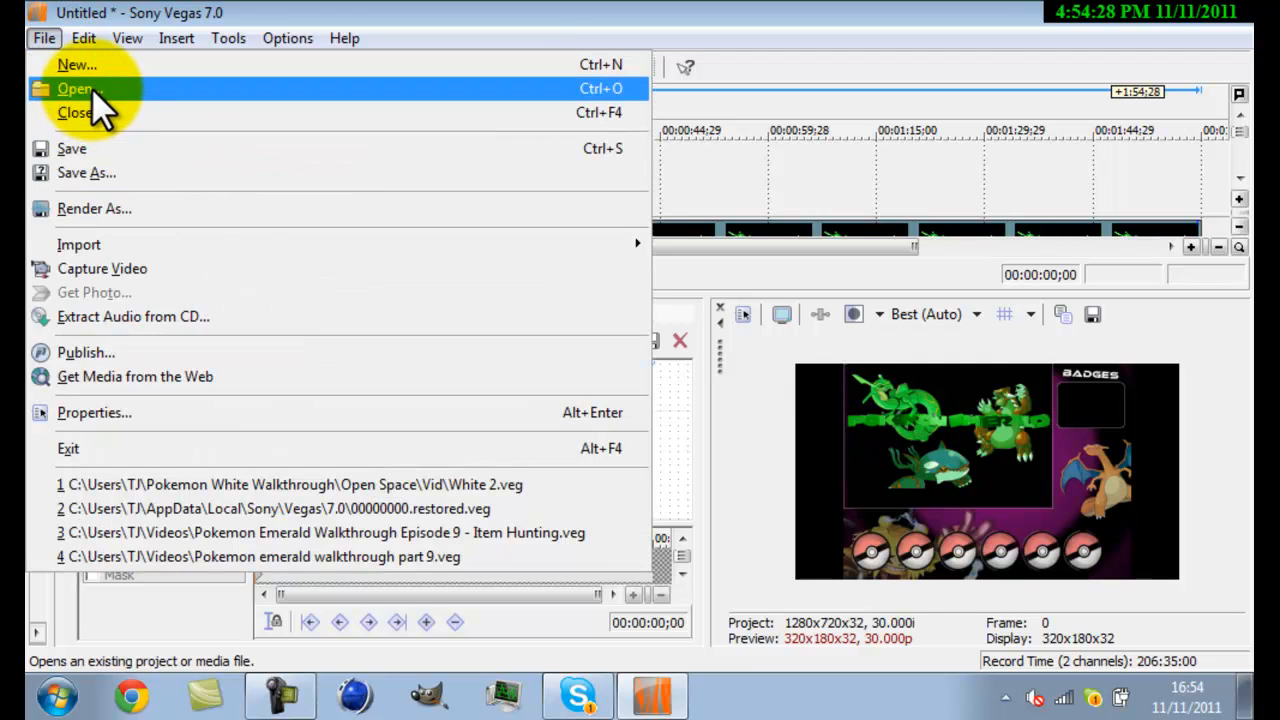
{"action": "left_click", "coordinate": [77, 88]}
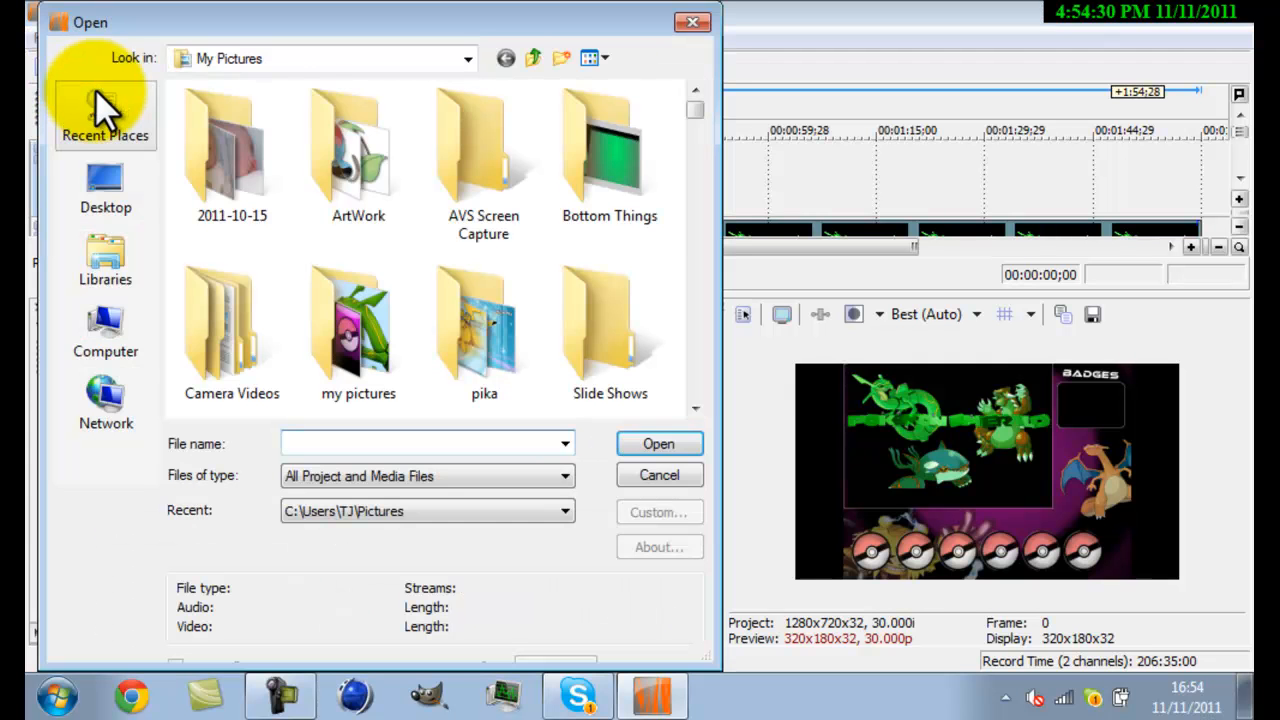
{"action": "left_click", "coordinate": [358, 150]}
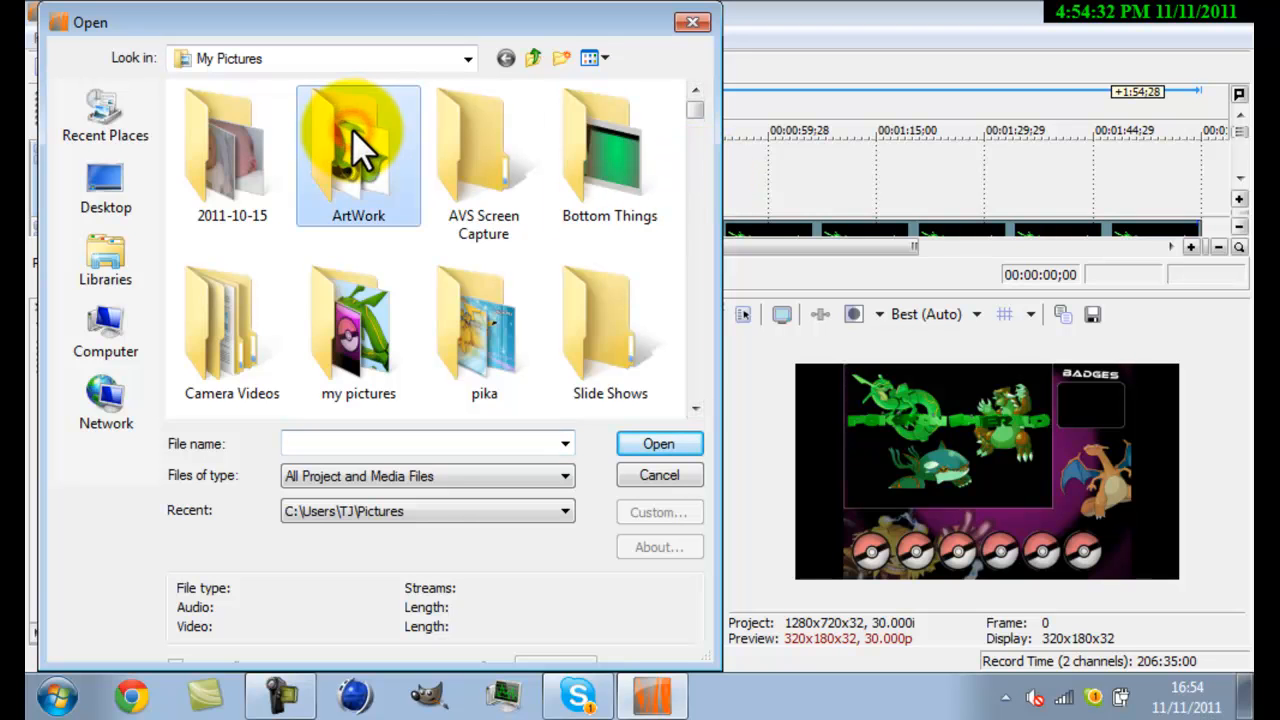
{"action": "double_click", "coordinate": [358, 150]}
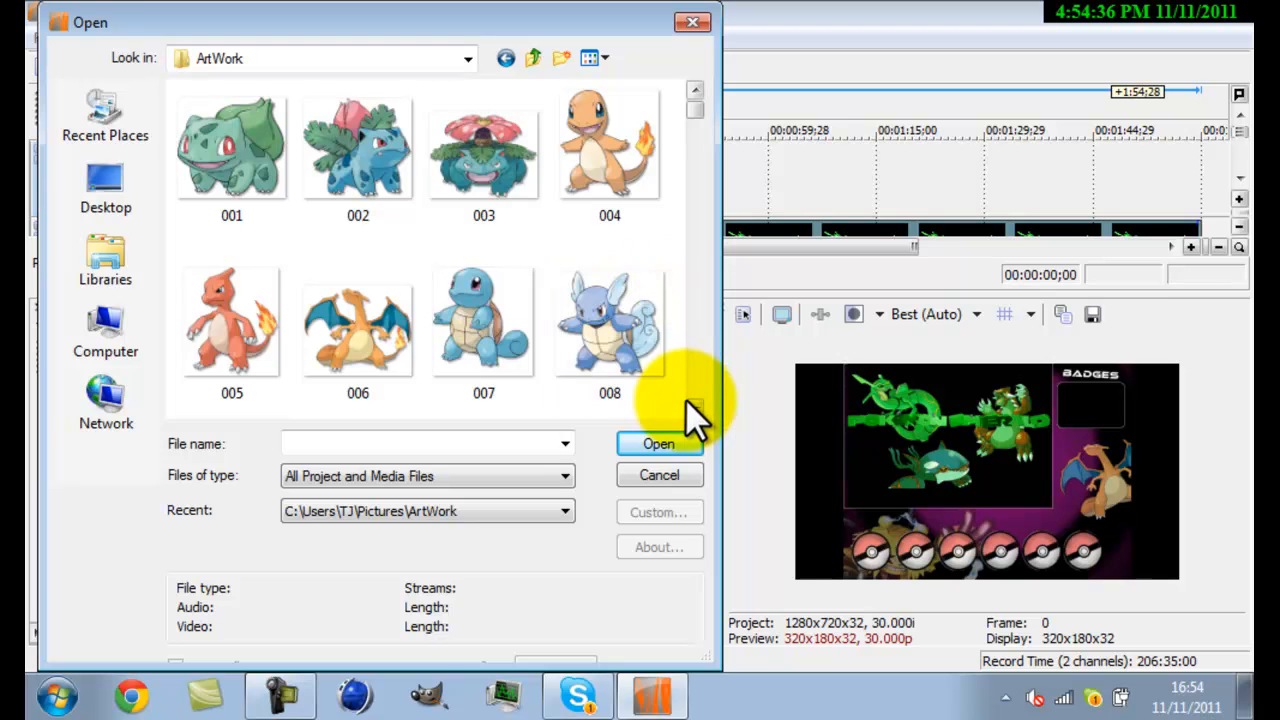
{"action": "scroll", "scroll_direction": "down", "scroll_amount": 3}
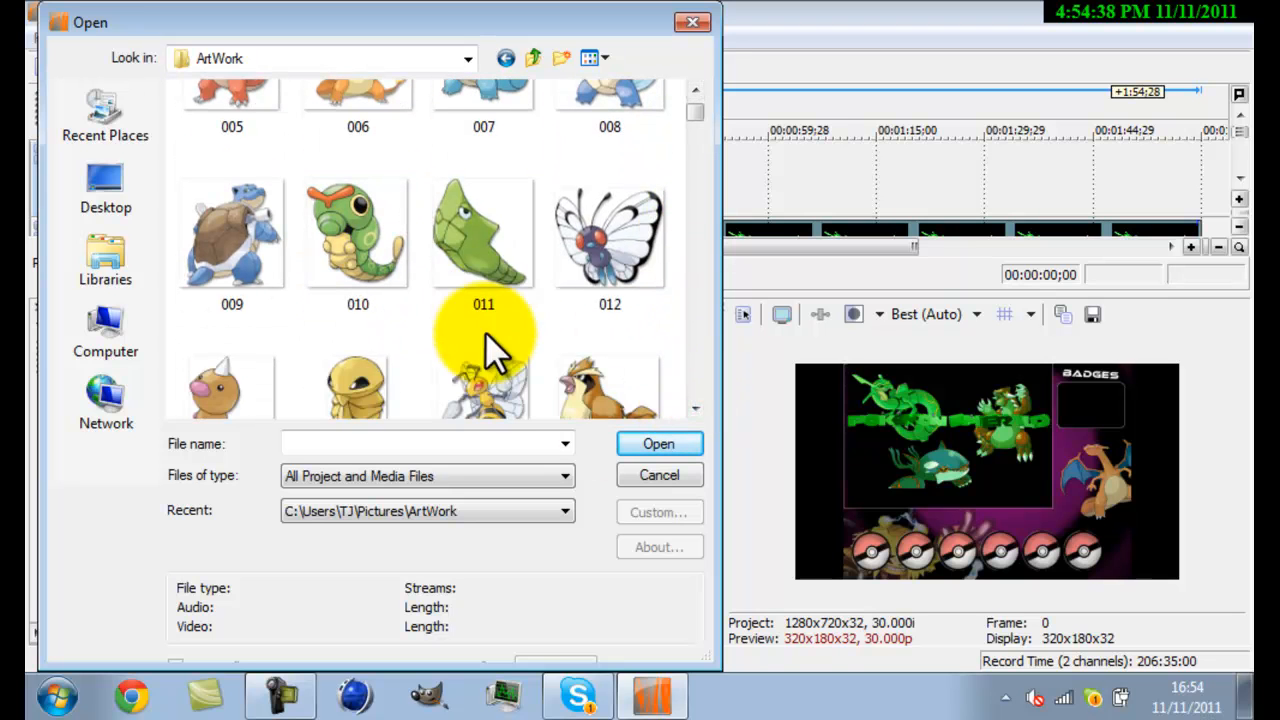
{"action": "left_click", "coordinate": [483, 233]}
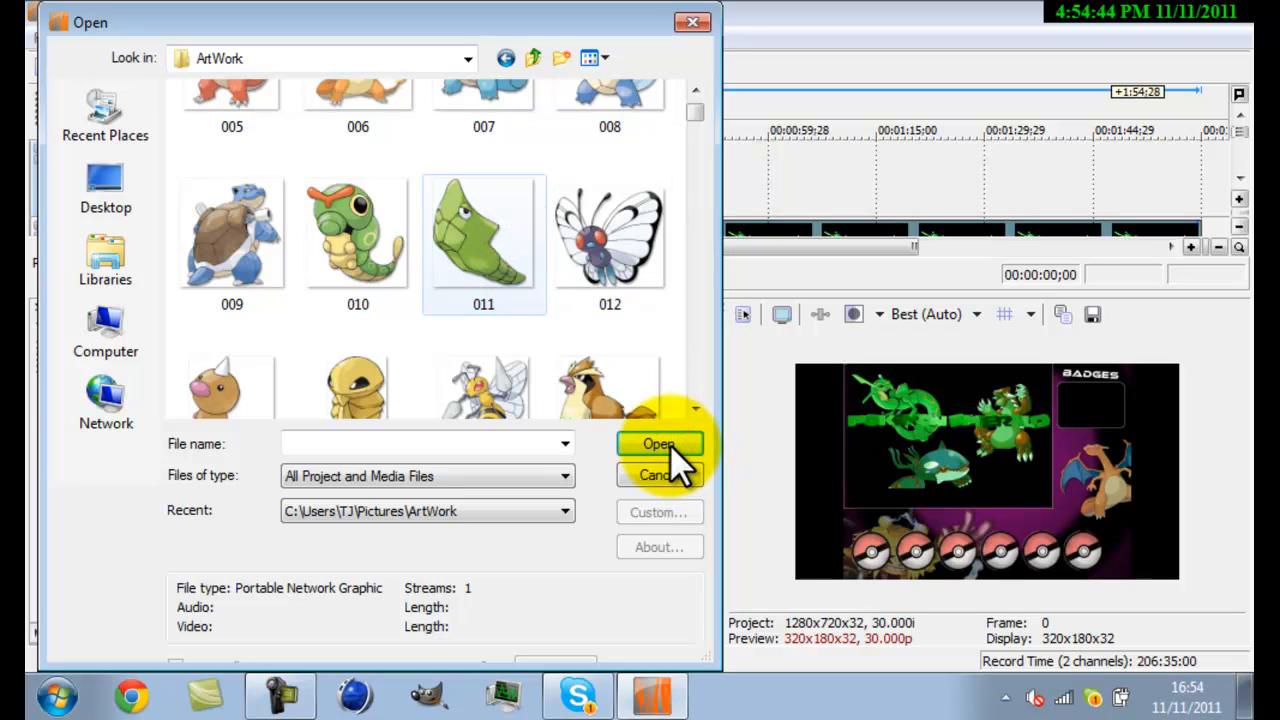
{"action": "left_click", "coordinate": [658, 444]}
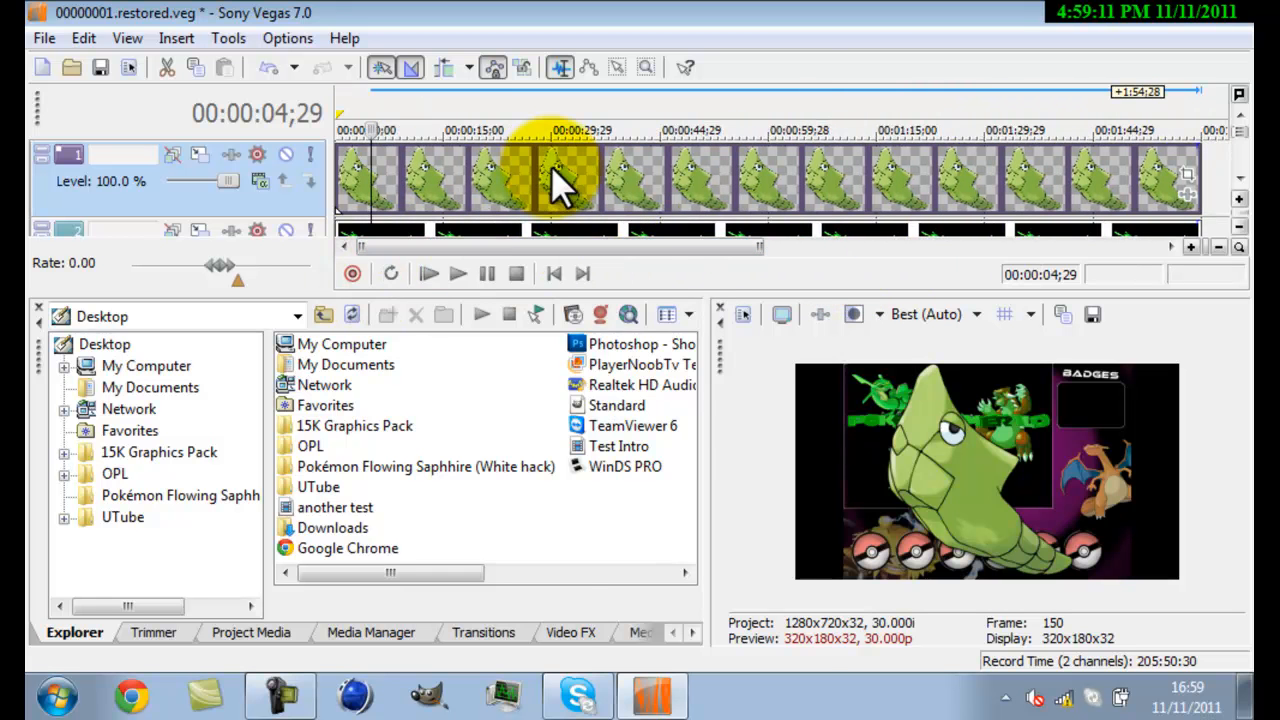
- Open Event Pan/Crop for the Metapod event, showing 324×350 framing near 150, 181
{"action": "right_click", "coordinate": [565, 180]}
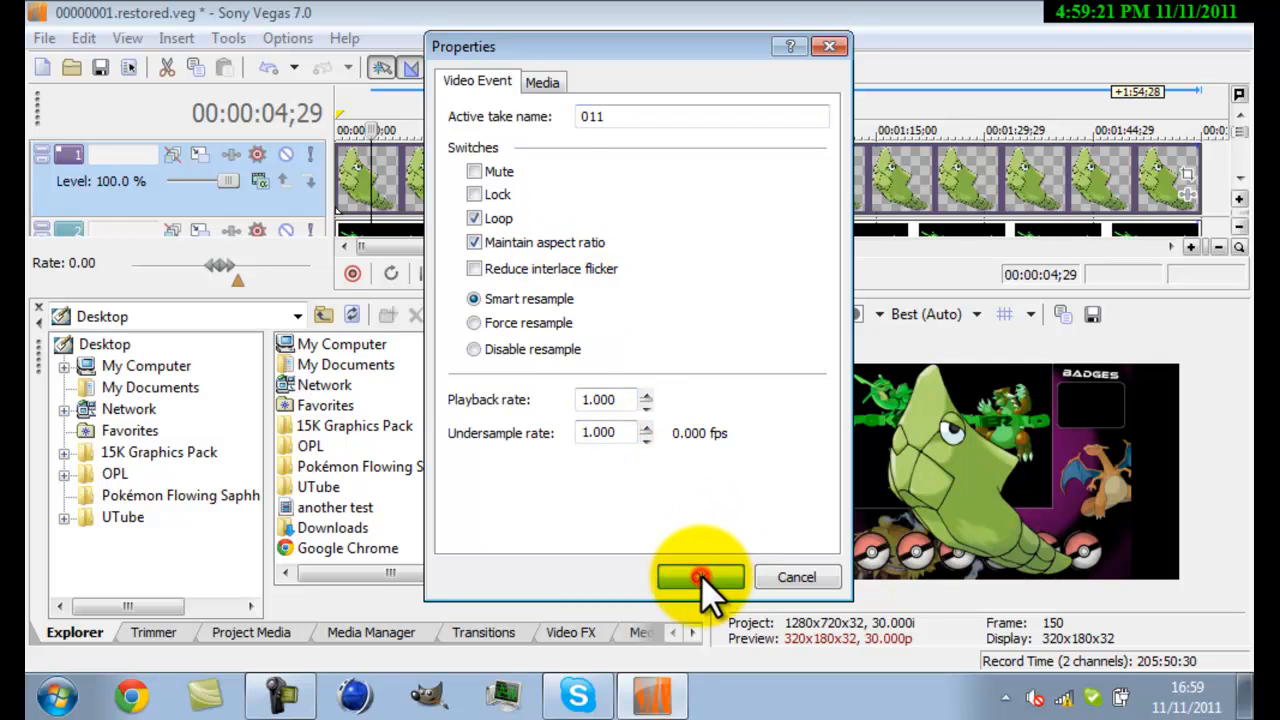
{"action": "left_click", "coordinate": [700, 577]}
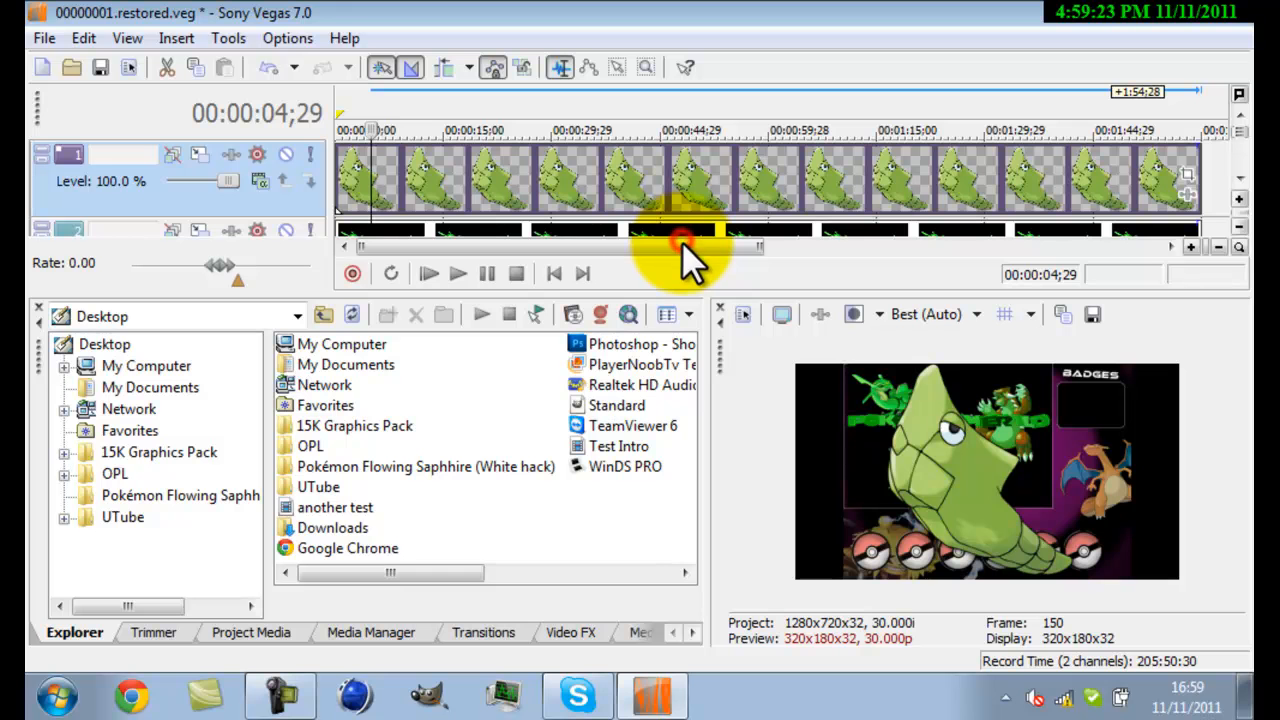
{"action": "mouse_move", "coordinate": [705, 268]}
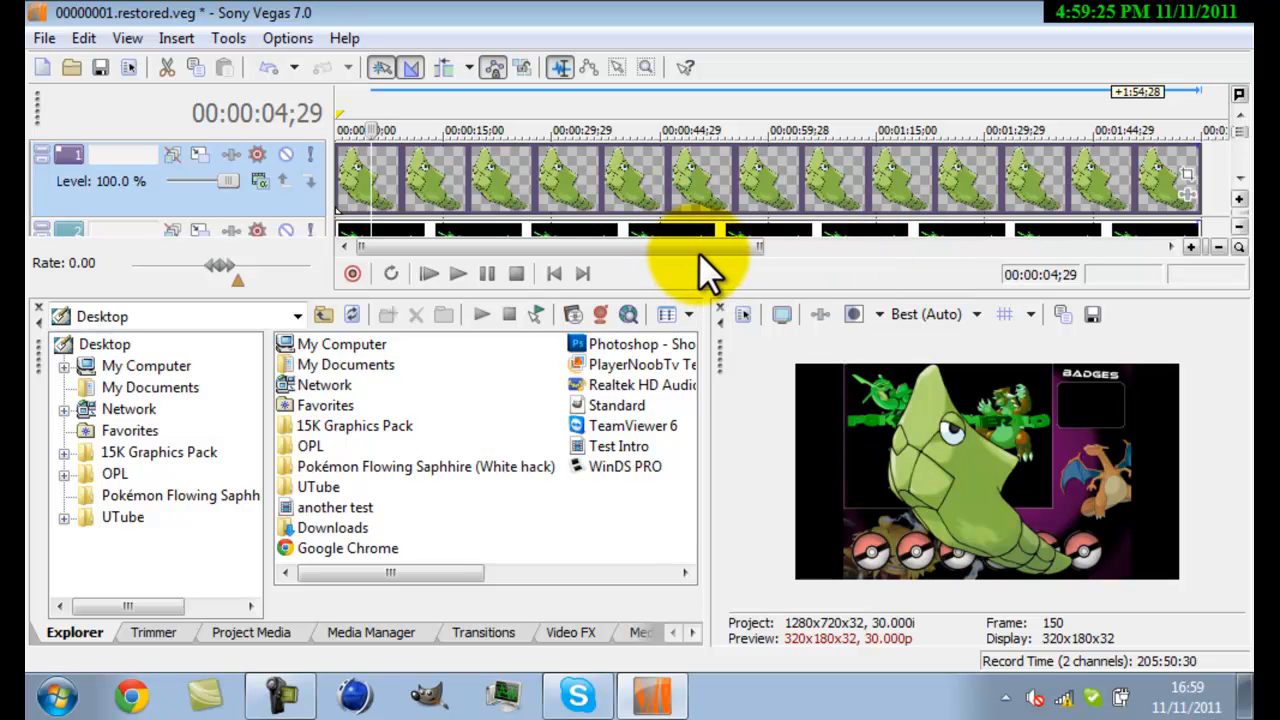
{"action": "mouse_move", "coordinate": [575, 360]}
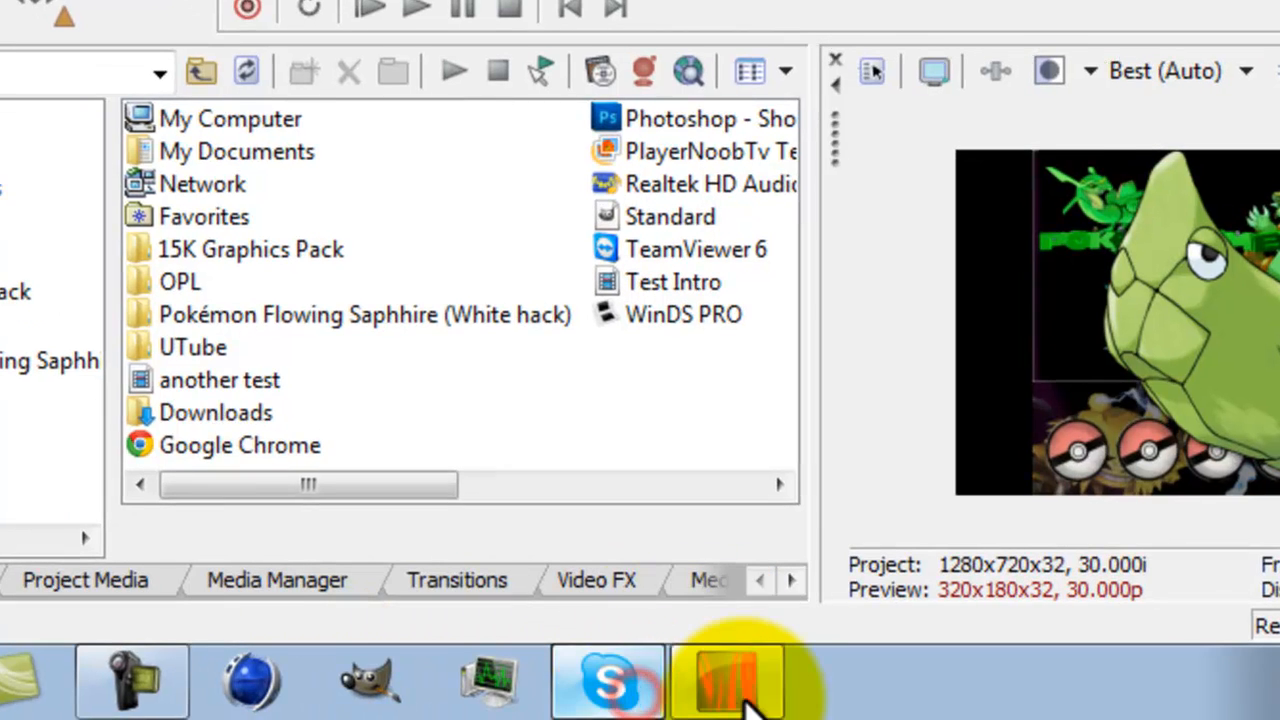
{"action": "left_click", "coordinate": [725, 680]}
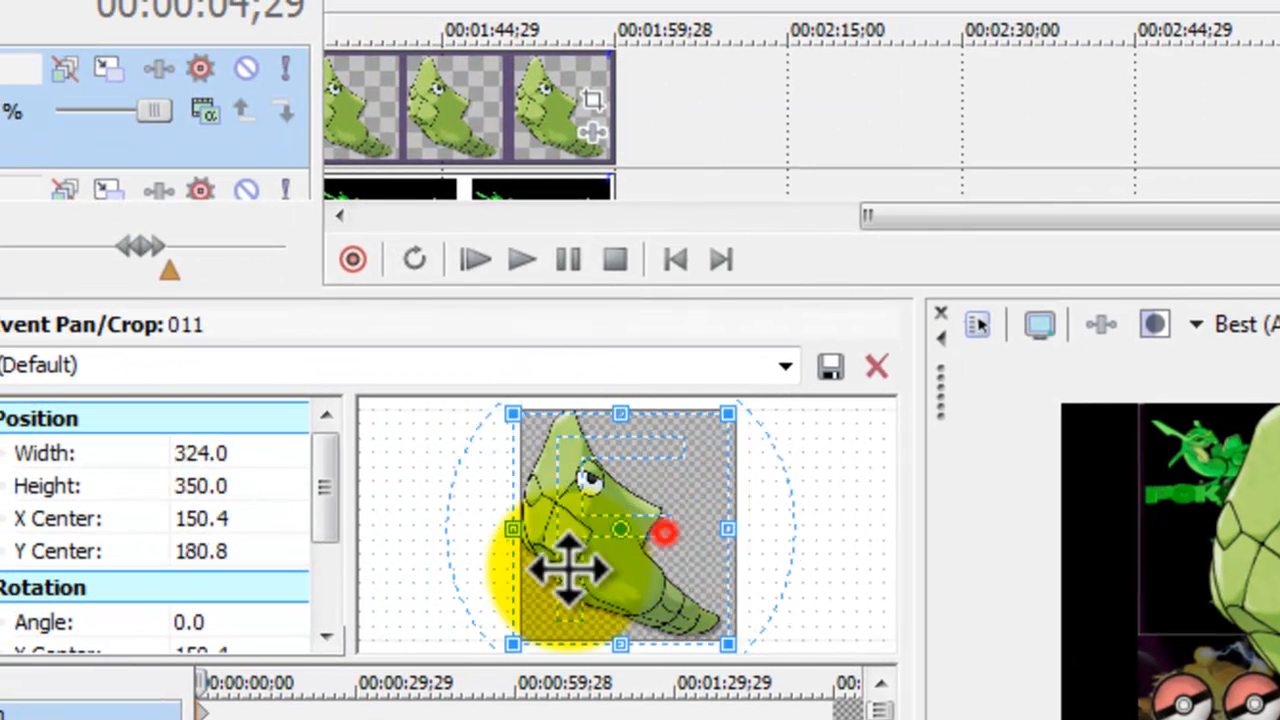
- Enlarge the Pan/Crop frame to about 1616×1745, placing small Metapod beside the bottom-left Poké Balls
{"action": "left_click_drag", "start_coordinate": [570, 570], "coordinate": [780, 560]}
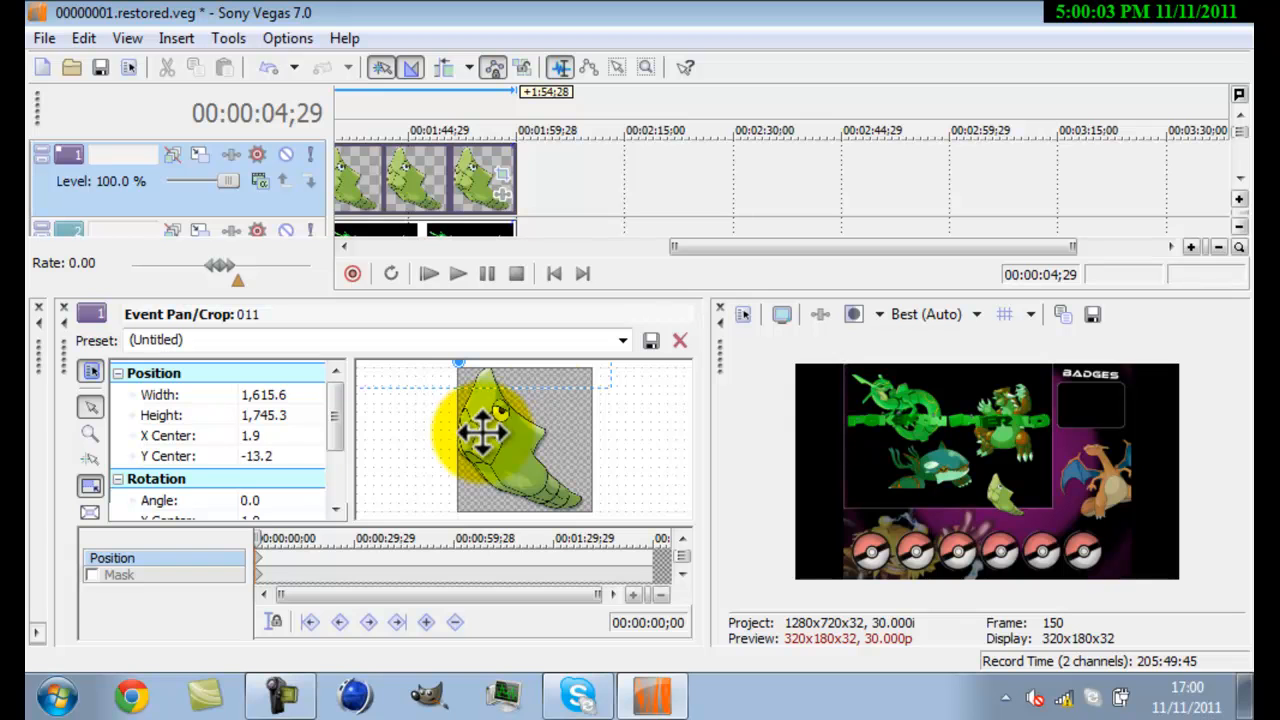
{"action": "left_click_drag", "start_coordinate": [490, 430], "coordinate": [770, 390]}
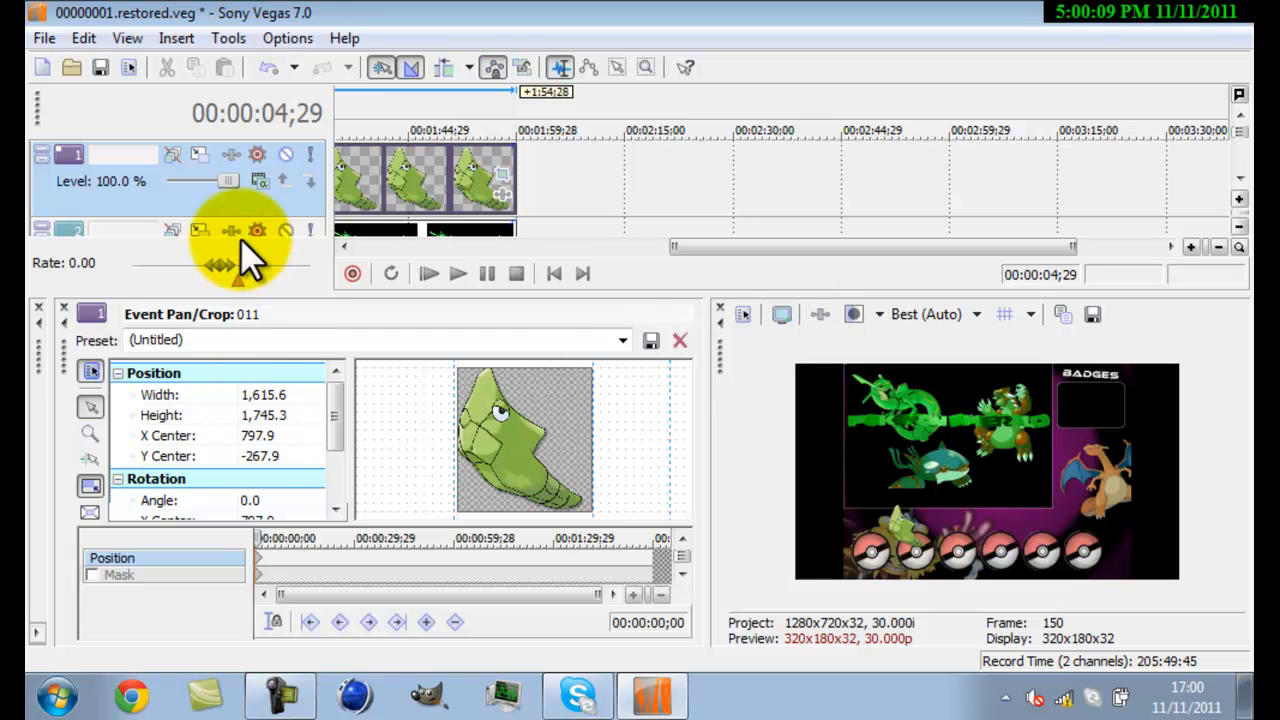
{"action": "mouse_move", "coordinate": [250, 260]}
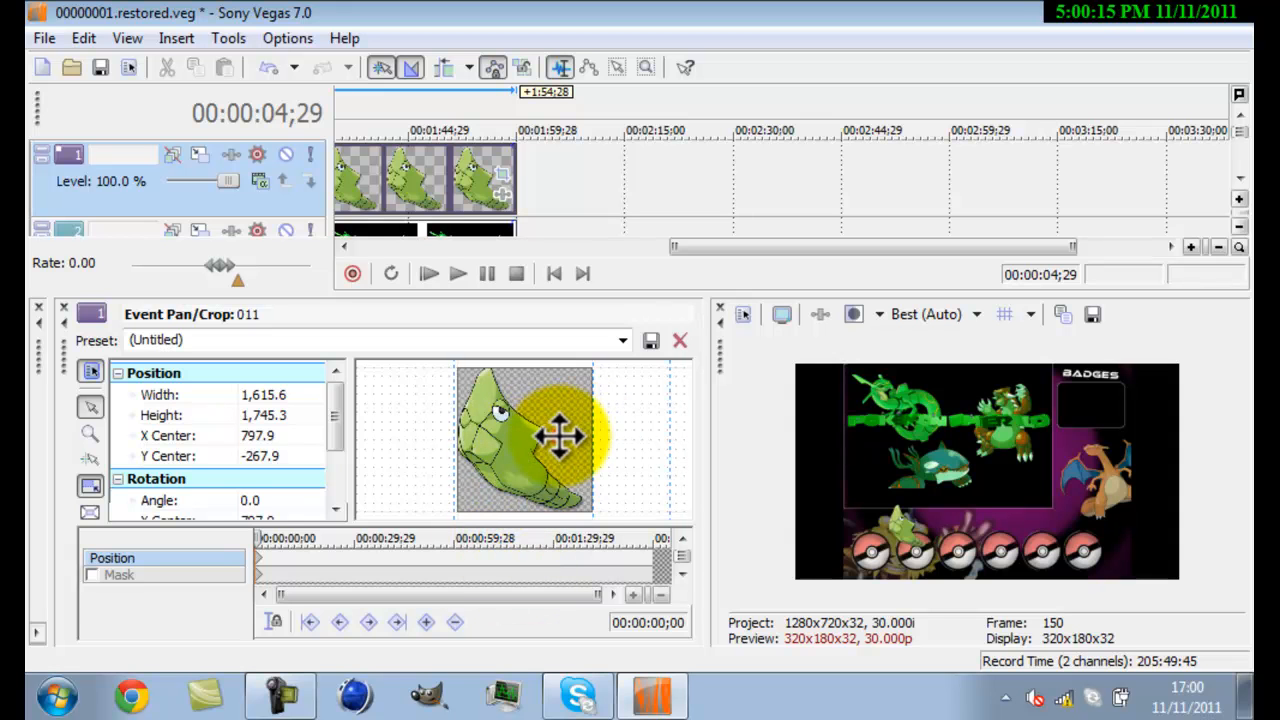
{"action": "left_click_drag", "start_coordinate": [560, 435], "coordinate": [510, 440]}
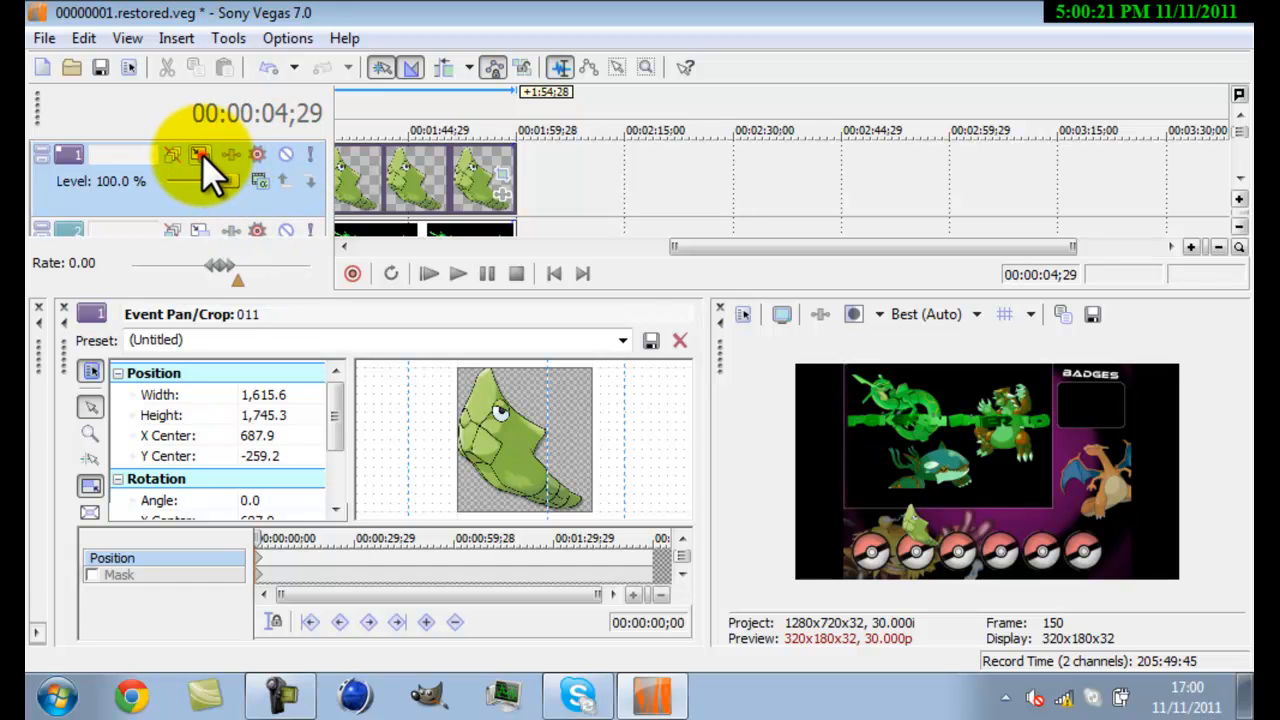
- Shift track 1's motion to about −148, −74 so Metapod sits over the first Poké Ball
{"action": "left_click", "coordinate": [200, 155]}
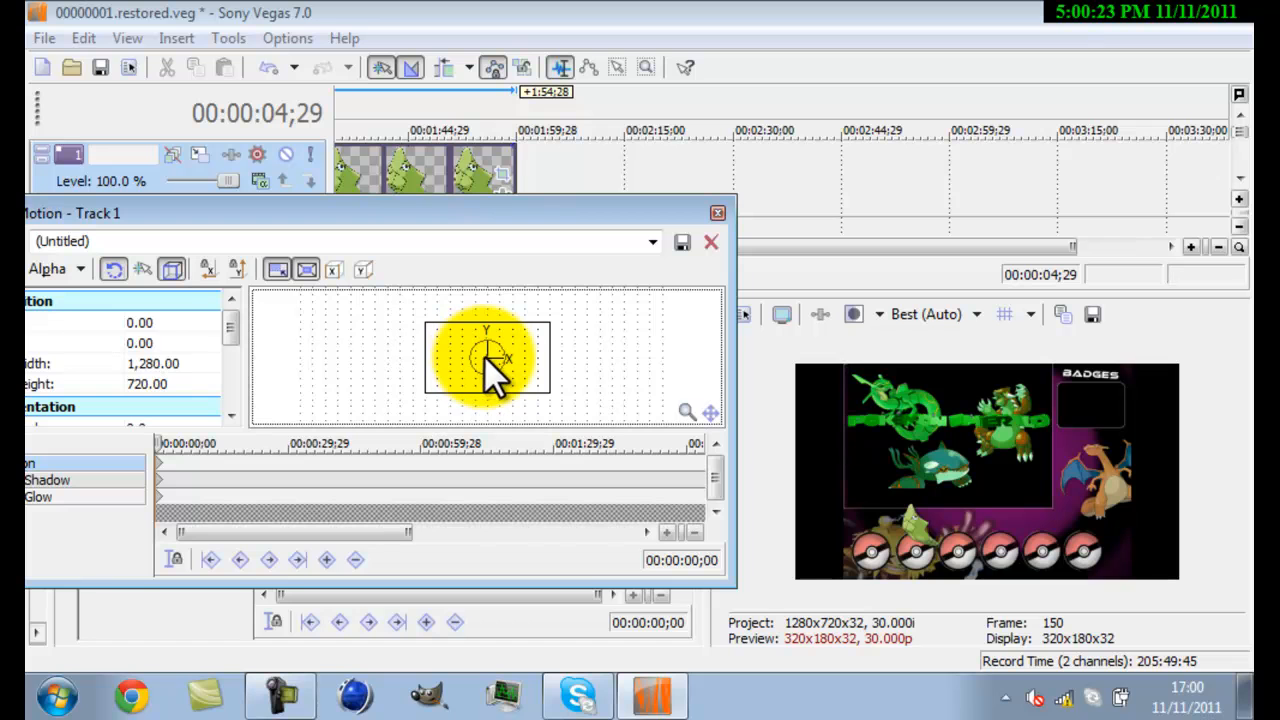
{"action": "left_click_drag", "start_coordinate": [490, 360], "coordinate": [475, 363]}
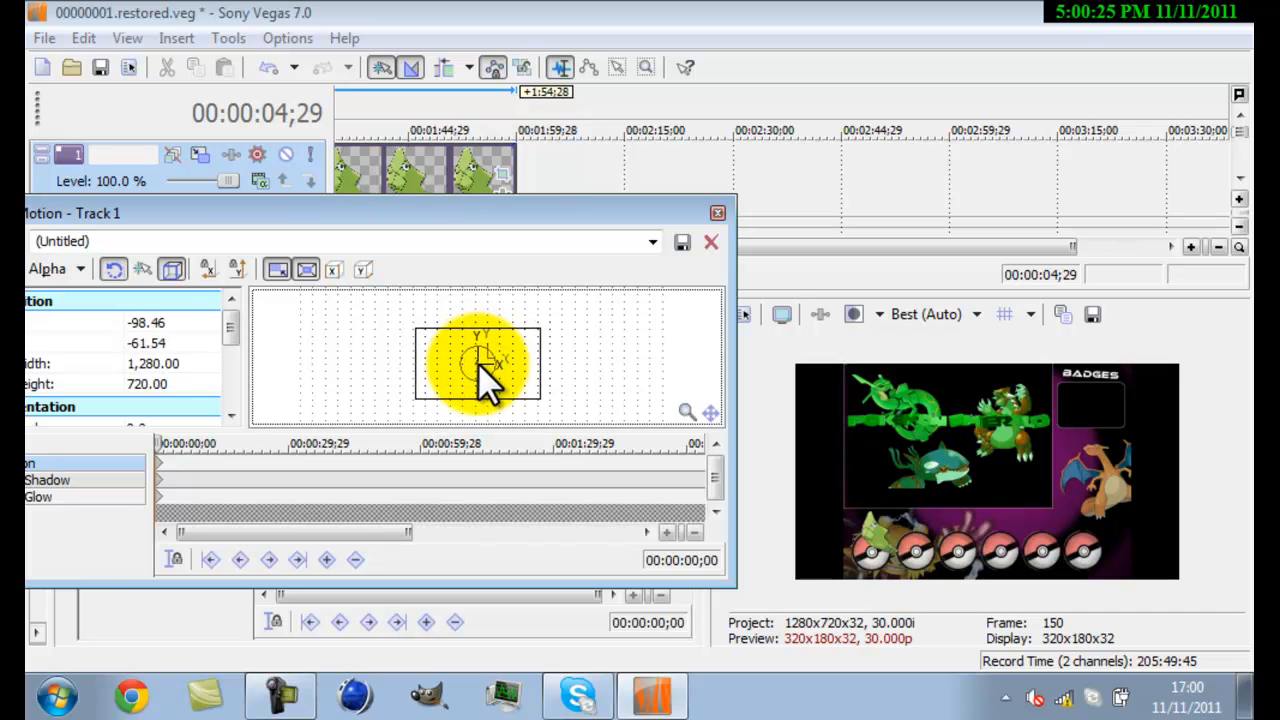
{"action": "left_click_drag", "start_coordinate": [490, 365], "coordinate": [470, 375]}
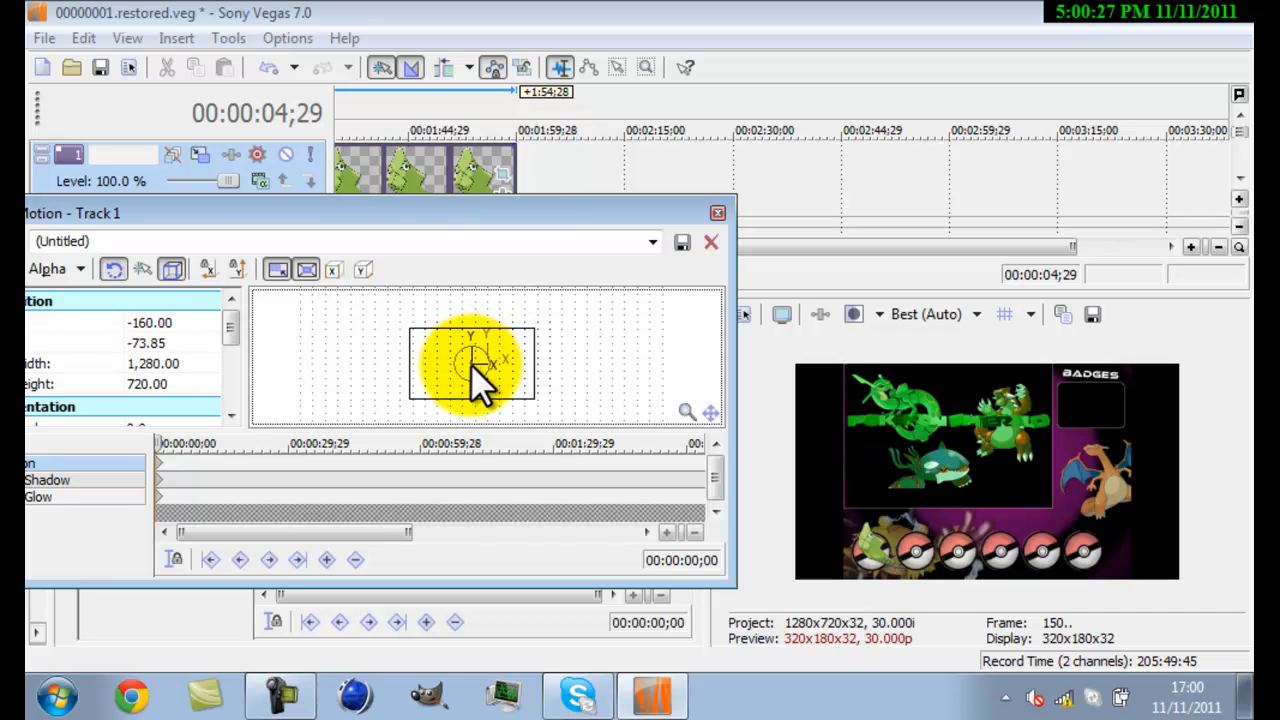
{"action": "left_click_drag", "start_coordinate": [485, 365], "coordinate": [470, 375]}
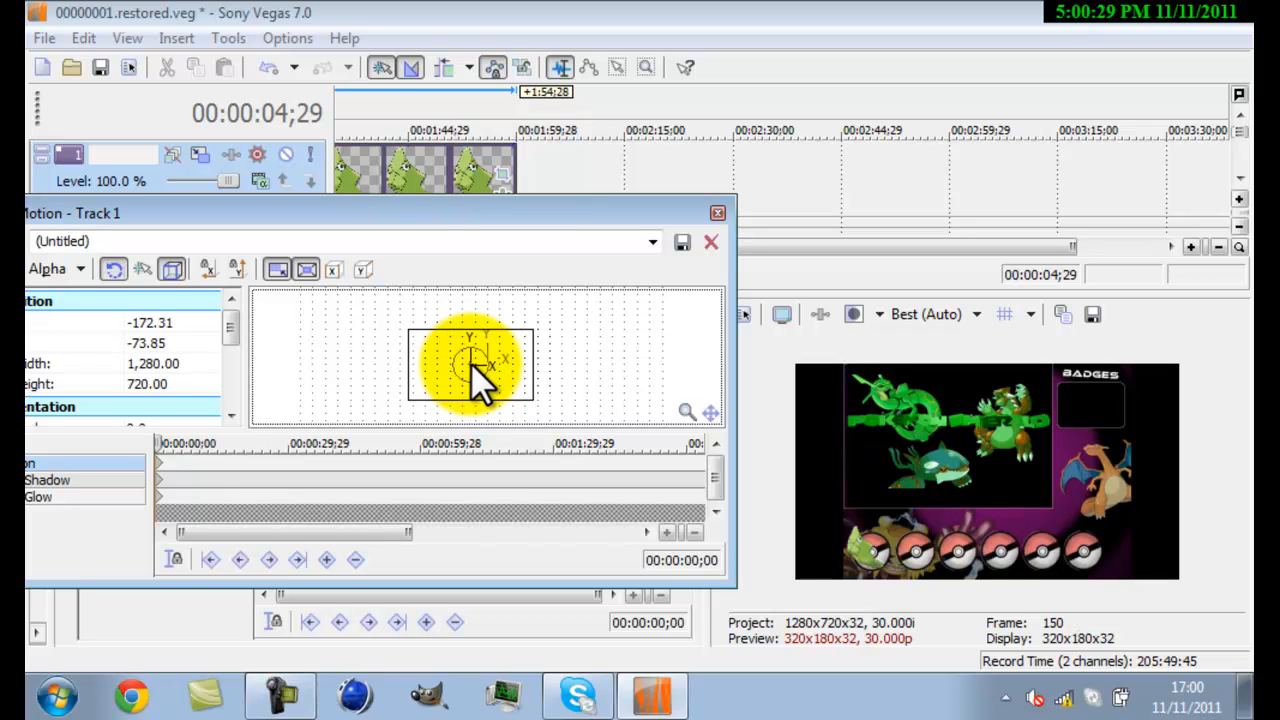
{"action": "left_click_drag", "start_coordinate": [465, 375], "coordinate": [478, 370]}
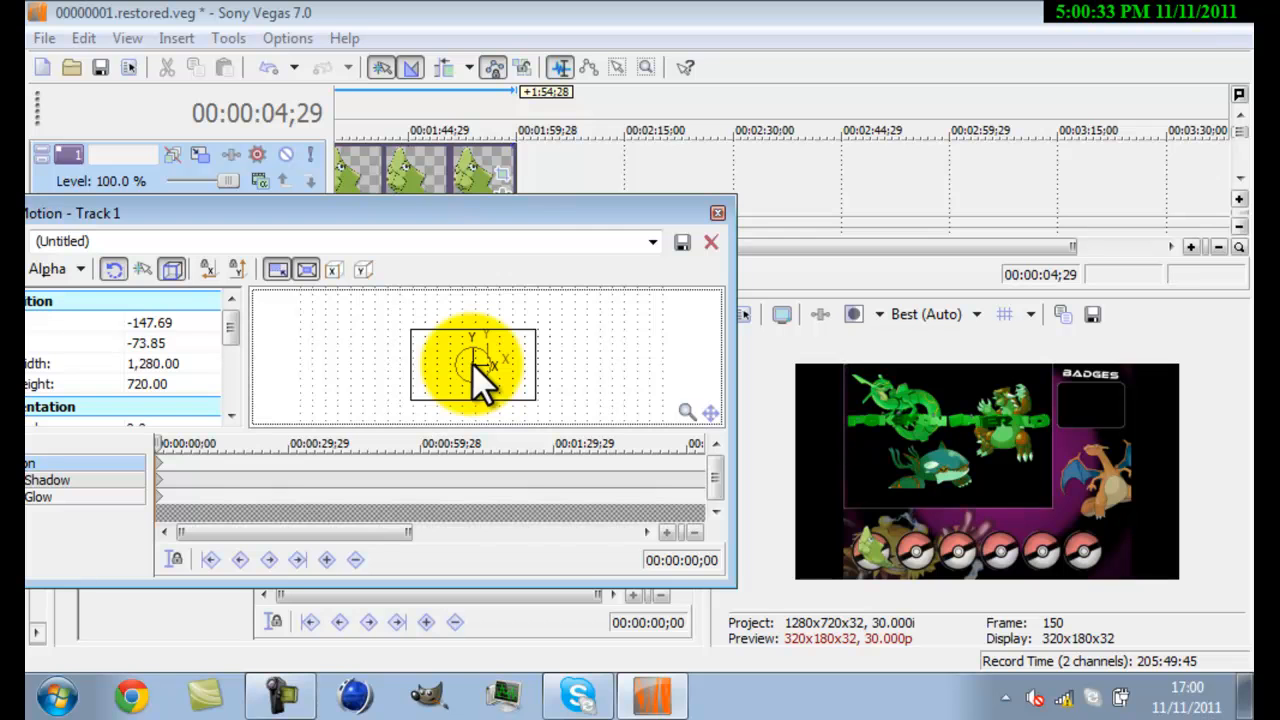
{"action": "mouse_move", "coordinate": [680, 285]}
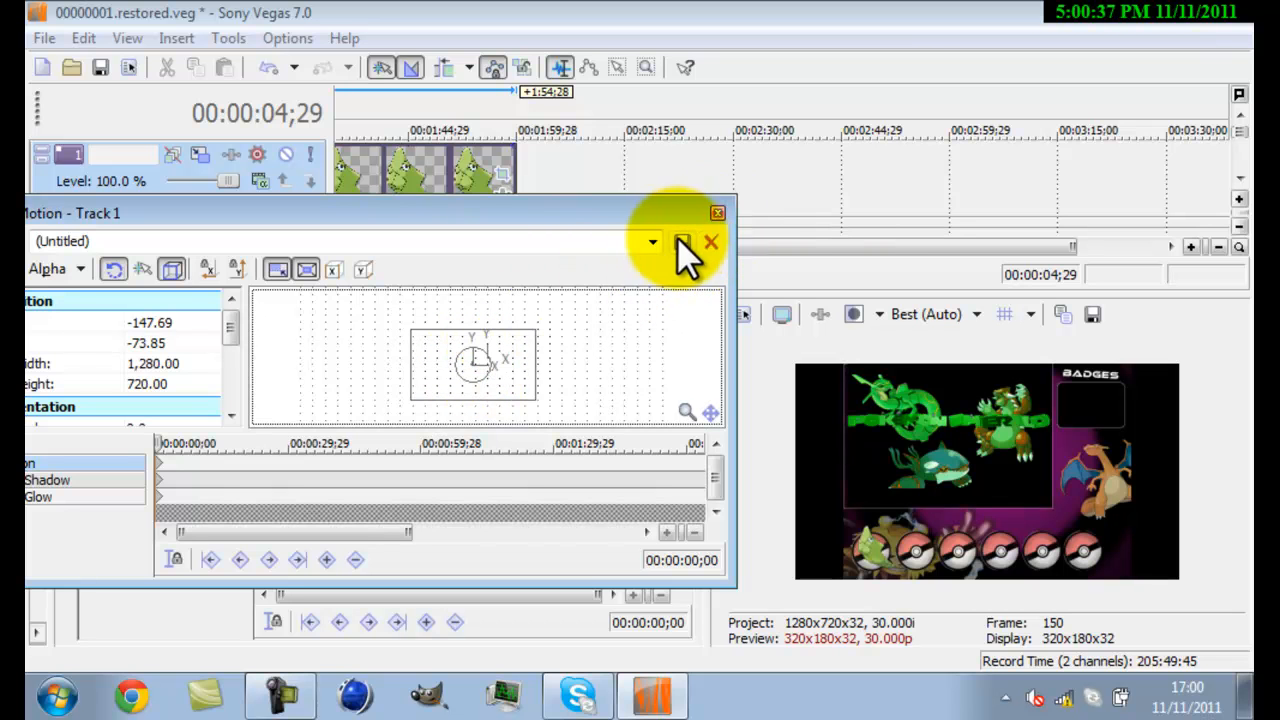
{"action": "left_click", "coordinate": [711, 242]}
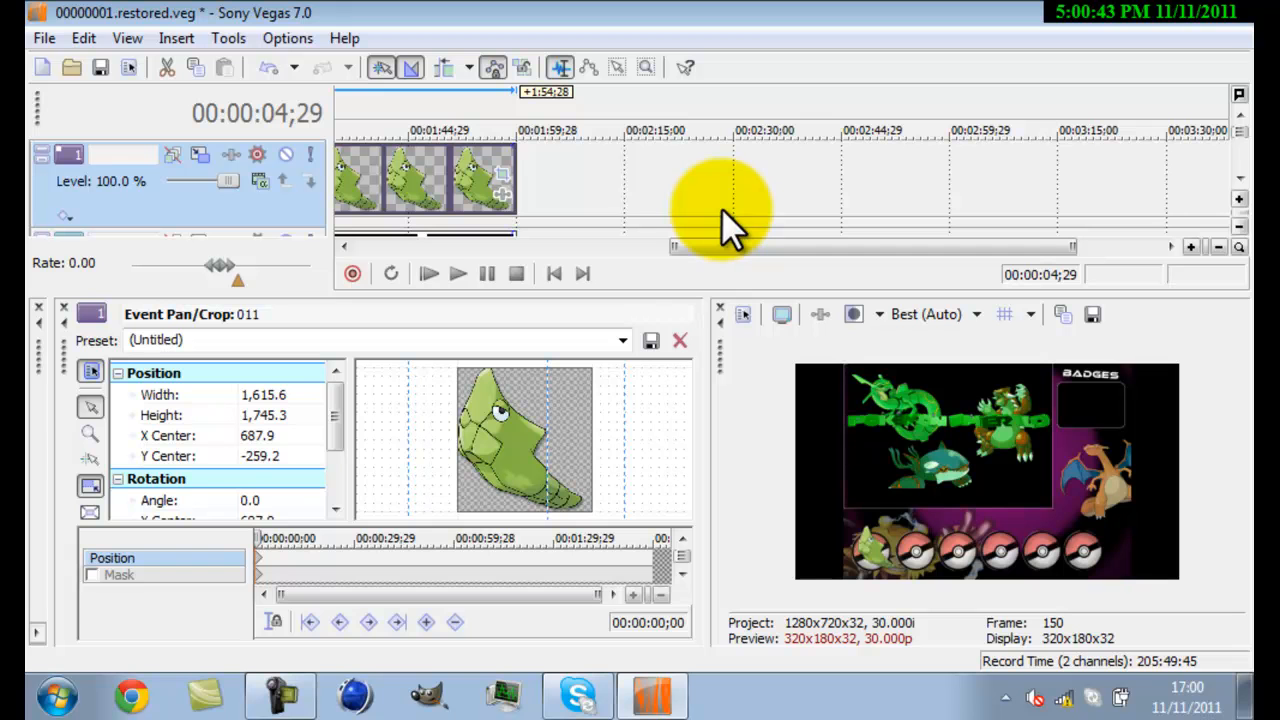
{"action": "mouse_move", "coordinate": [740, 250]}
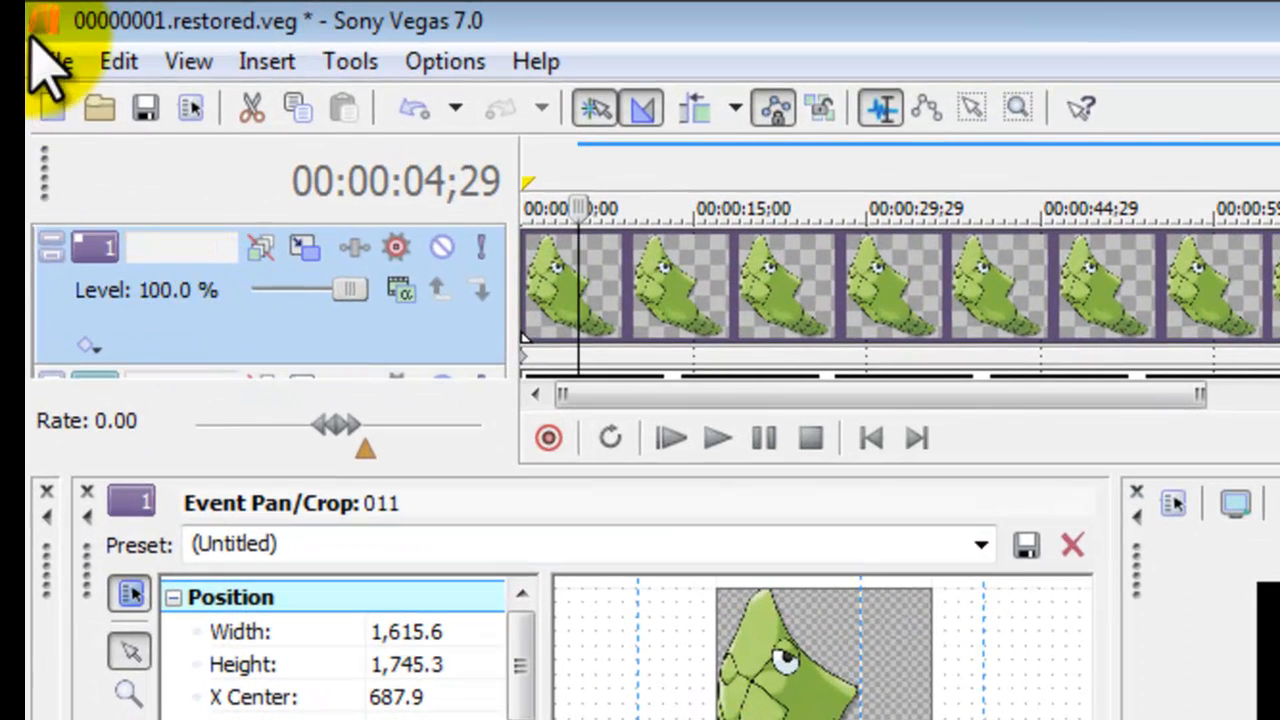
- Start Render As with Windows Media Video V9 (*.wmv) output and the Youtube HD template
{"action": "left_click", "coordinate": [55, 61]}
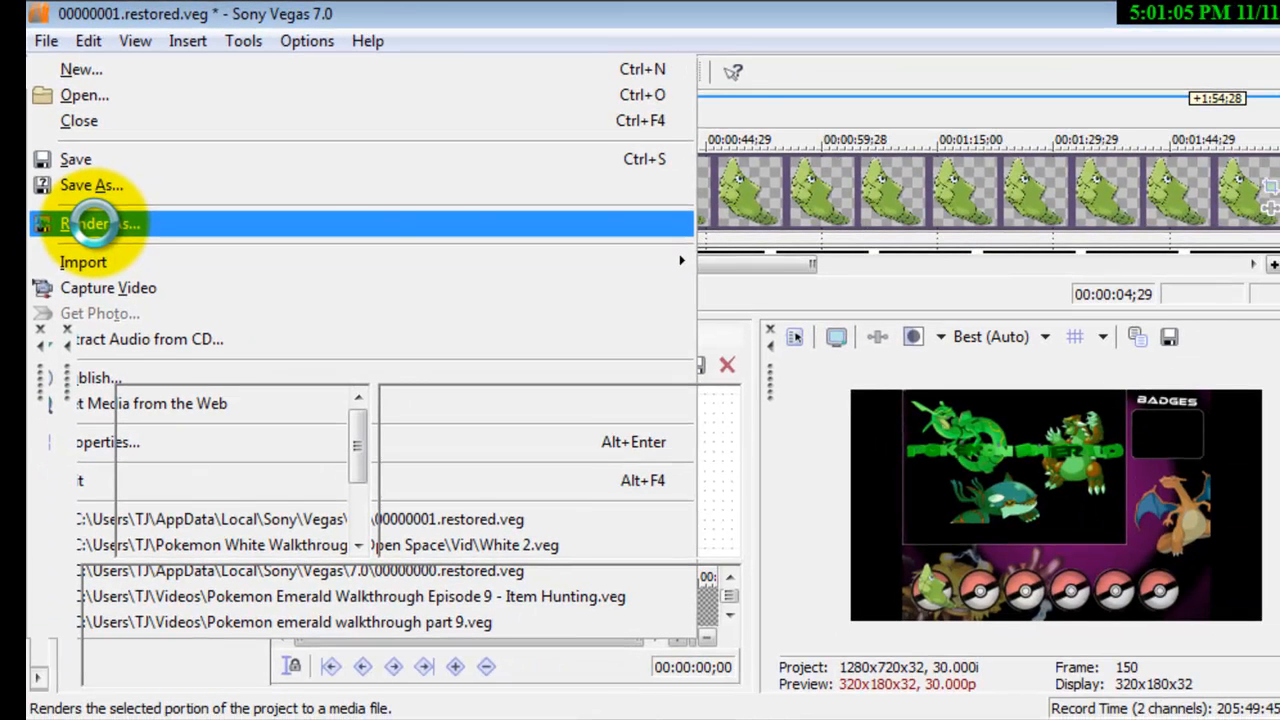
{"action": "left_click", "coordinate": [95, 223]}
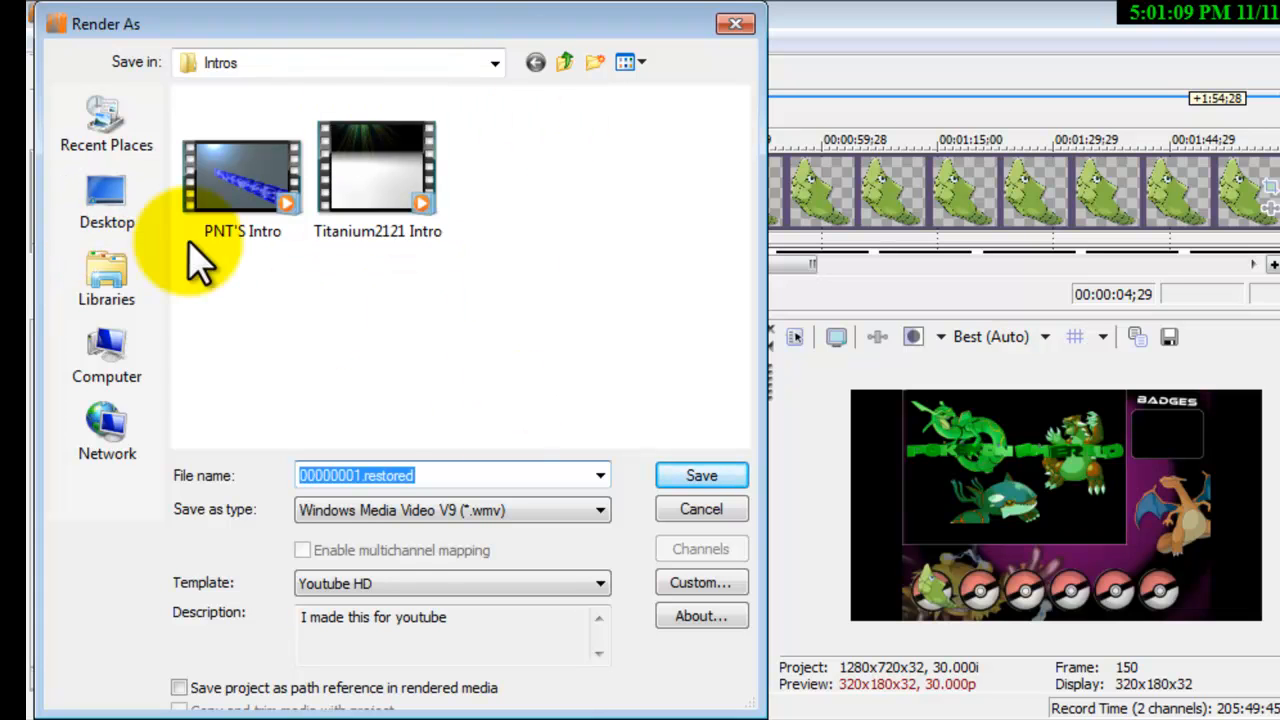
{"action": "mouse_move", "coordinate": [585, 515]}
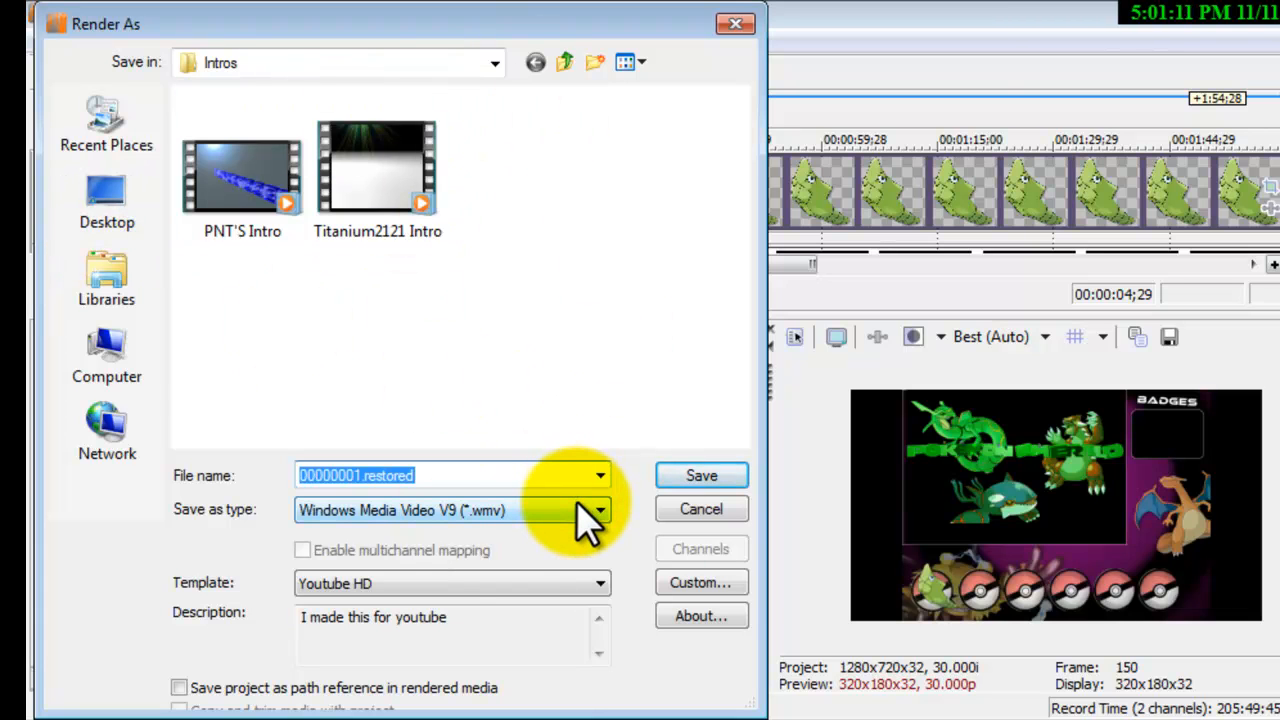
{"action": "mouse_move", "coordinate": [701, 475]}
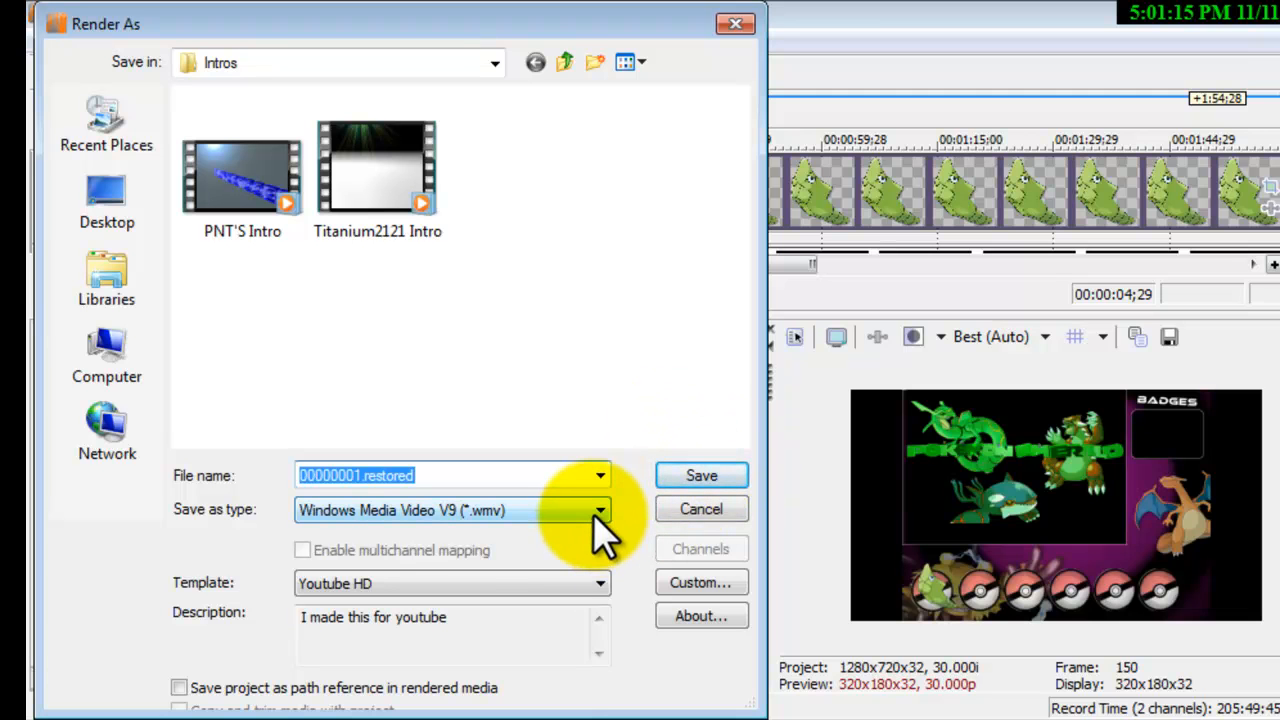
{"action": "left_click", "coordinate": [599, 510]}
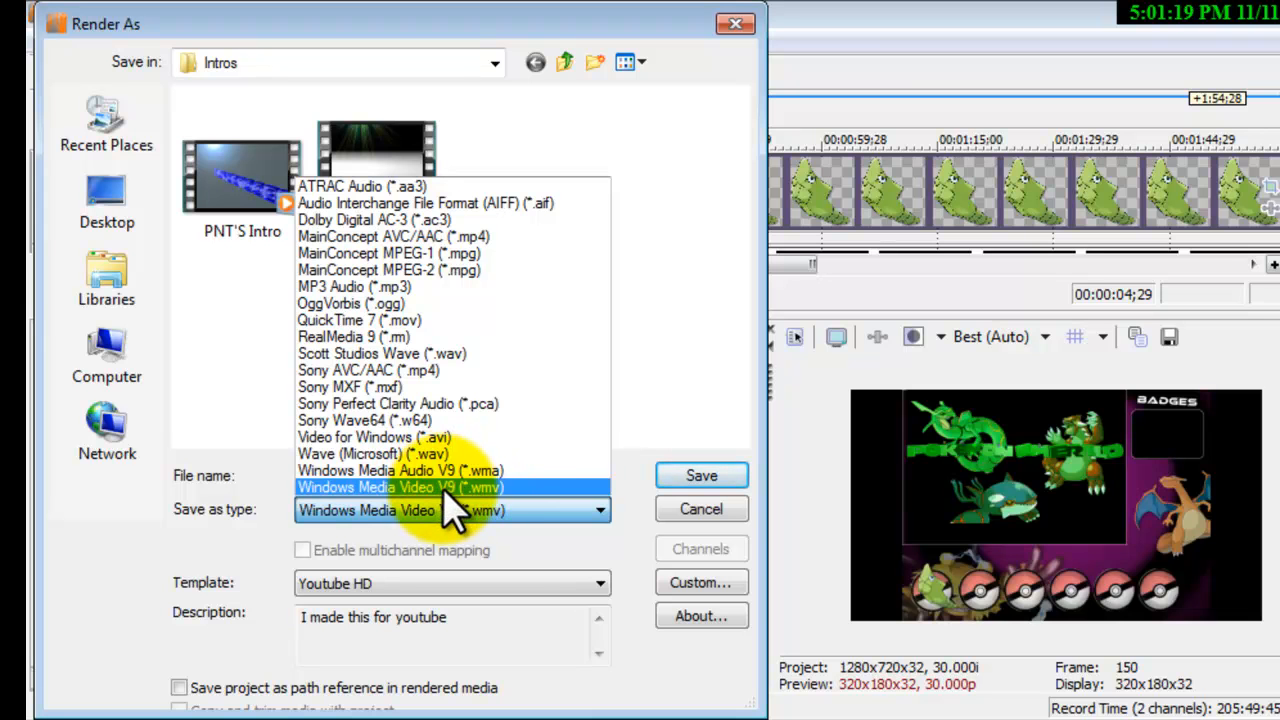
{"action": "left_click", "coordinate": [400, 487]}
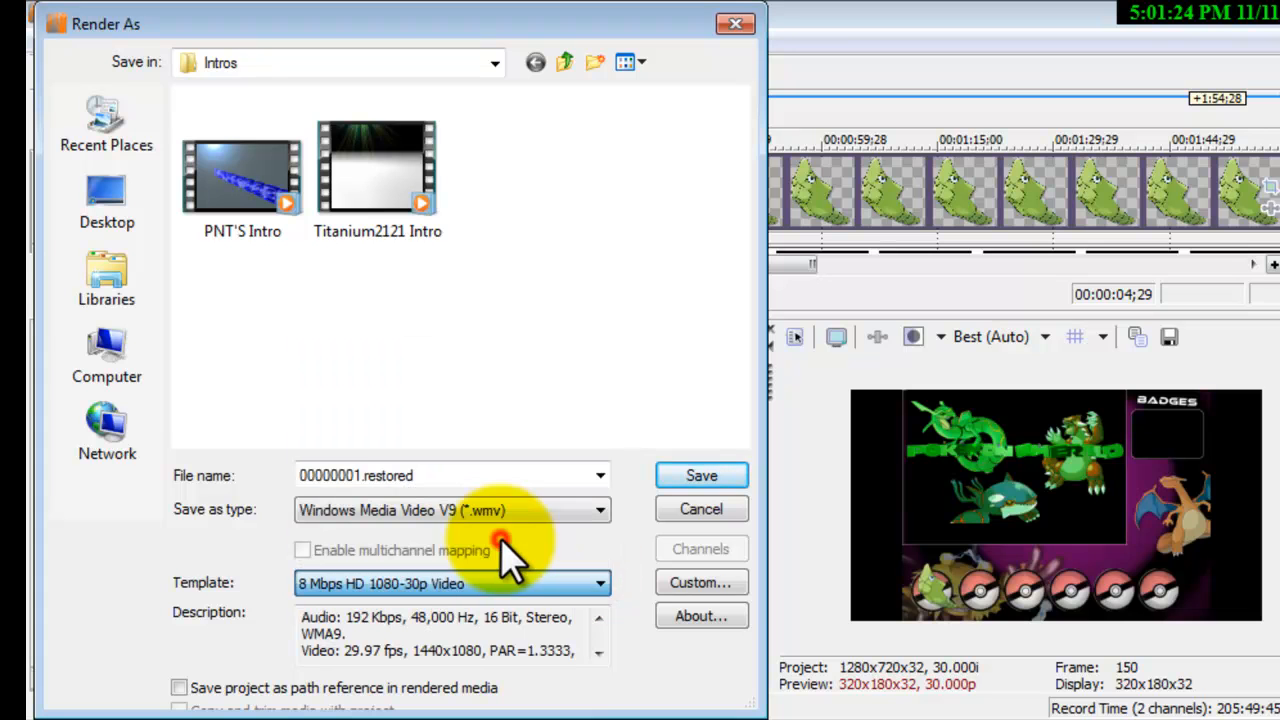
{"action": "mouse_move", "coordinate": [680, 590]}
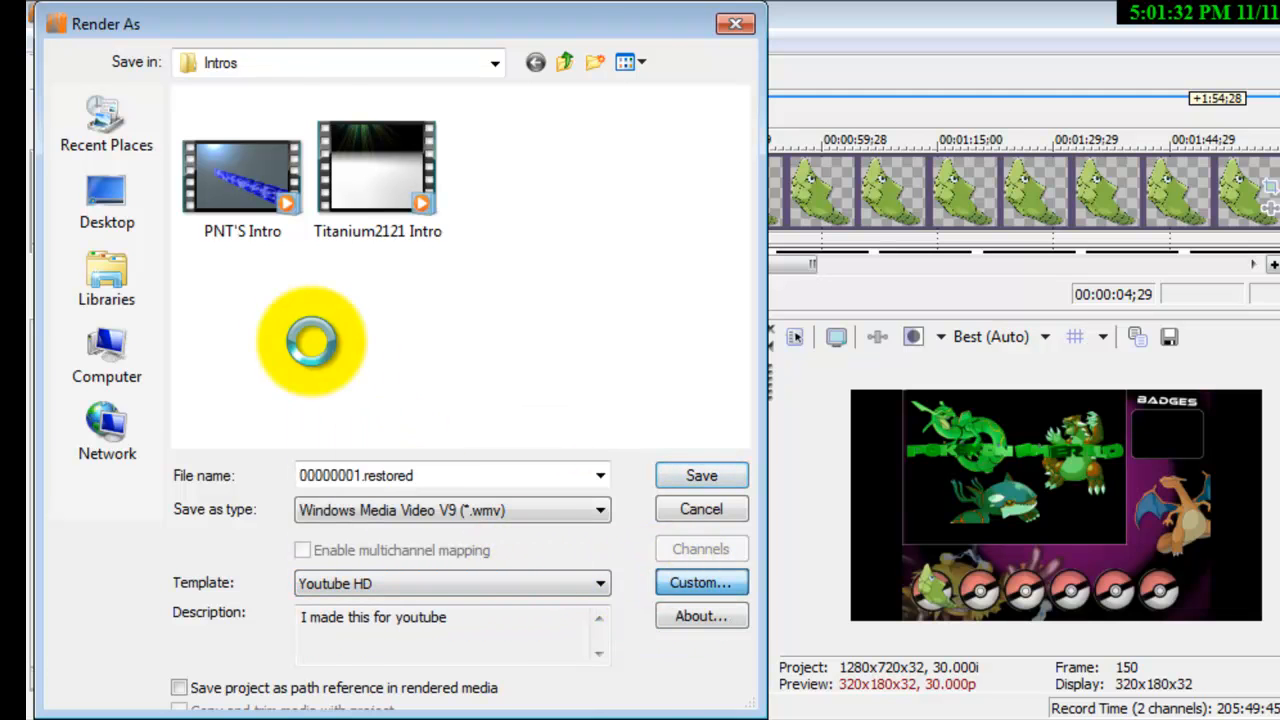
- Show the template's audio settings: CBR, Windows Media Audio 9.2, 64 kbps, 44 kHz stereo
{"action": "left_click", "coordinate": [701, 582]}
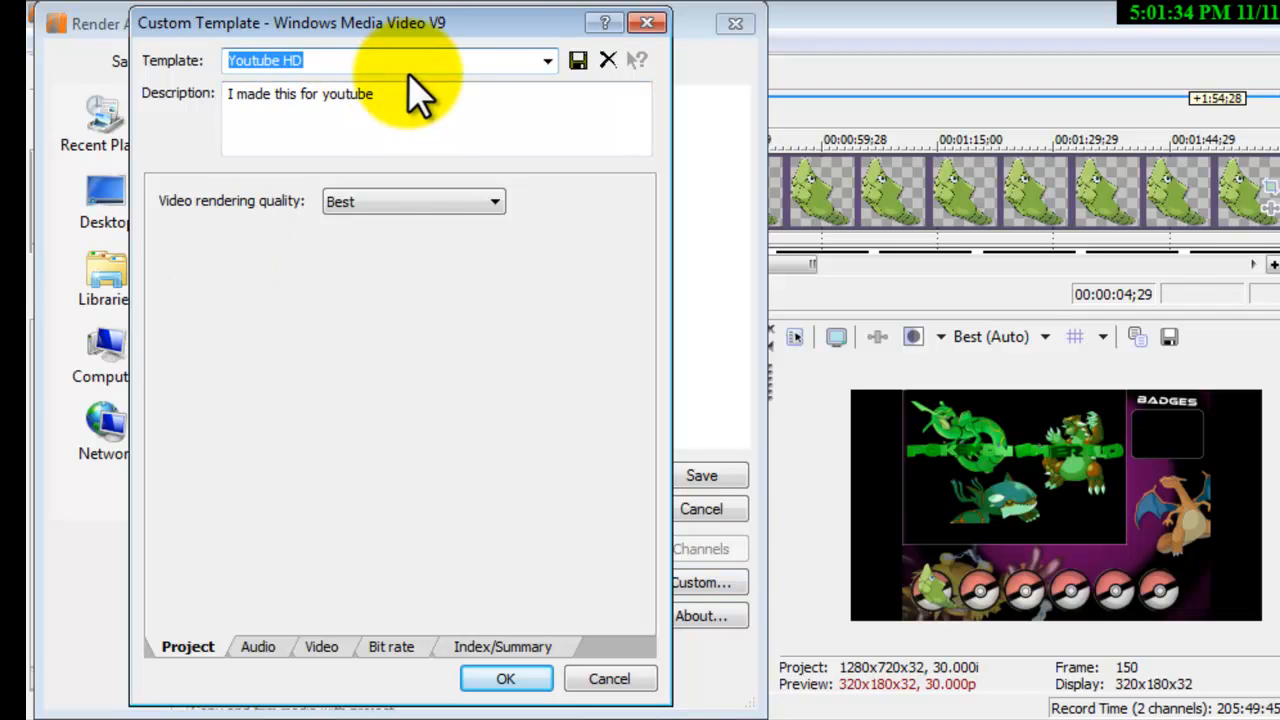
{"action": "left_click", "coordinate": [300, 93]}
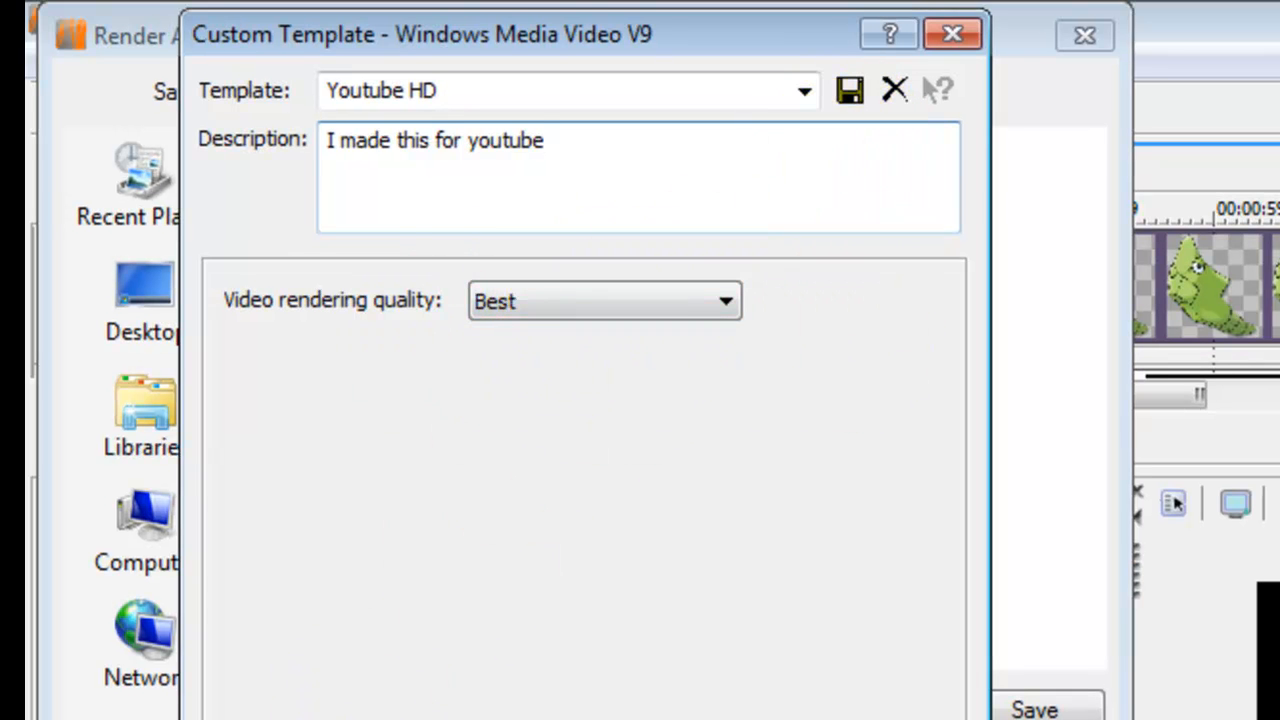
{"action": "left_click", "coordinate": [322, 627]}
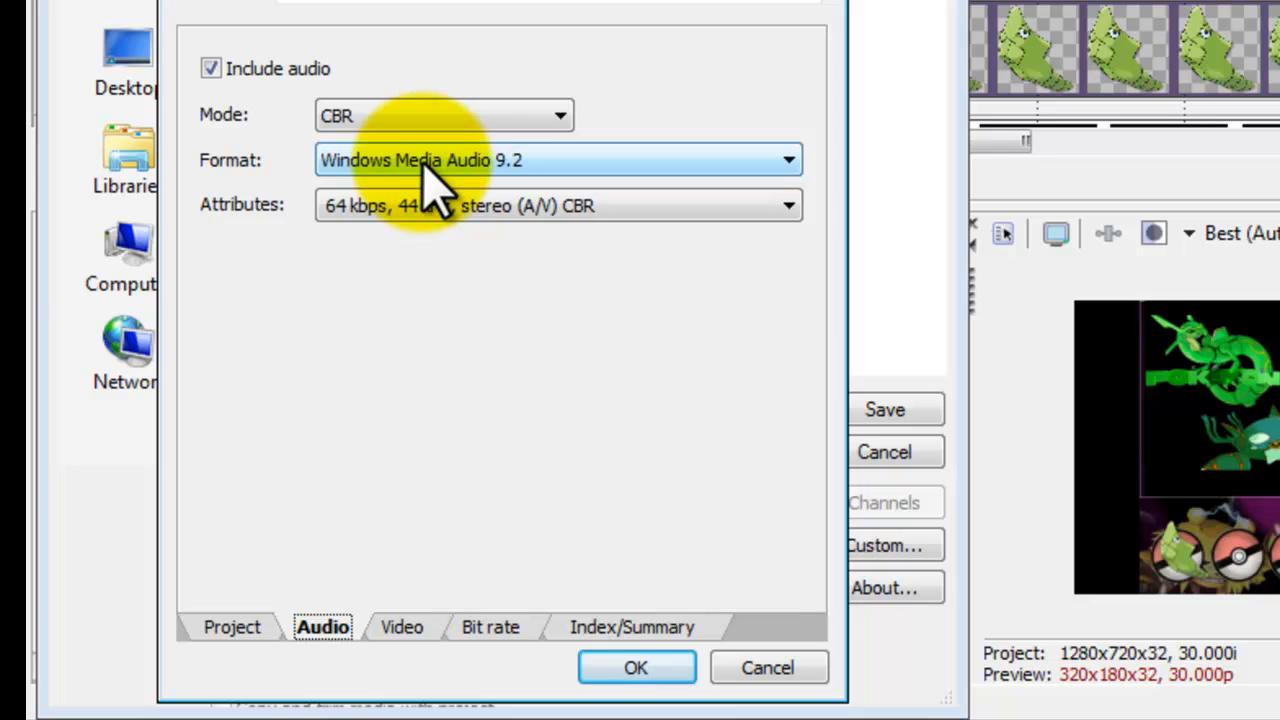
{"action": "mouse_move", "coordinate": [385, 245]}
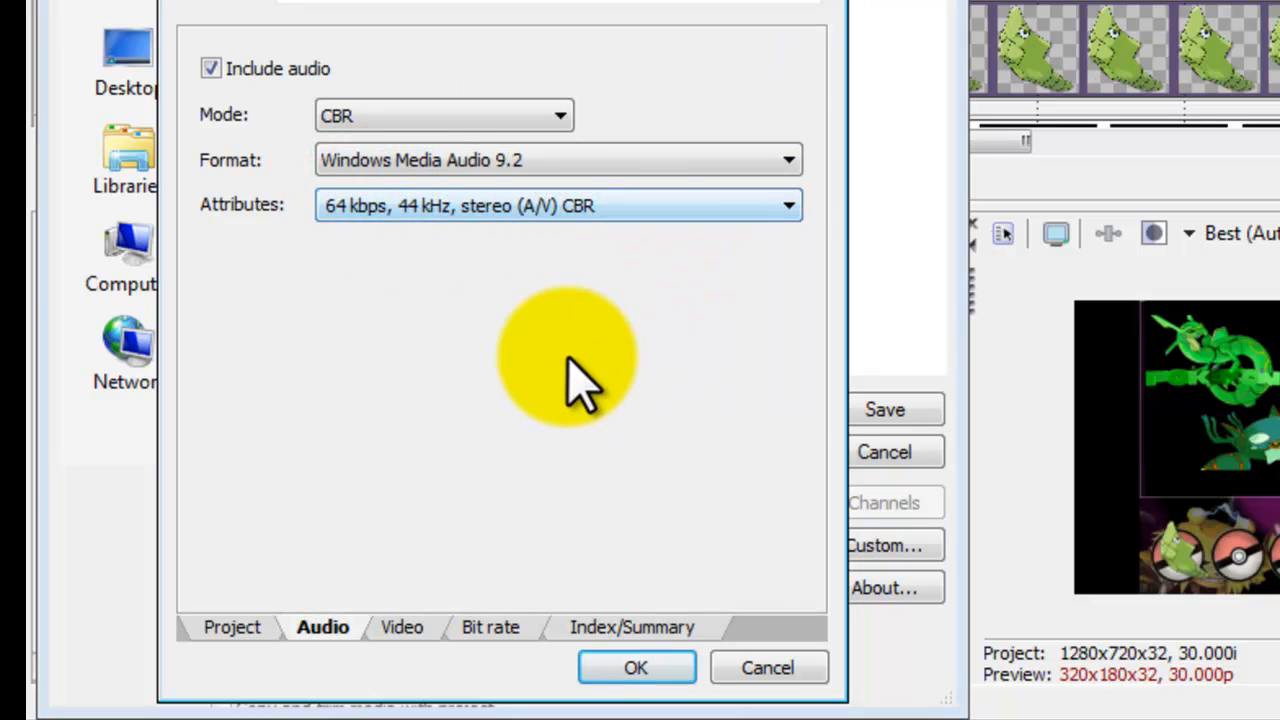
- Review video settings: CBR Windows Media Video 9, 1280×720, 30 fps, compression buffer override unchecked
{"action": "left_click", "coordinate": [402, 627]}
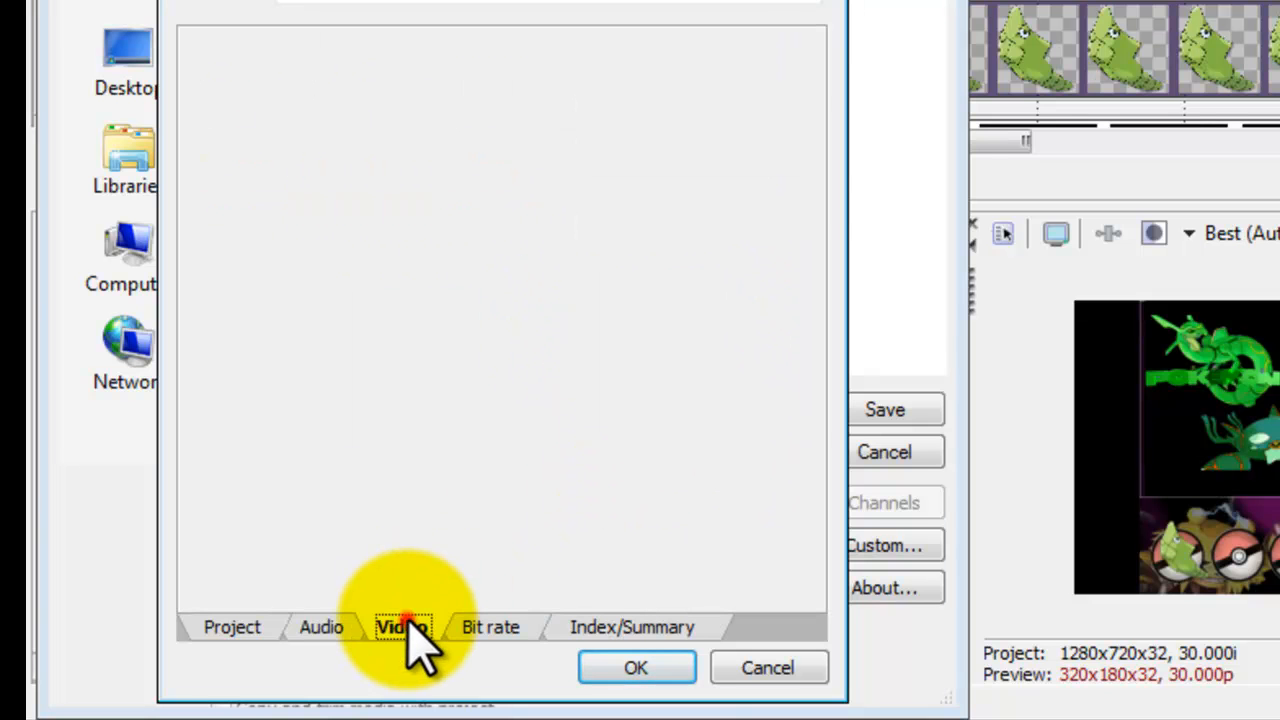
{"action": "left_click", "coordinate": [402, 627]}
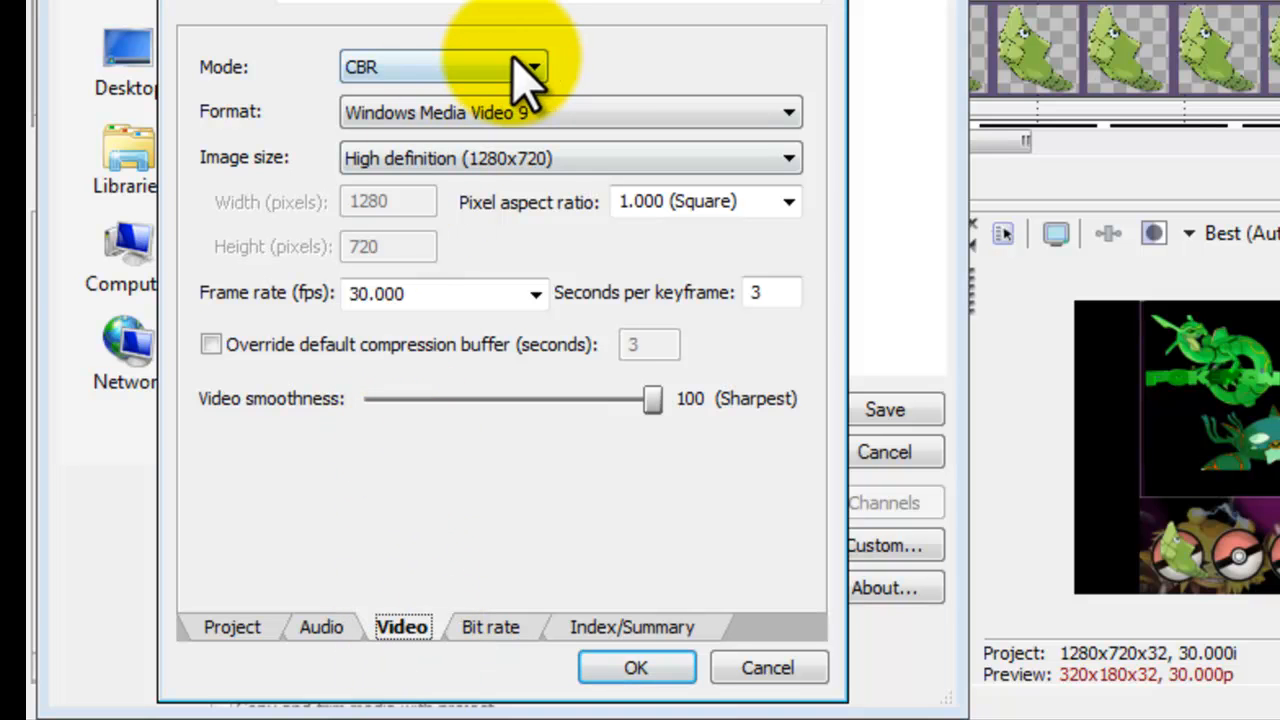
{"action": "mouse_move", "coordinate": [590, 130]}
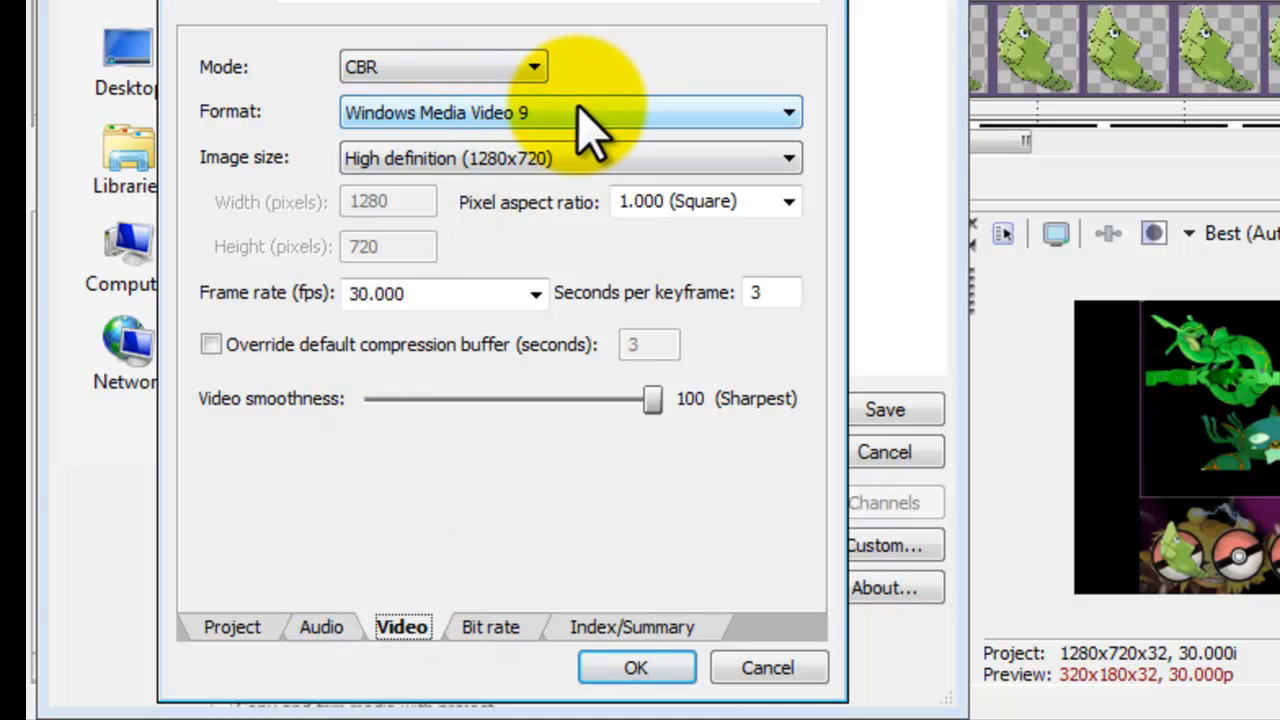
{"action": "left_click", "coordinate": [788, 112]}
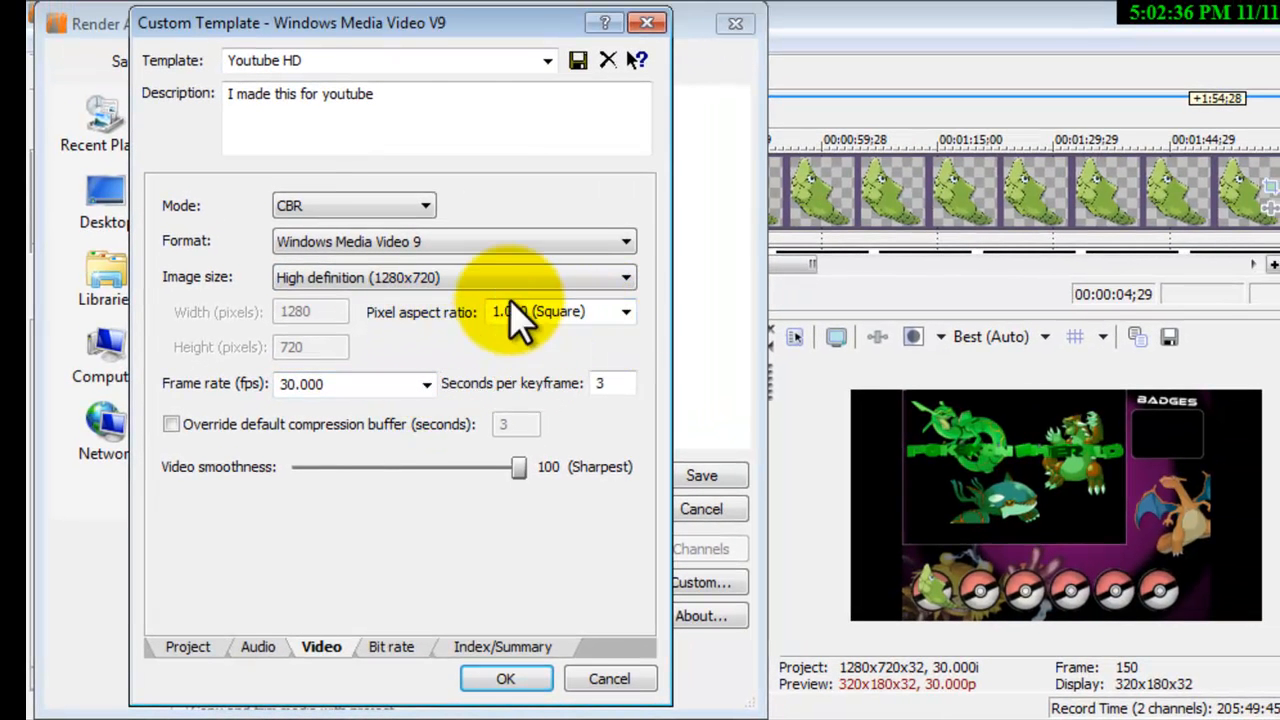
{"action": "mouse_move", "coordinate": [388, 383]}
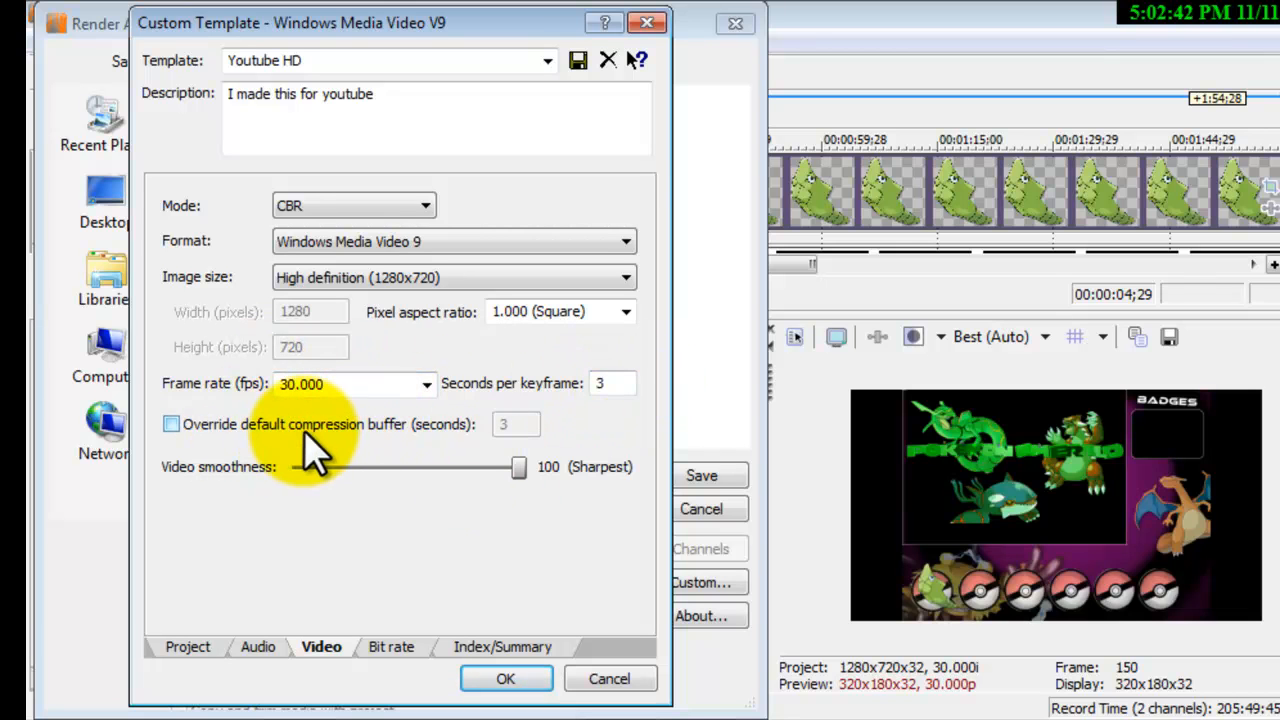
{"action": "left_click", "coordinate": [171, 424]}
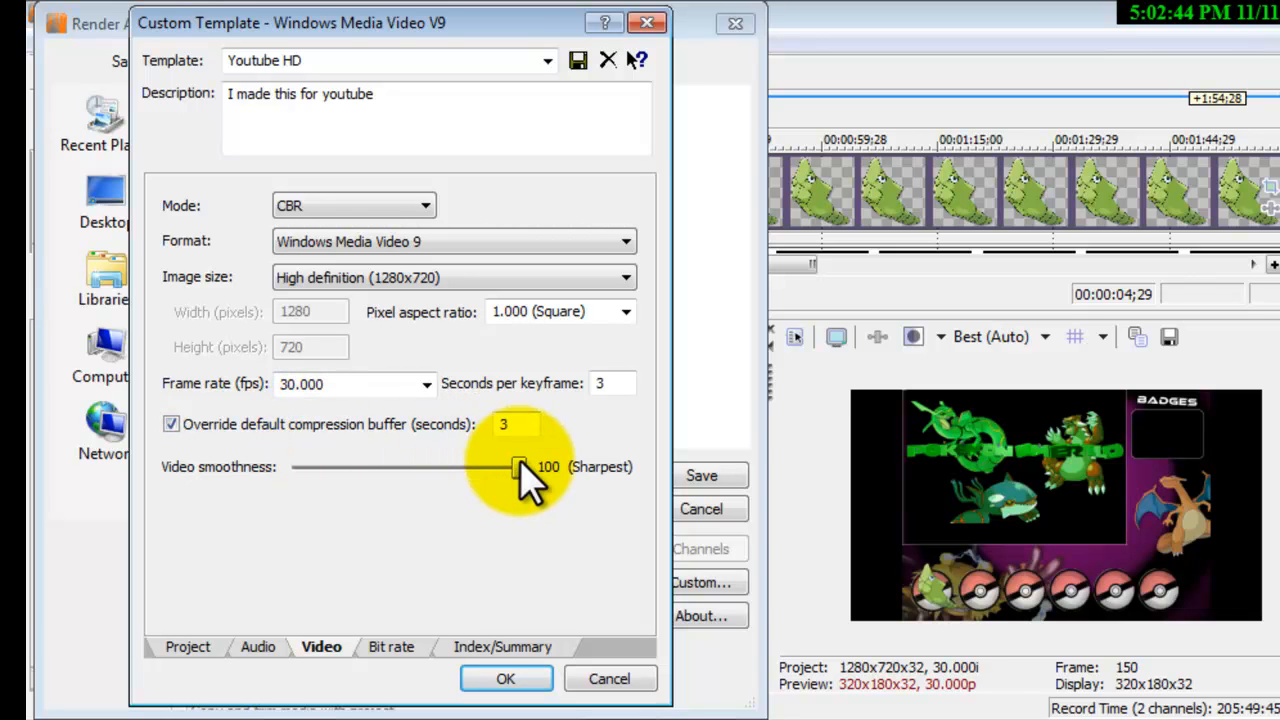
{"action": "left_click", "coordinate": [171, 424]}
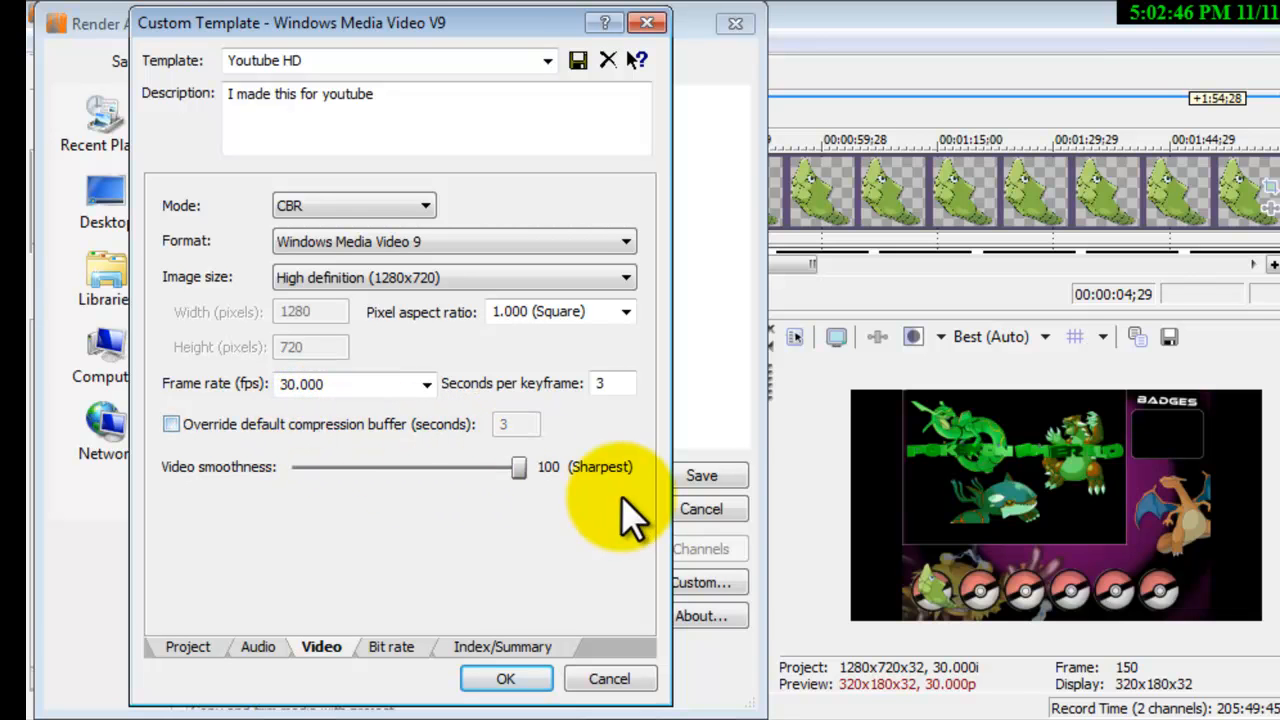
{"action": "mouse_move", "coordinate": [635, 490]}
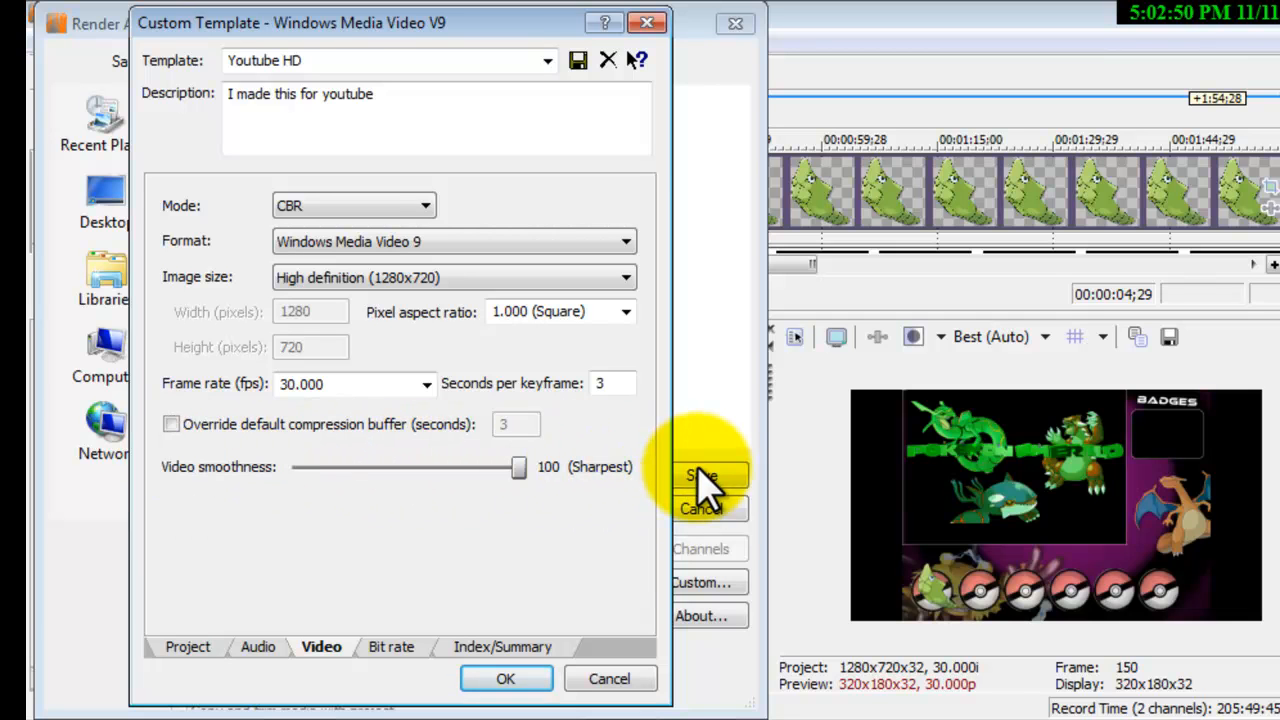
{"action": "left_click", "coordinate": [392, 646]}
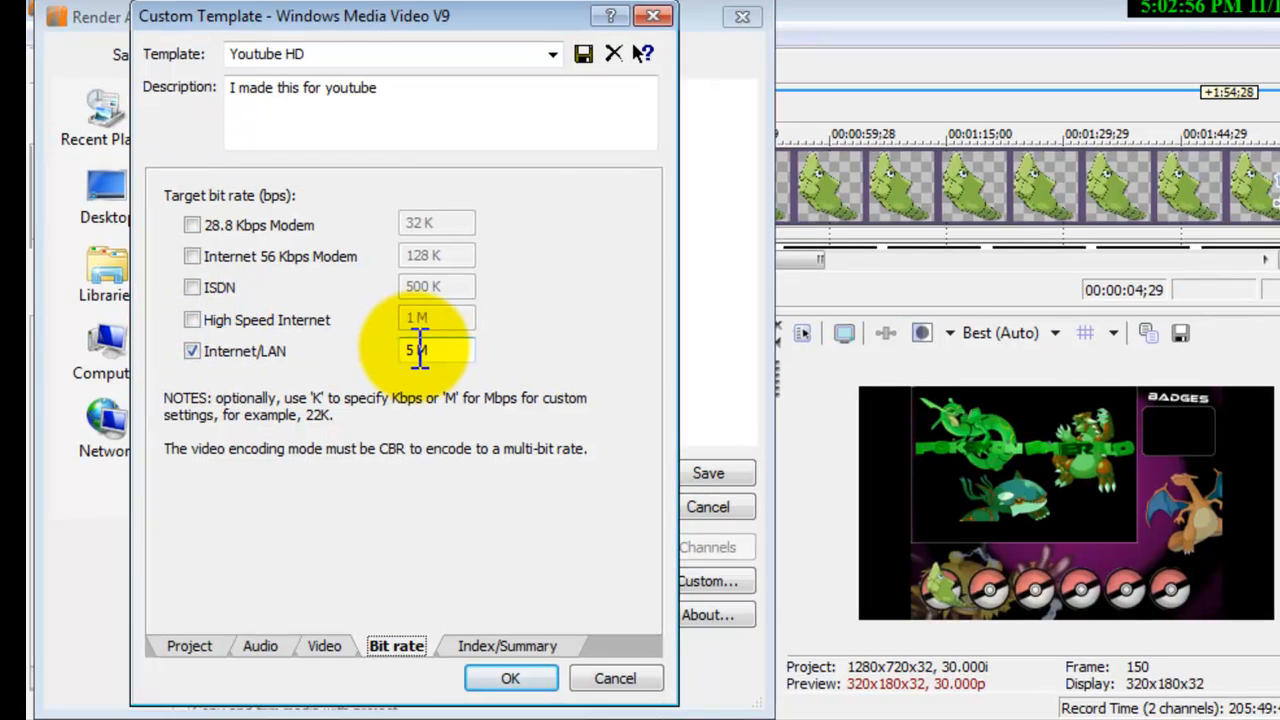
- Overwrite the Youtube HD template with the Internet/LAN bit rate and accept the custom settings
{"action": "left_click", "coordinate": [507, 645]}
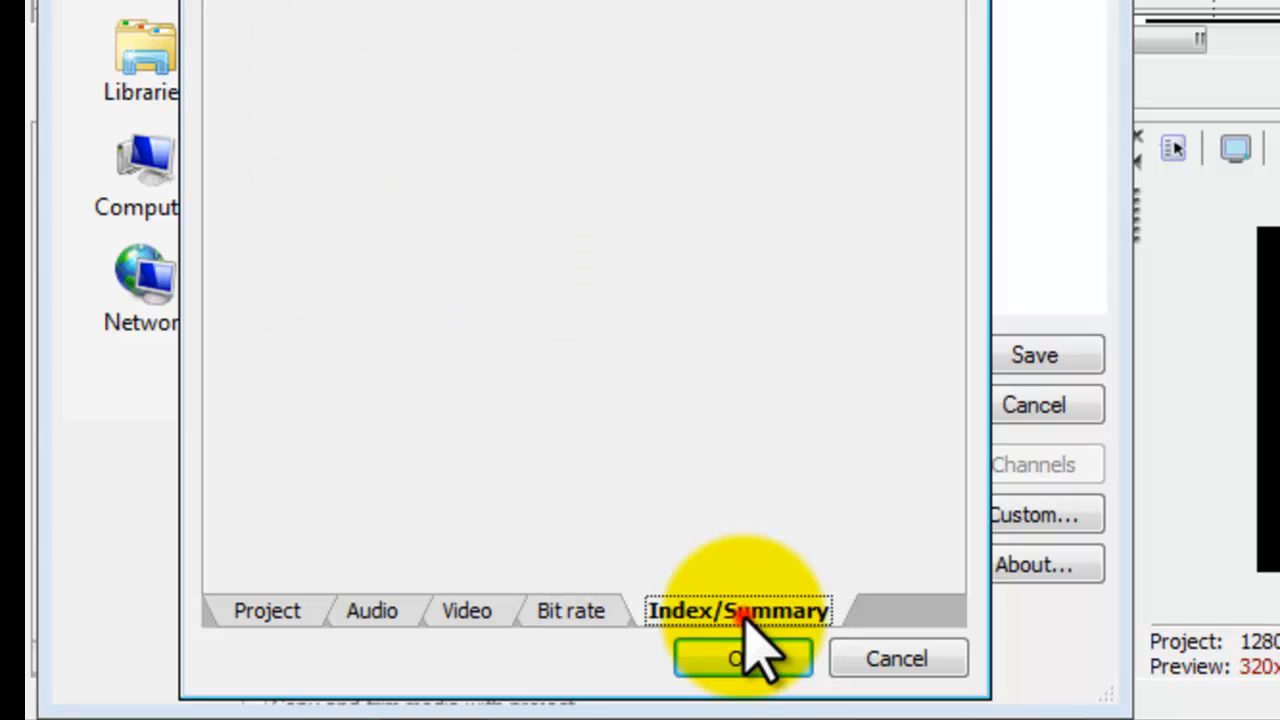
{"action": "left_click", "coordinate": [738, 611]}
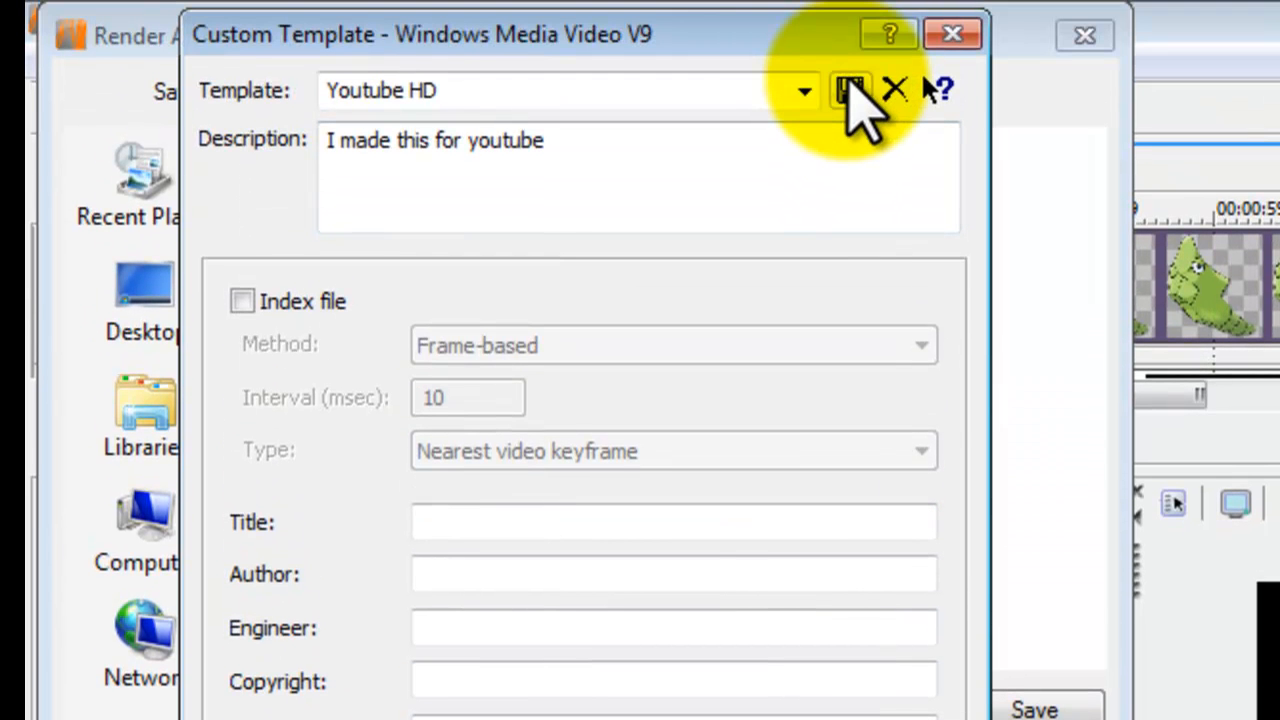
{"action": "left_click", "coordinate": [850, 90]}
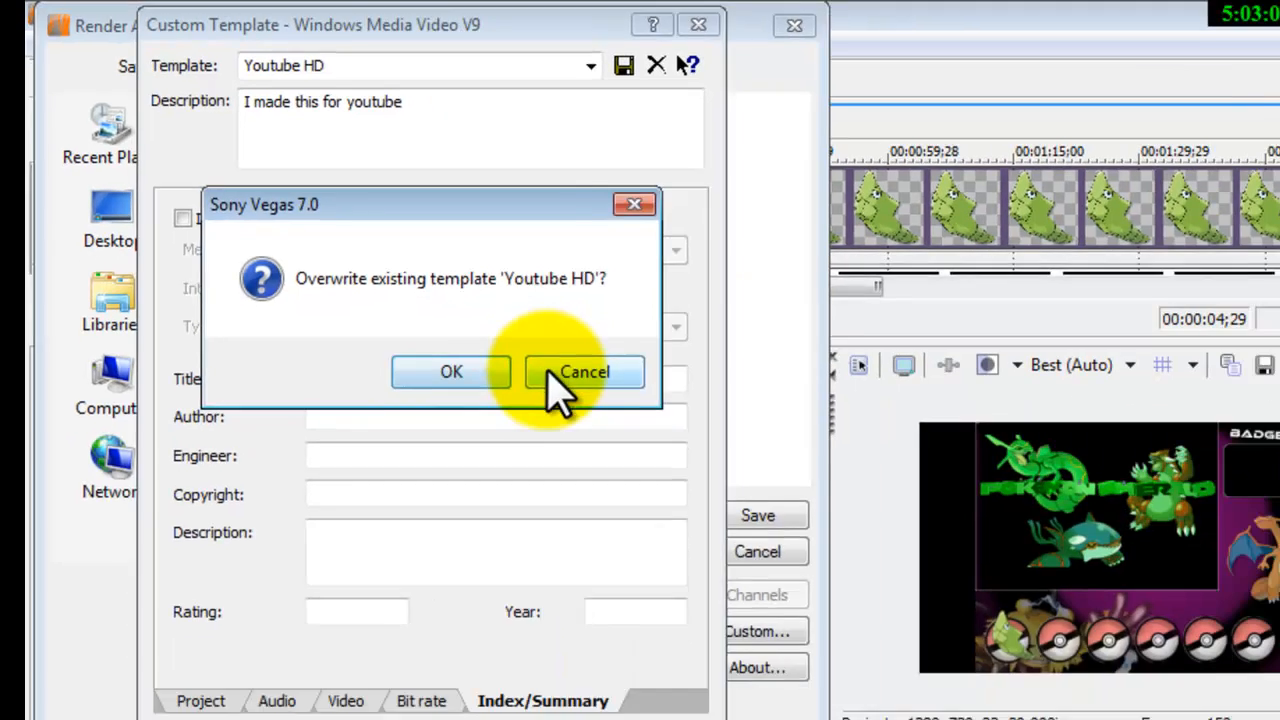
{"action": "left_click", "coordinate": [584, 371]}
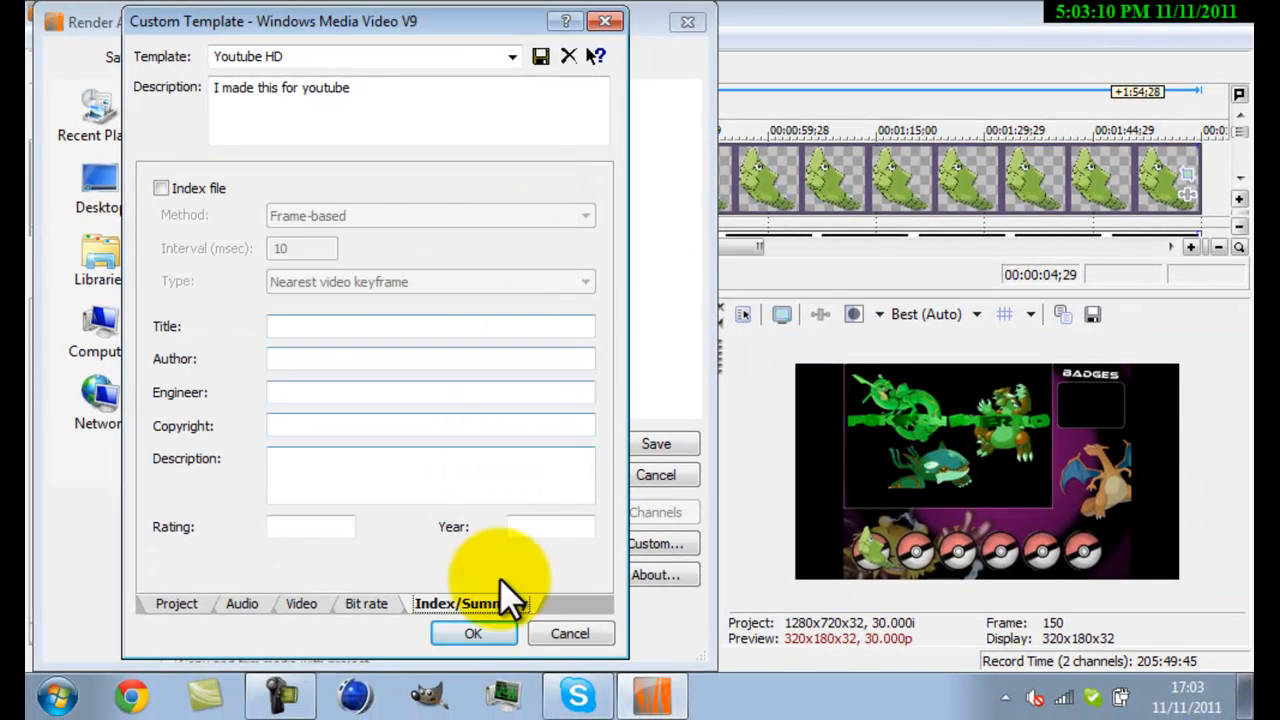
{"action": "left_click", "coordinate": [473, 633]}
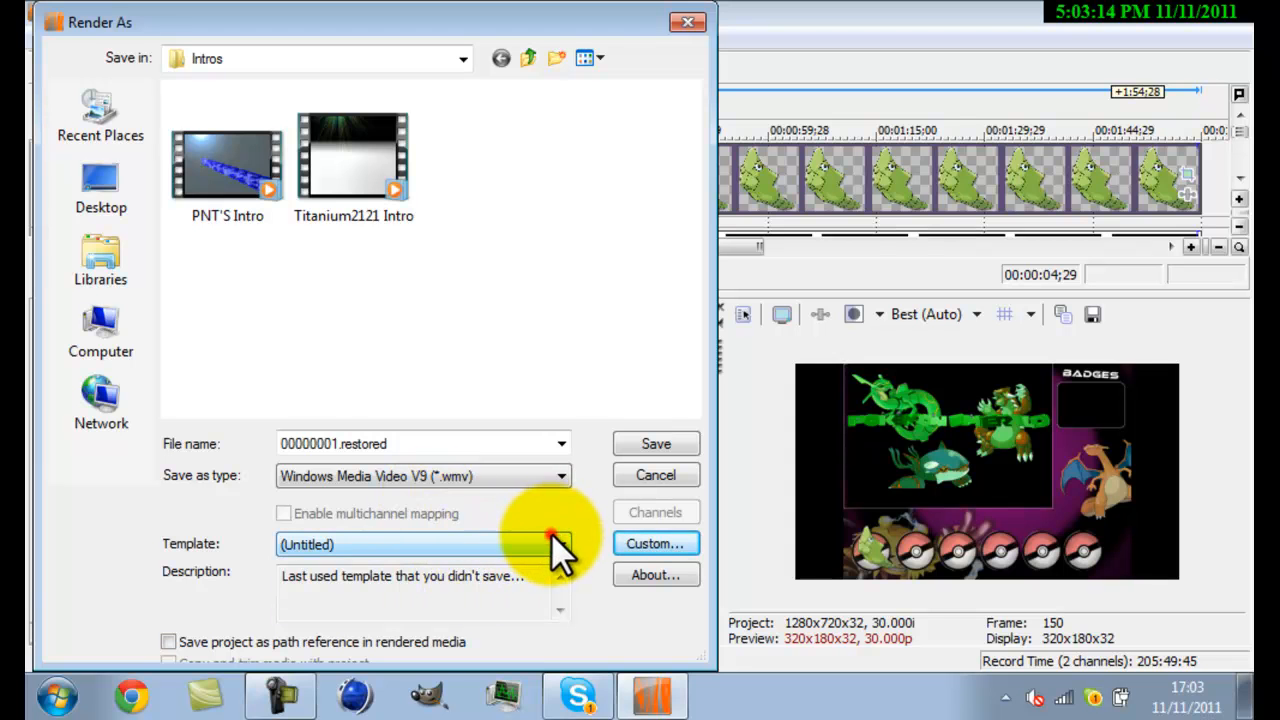
- Select the Youtube HD template and render the project to 00000001.restored.wmv
{"action": "left_click", "coordinate": [422, 544]}
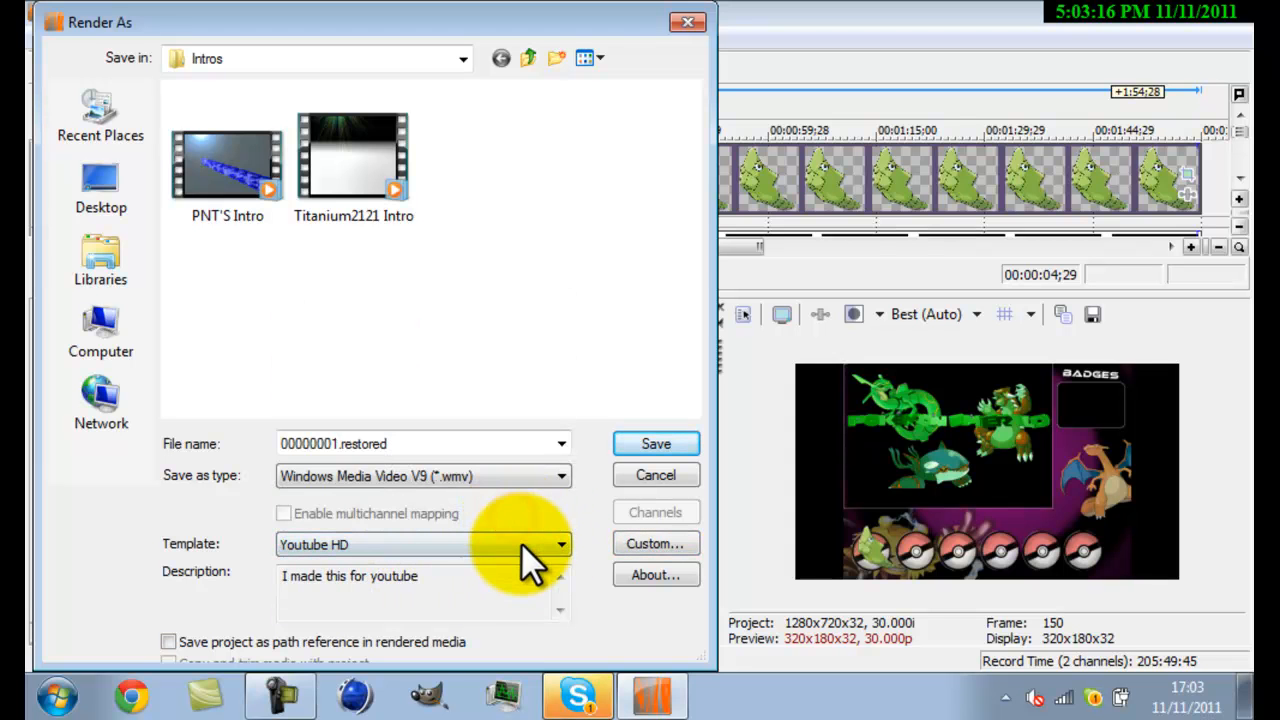
{"action": "mouse_move", "coordinate": [570, 525]}
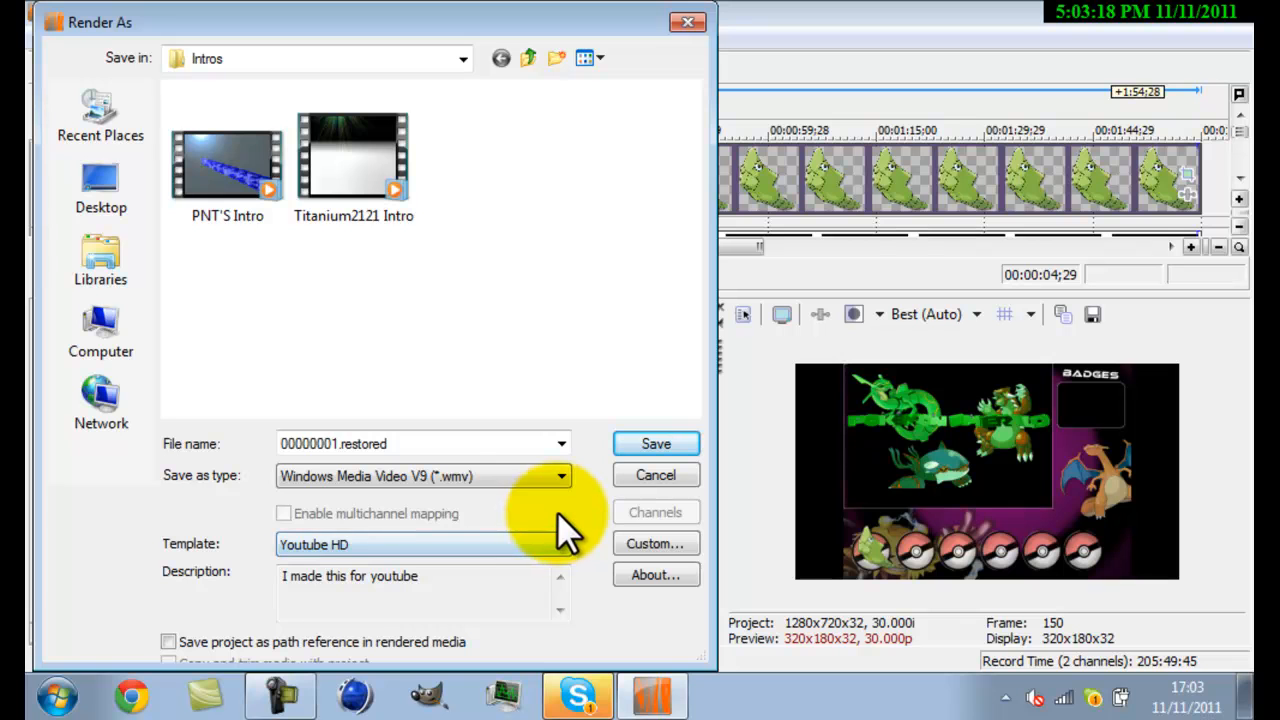
{"action": "mouse_move", "coordinate": [655, 444]}
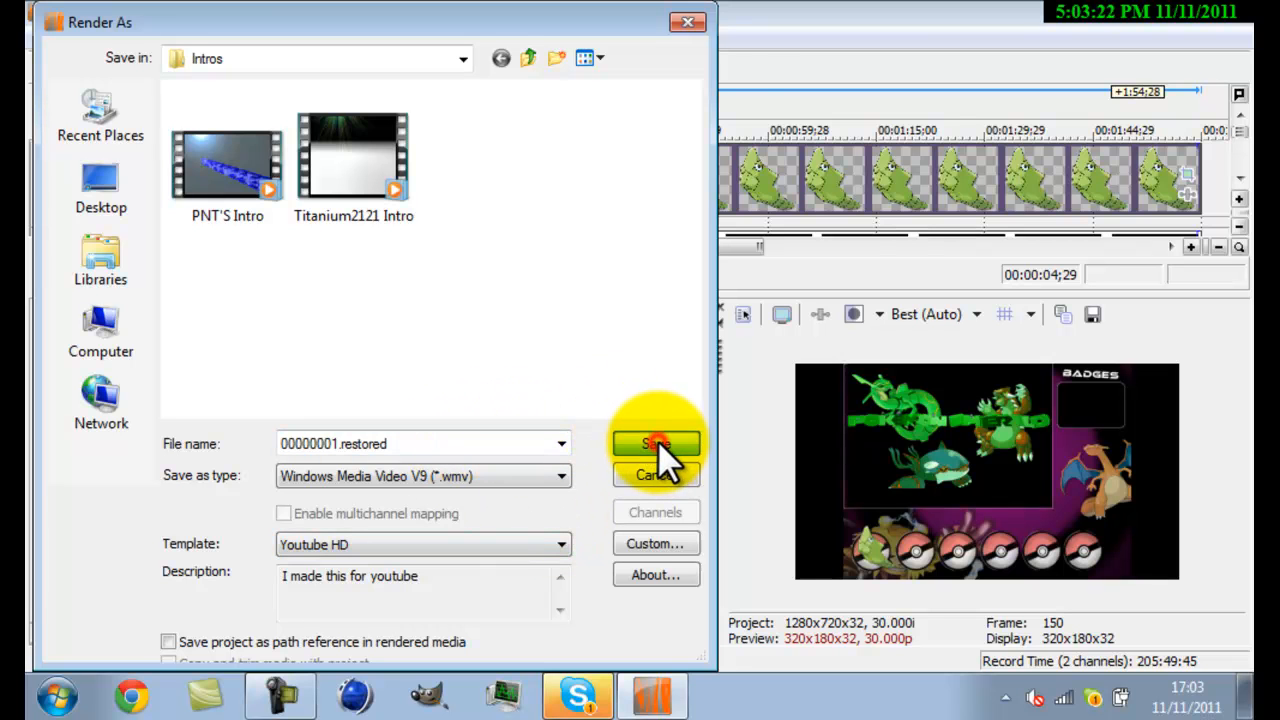
{"action": "left_click", "coordinate": [655, 444]}
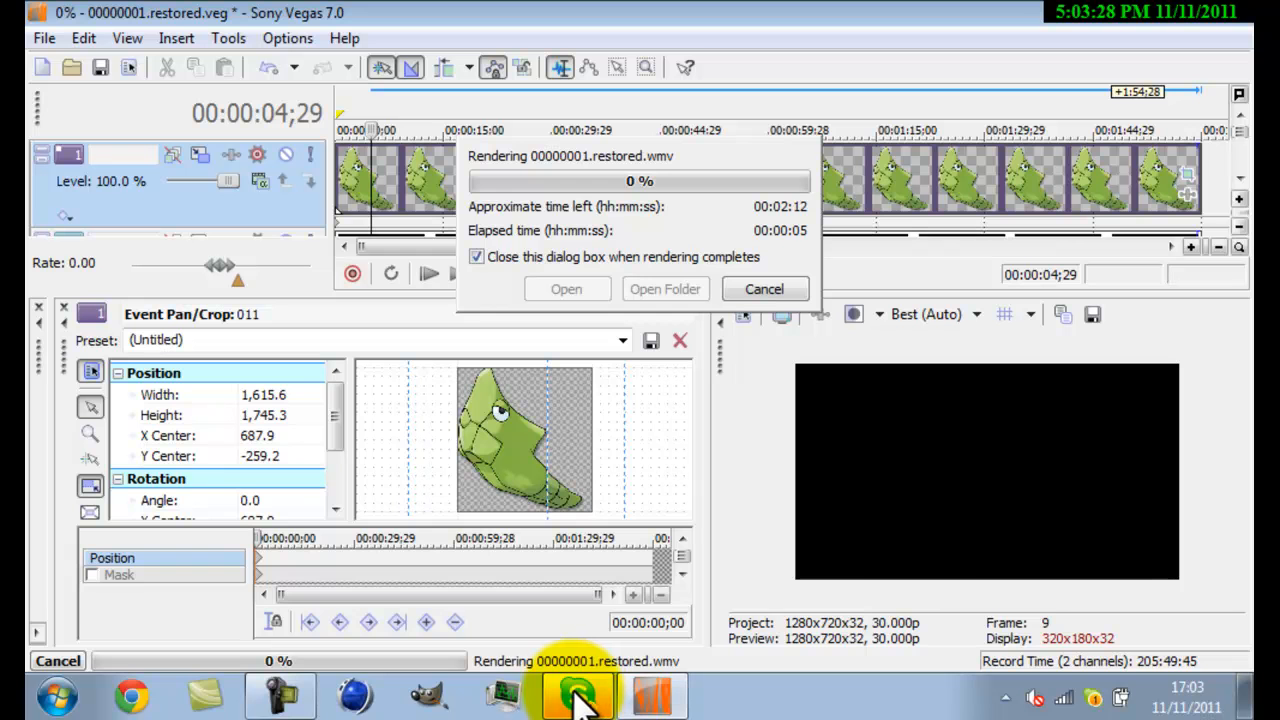
- Try setting vegas70.exe to Realtime in Task Manager, accepting High priority instead
{"action": "left_click", "coordinate": [575, 695]}
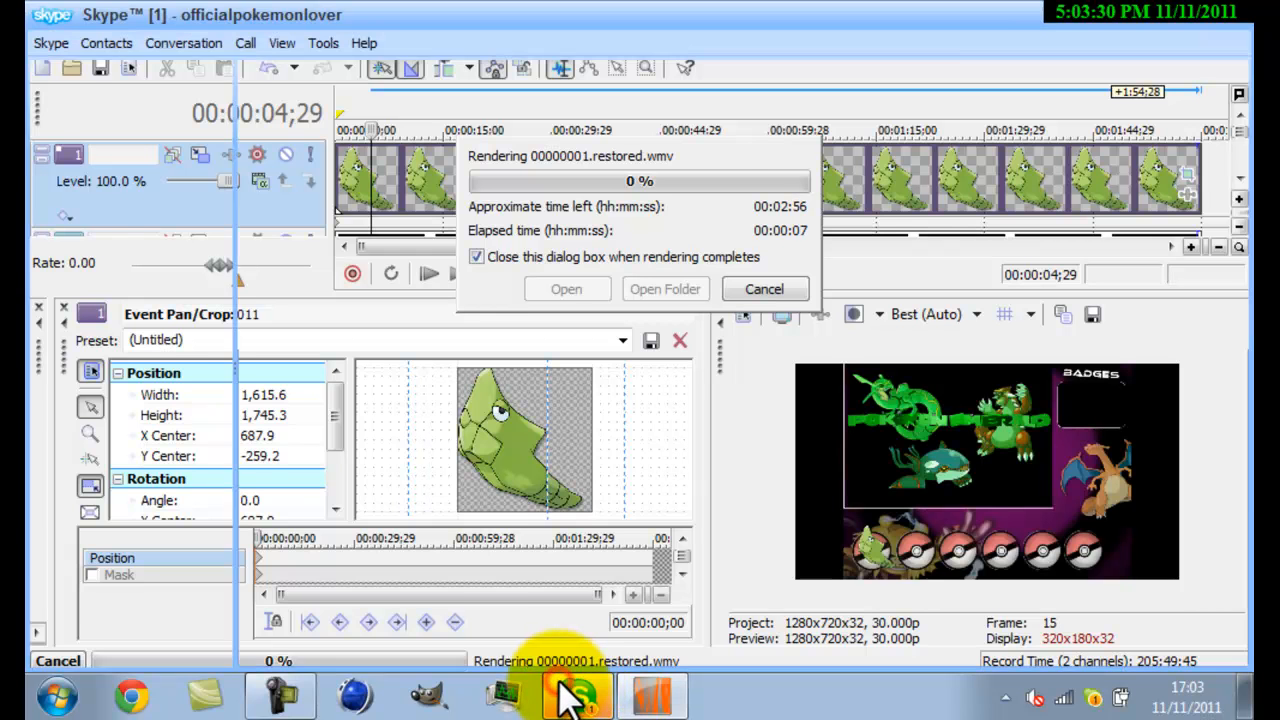
{"action": "left_click", "coordinate": [575, 693]}
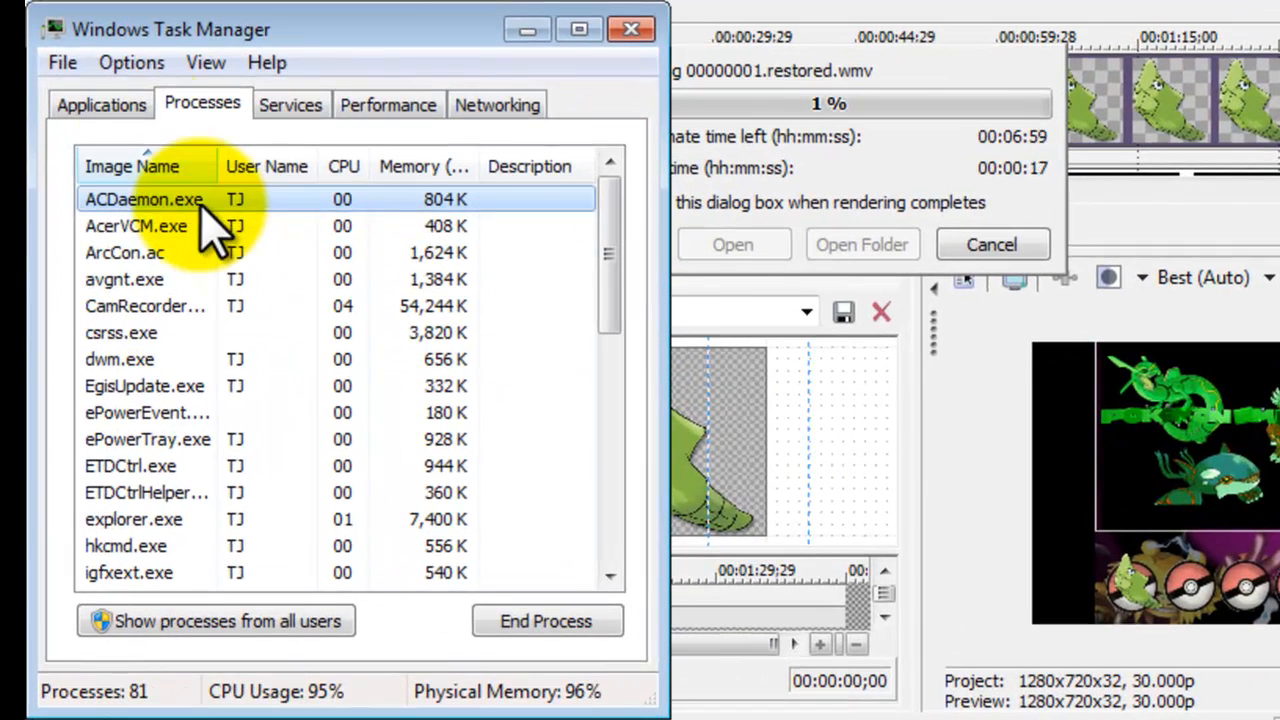
{"action": "left_click", "coordinate": [100, 104]}
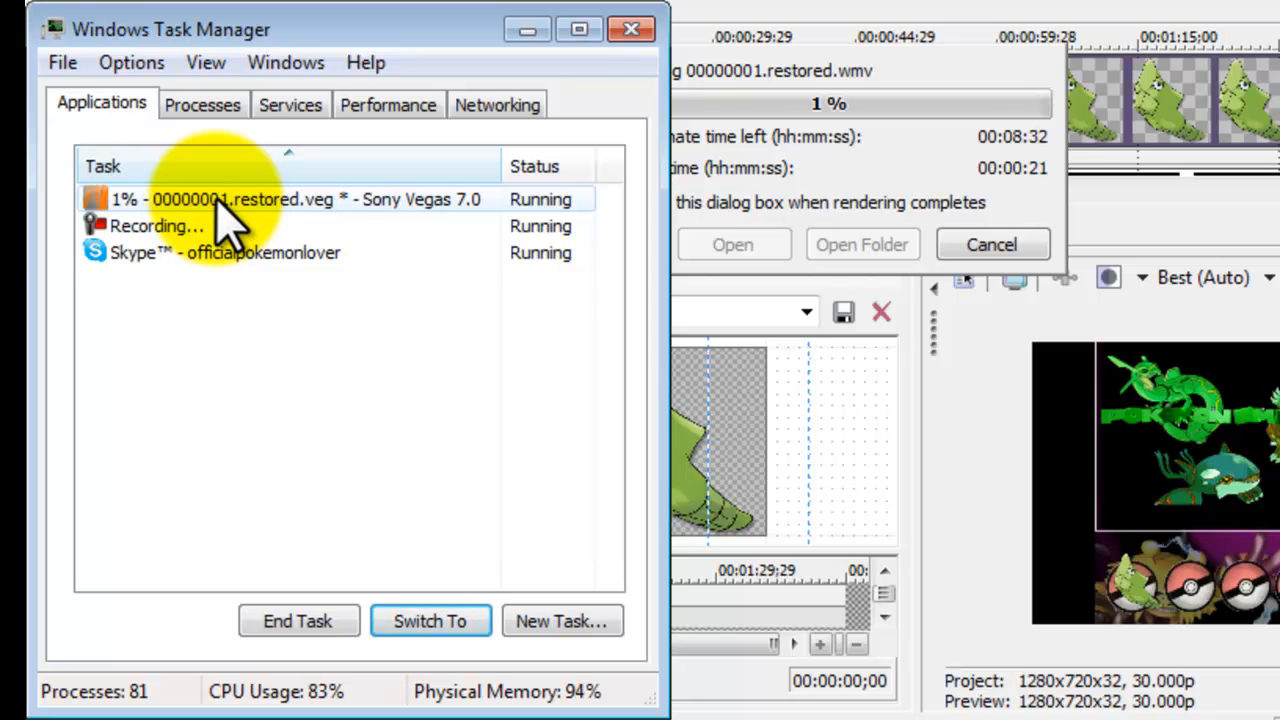
{"action": "right_click", "coordinate": [230, 199]}
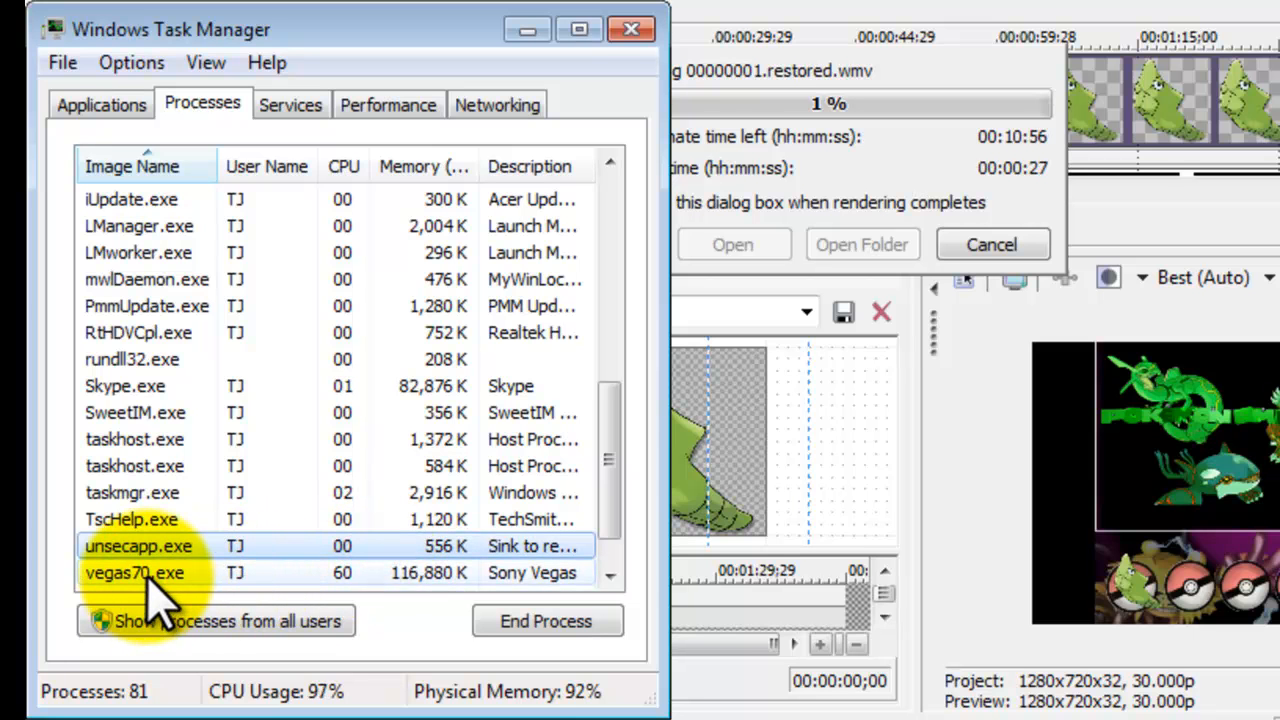
{"action": "right_click", "coordinate": [134, 572]}
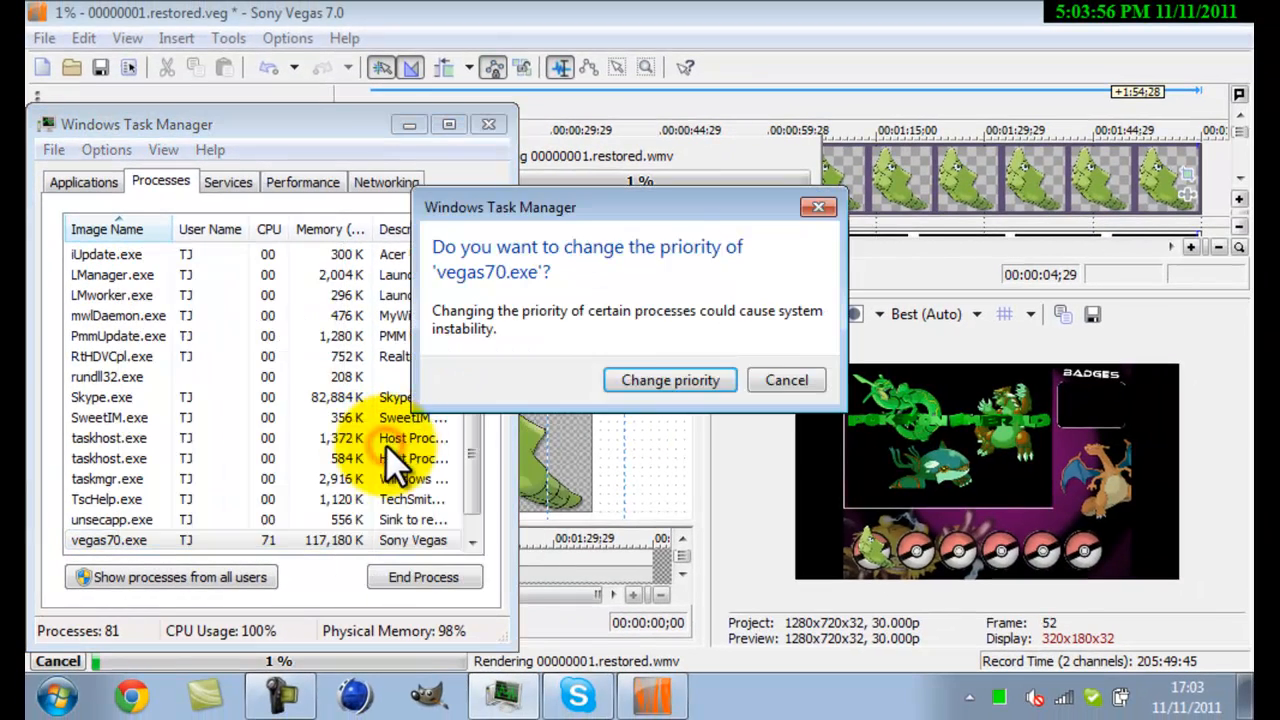
{"action": "left_click", "coordinate": [669, 380]}
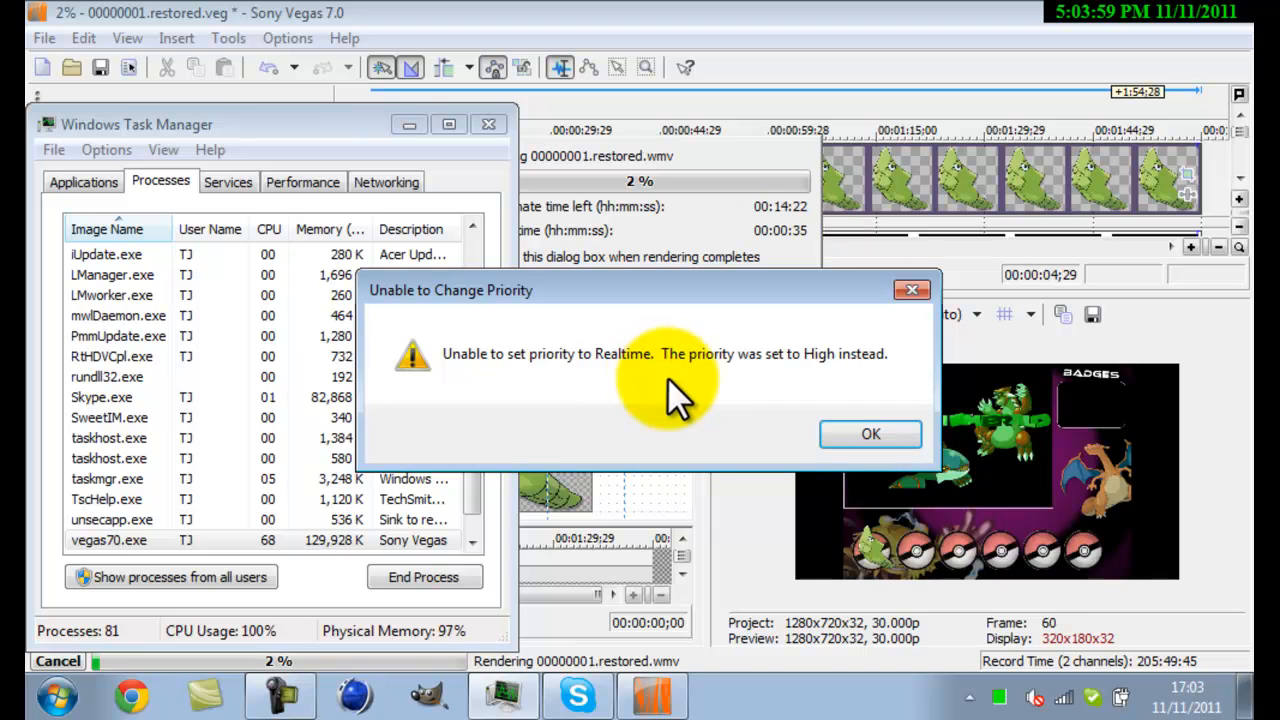
{"action": "mouse_move", "coordinate": [870, 433]}
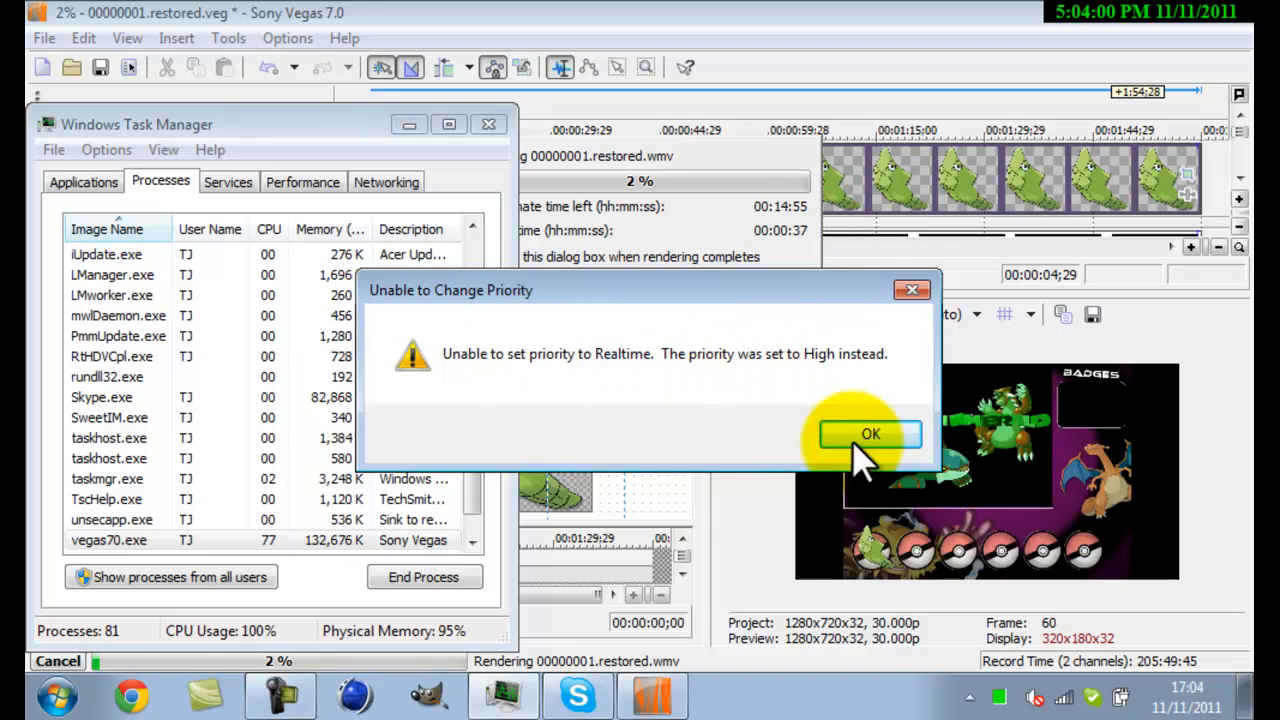
{"action": "left_click", "coordinate": [869, 433]}
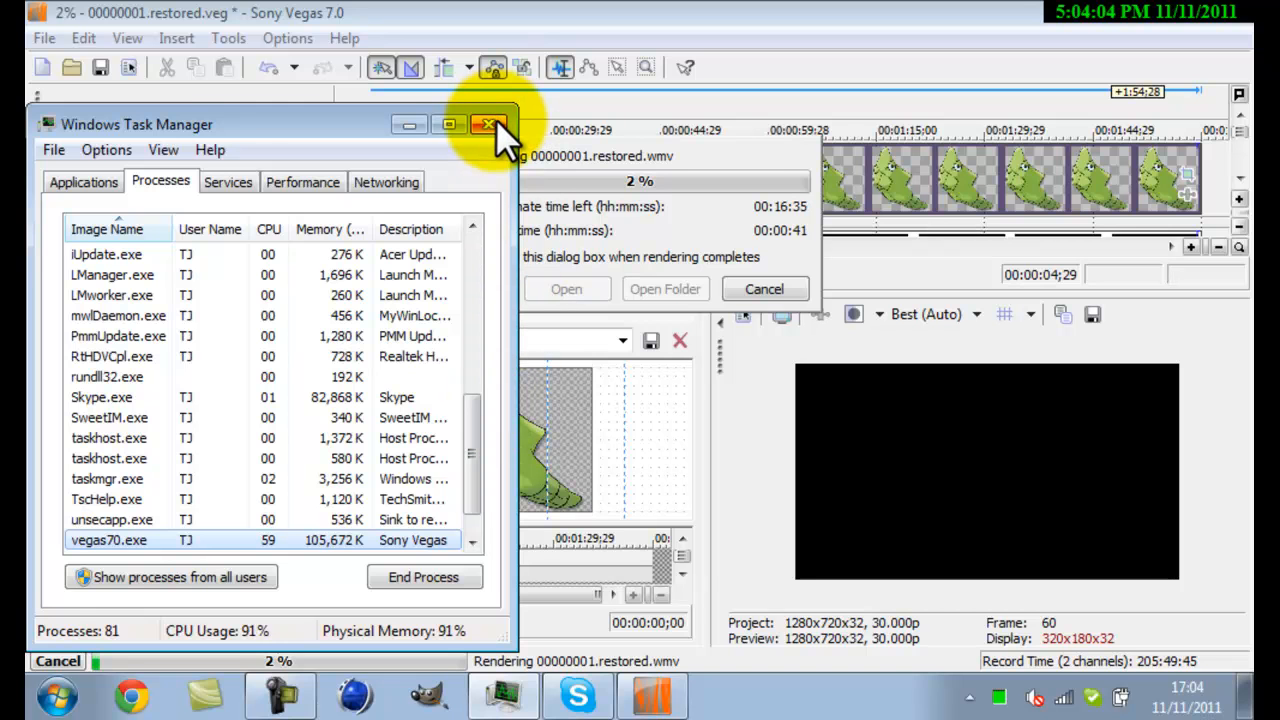
- Close Task Manager and cancel the 00000001.restored.wmv render at 2%
{"action": "left_click", "coordinate": [489, 124]}
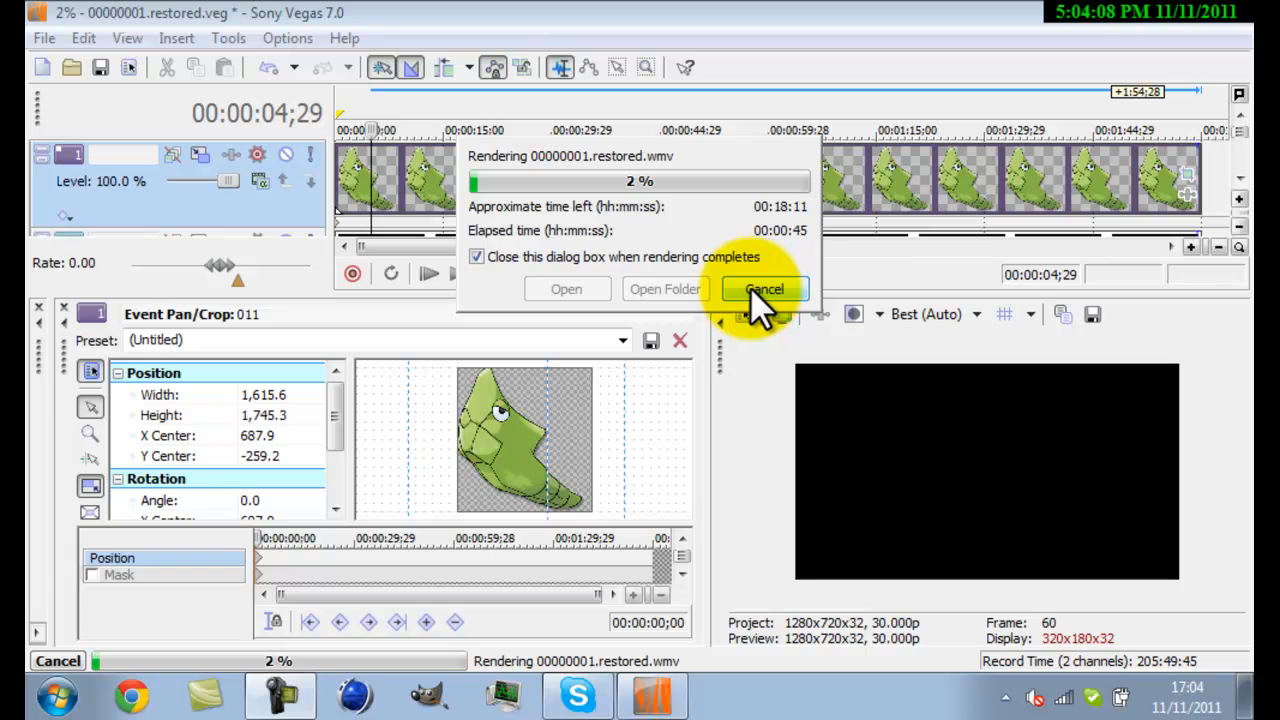
{"action": "left_click", "coordinate": [764, 289]}
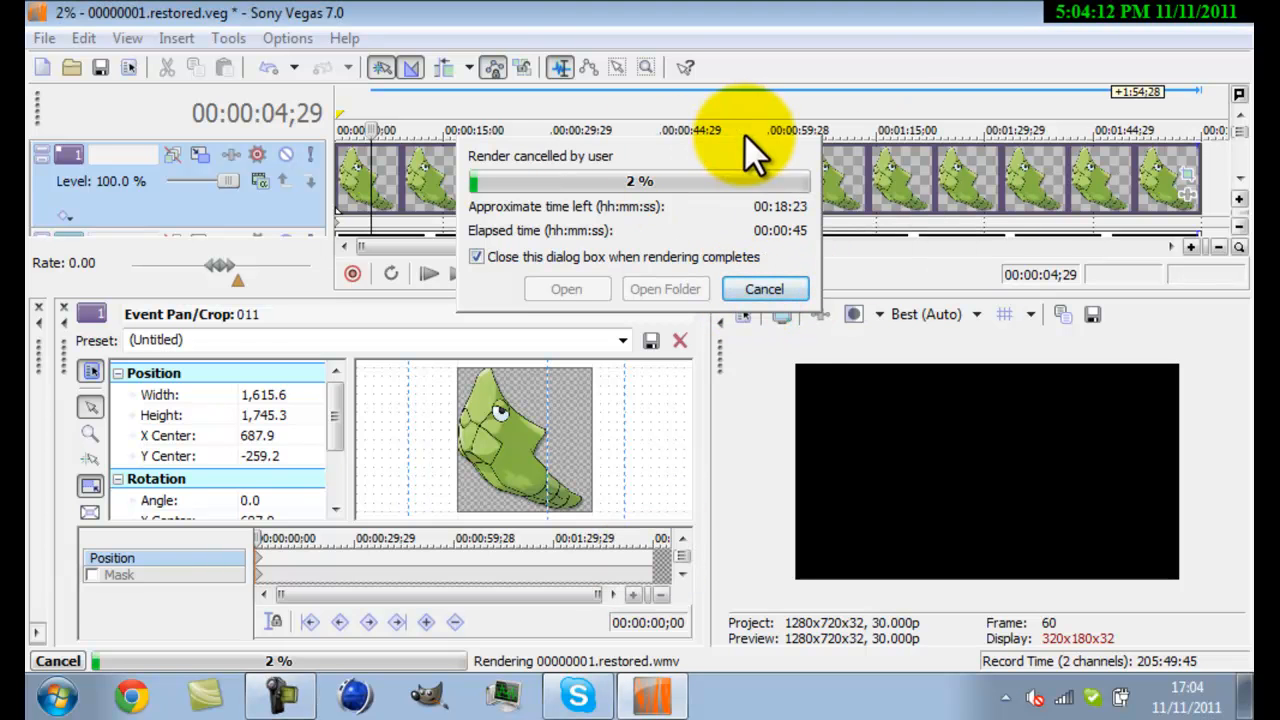
{"action": "left_click", "coordinate": [764, 289]}
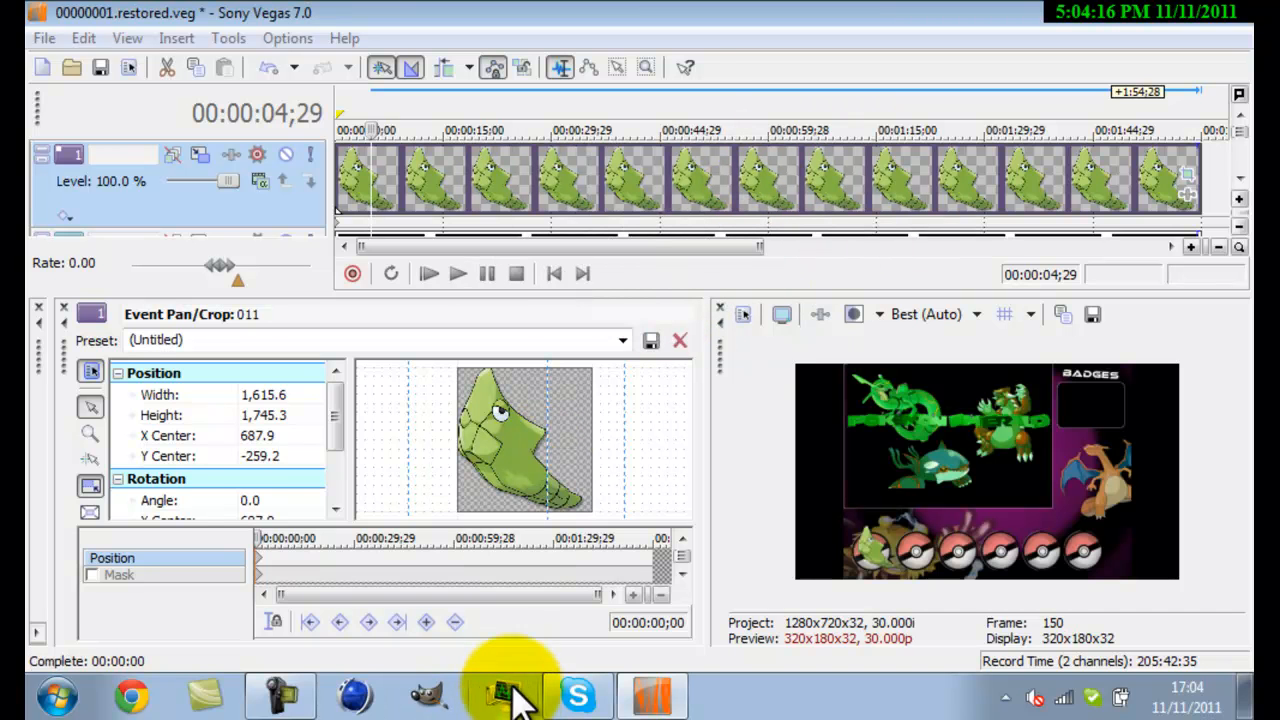
{"action": "mouse_move", "coordinate": [425, 570]}
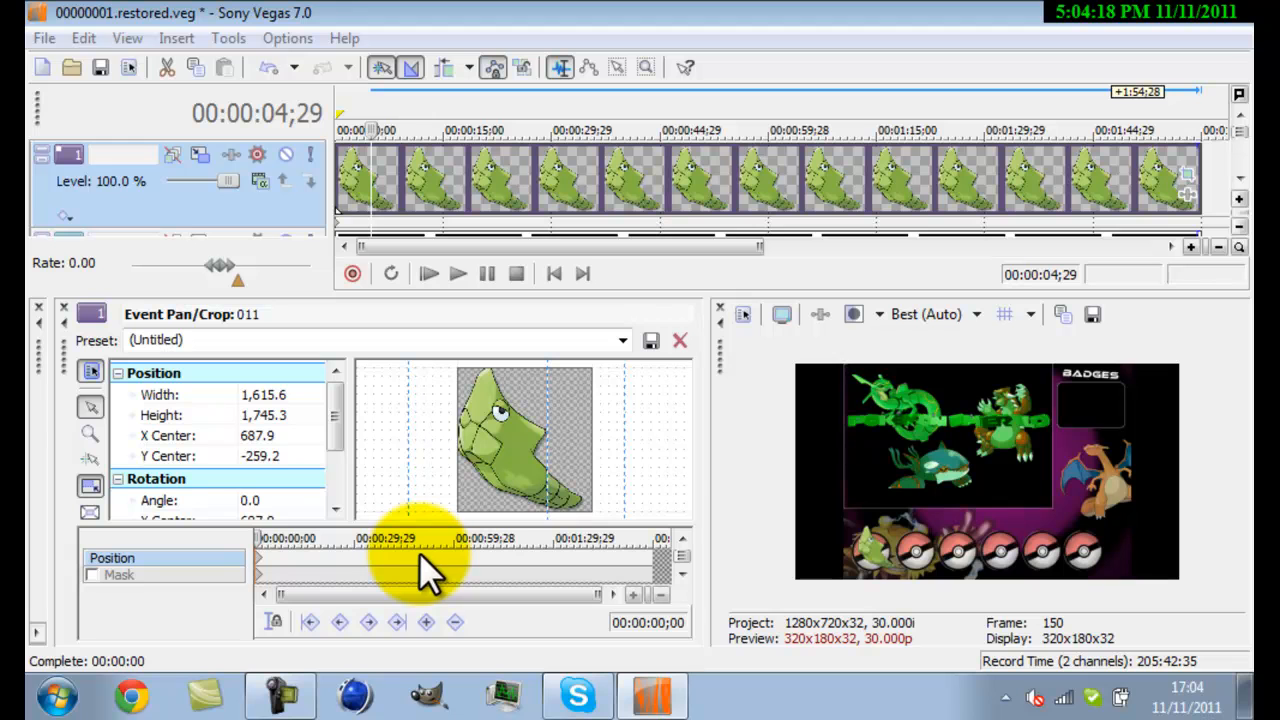